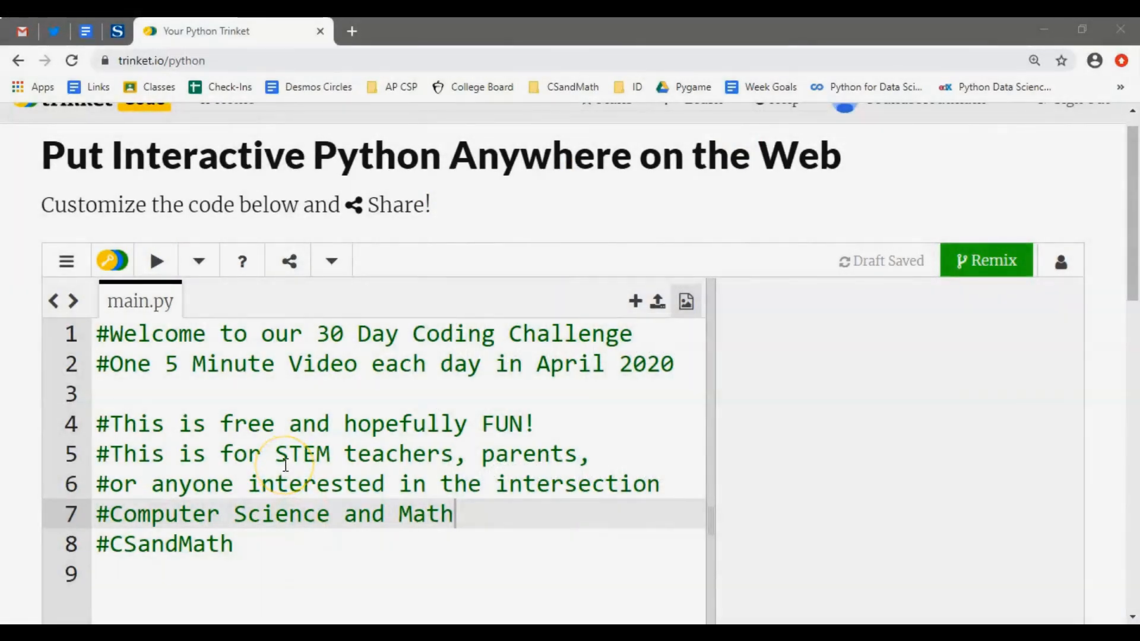
mouse_move(215, 395)
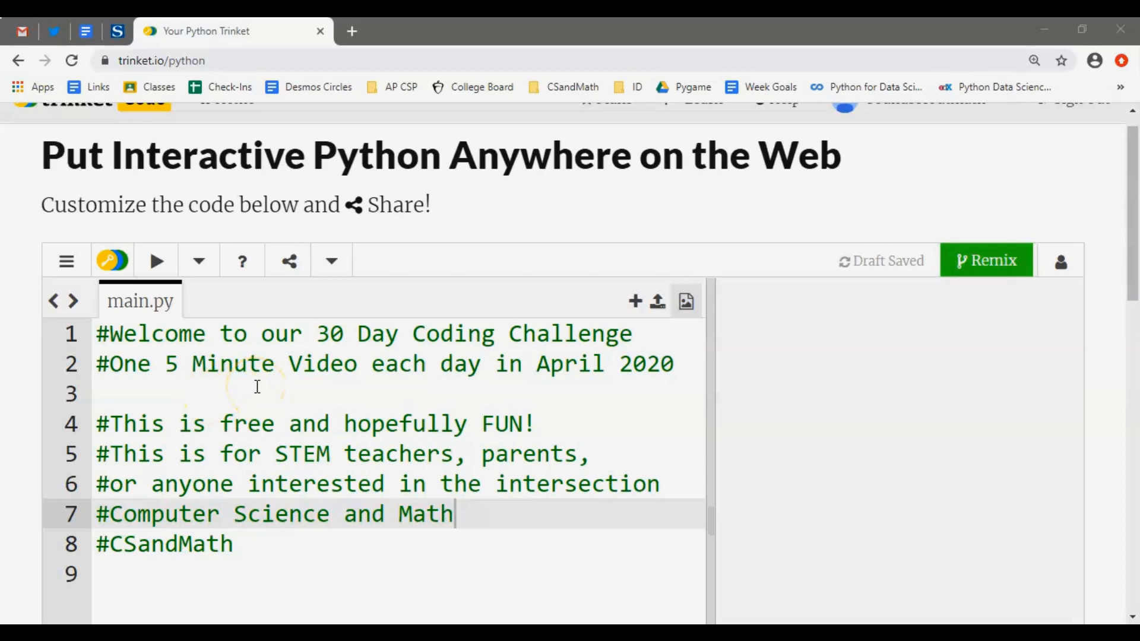
Select the words 'free', 'FUN' and the CSandMath hashtag line in the welcome comments.
double_click(246, 424)
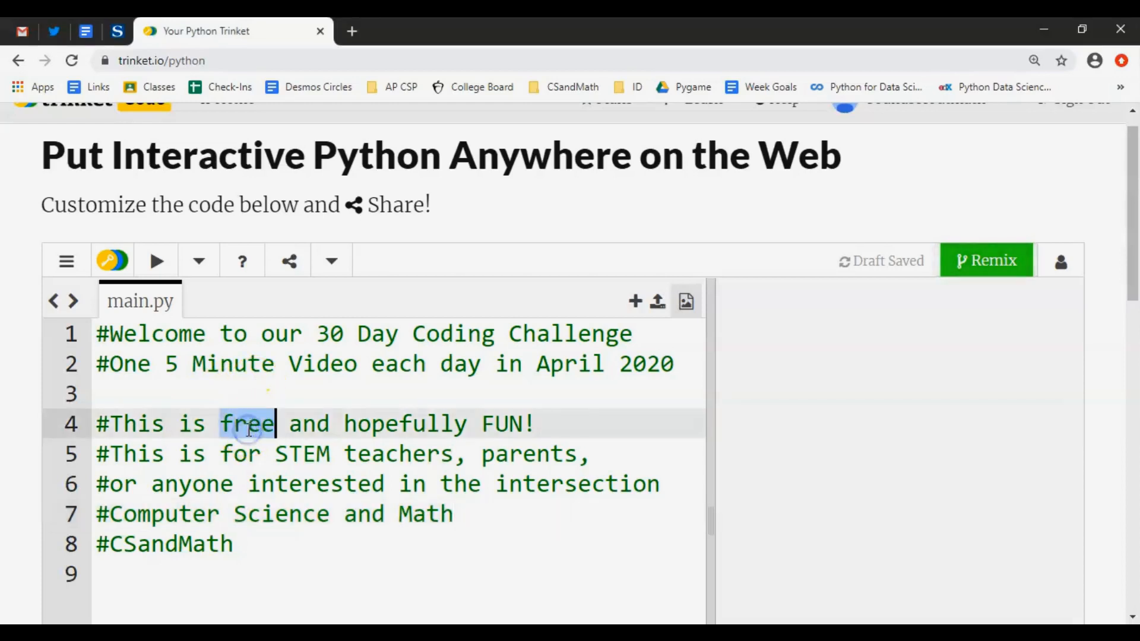
double_click(502, 424)
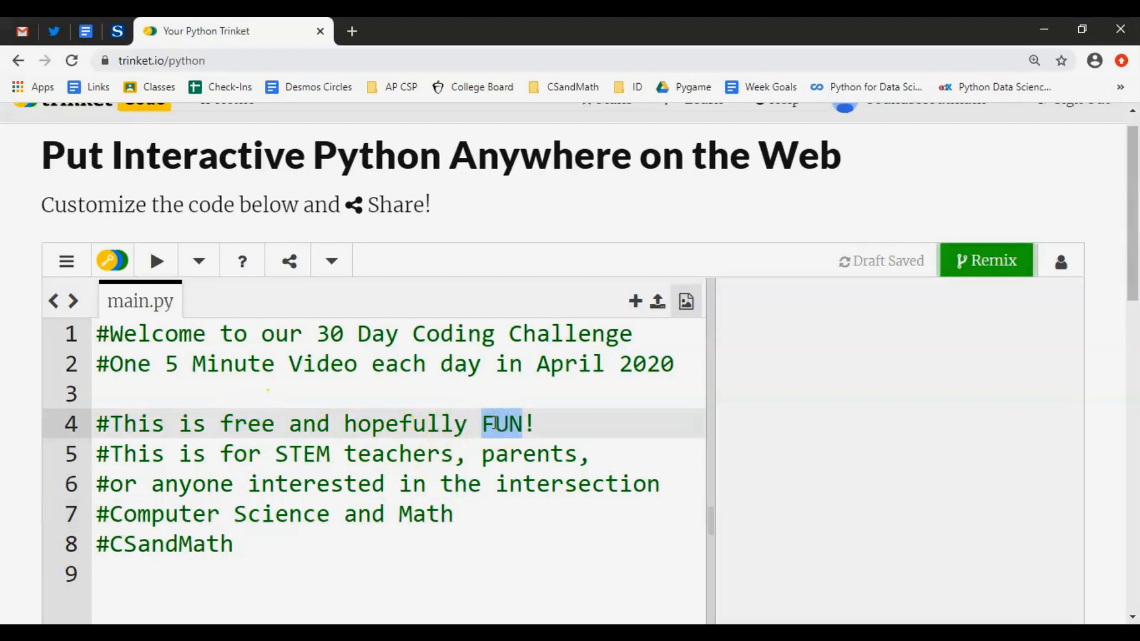
mouse_move(367, 513)
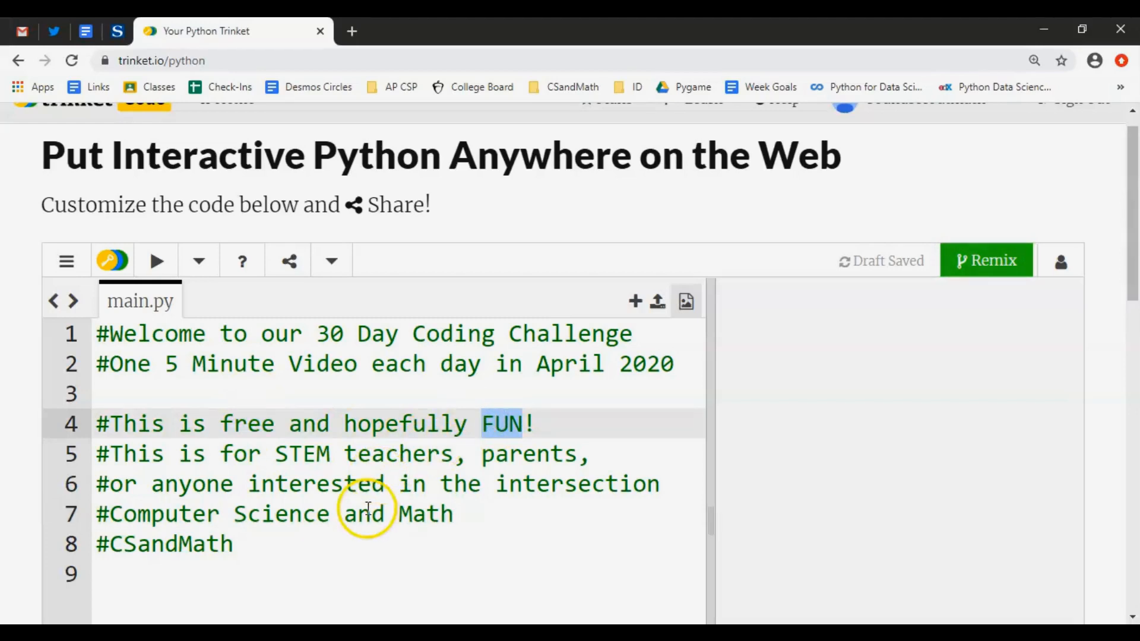
mouse_move(283, 497)
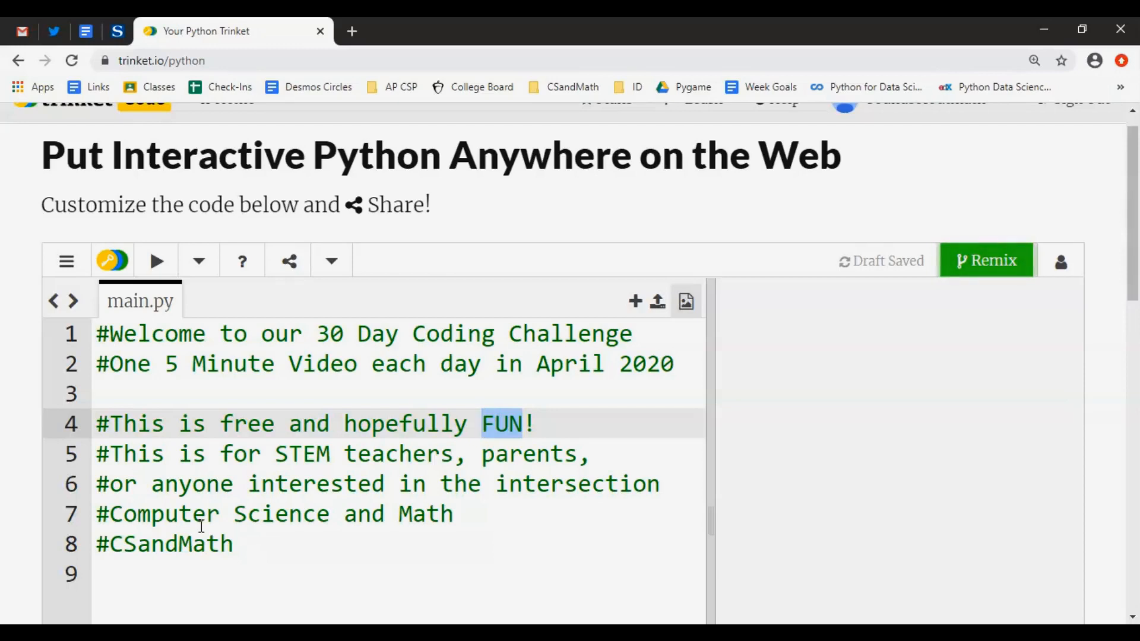
double_click(315, 485)
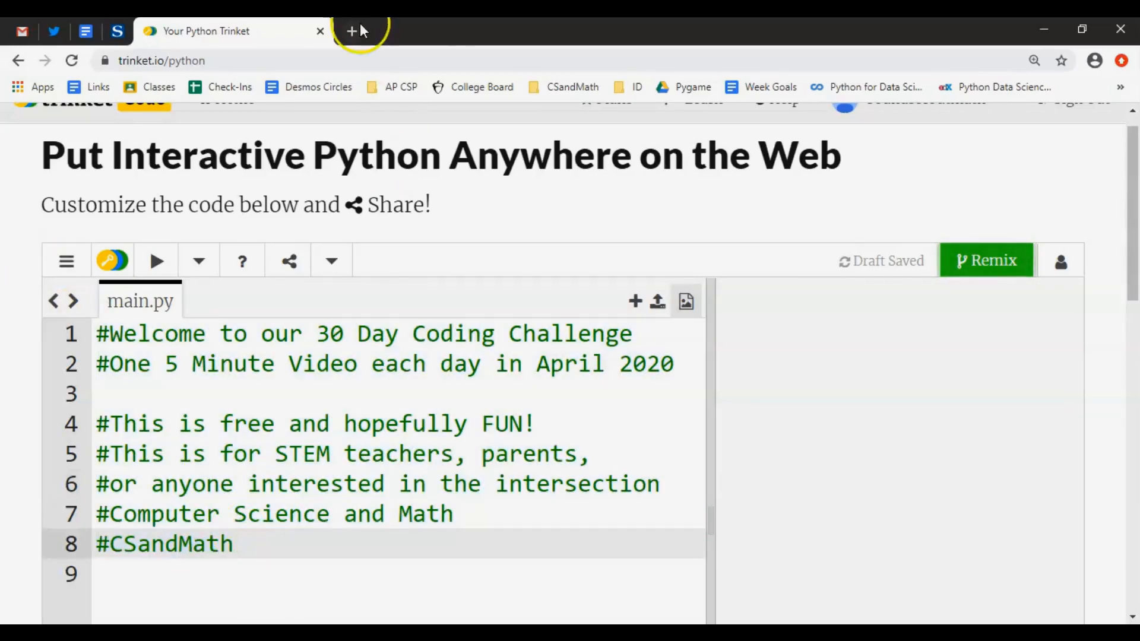
Reach trinket.io/python in a new tab via an address-bar search for 'trinket python'.
left_click(358, 30)
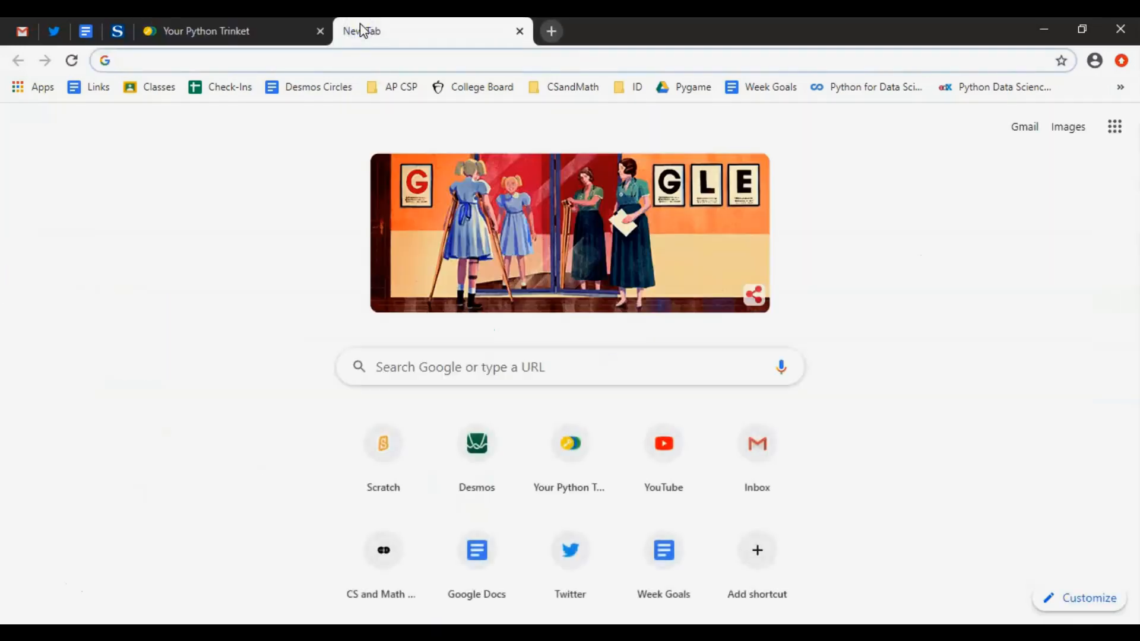
type("trinket python")
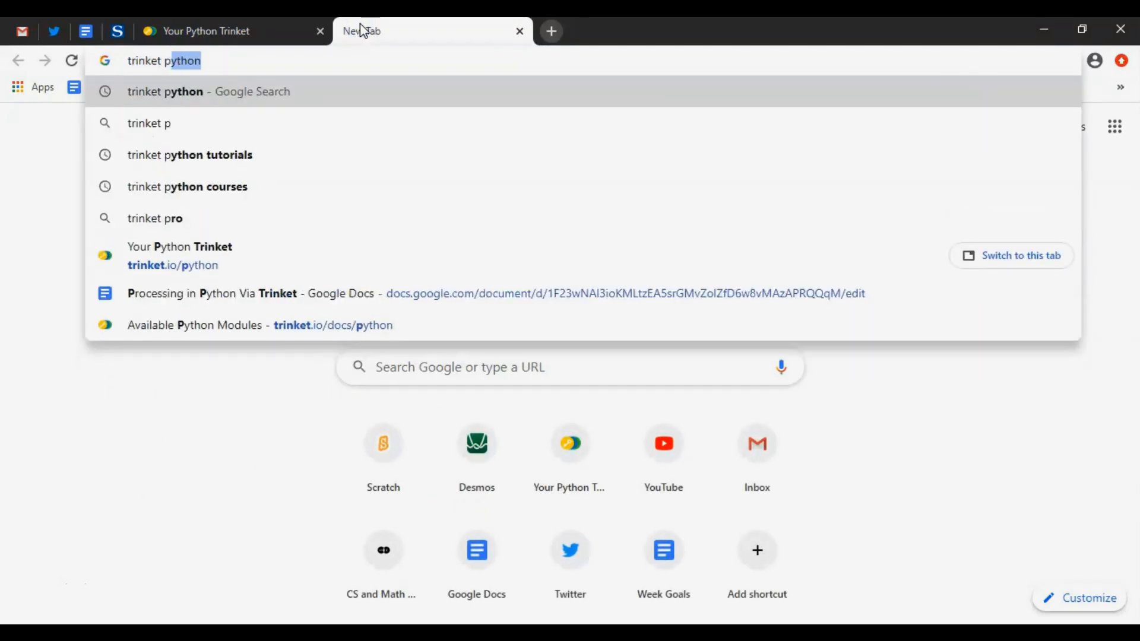
left_click(179, 255)
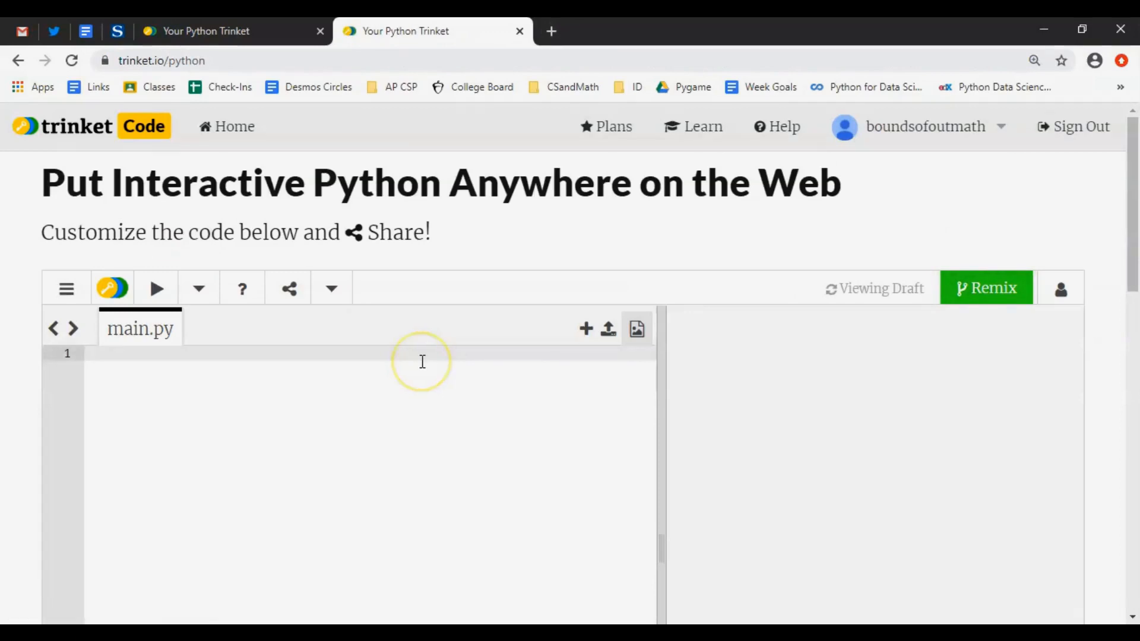
mouse_move(610, 246)
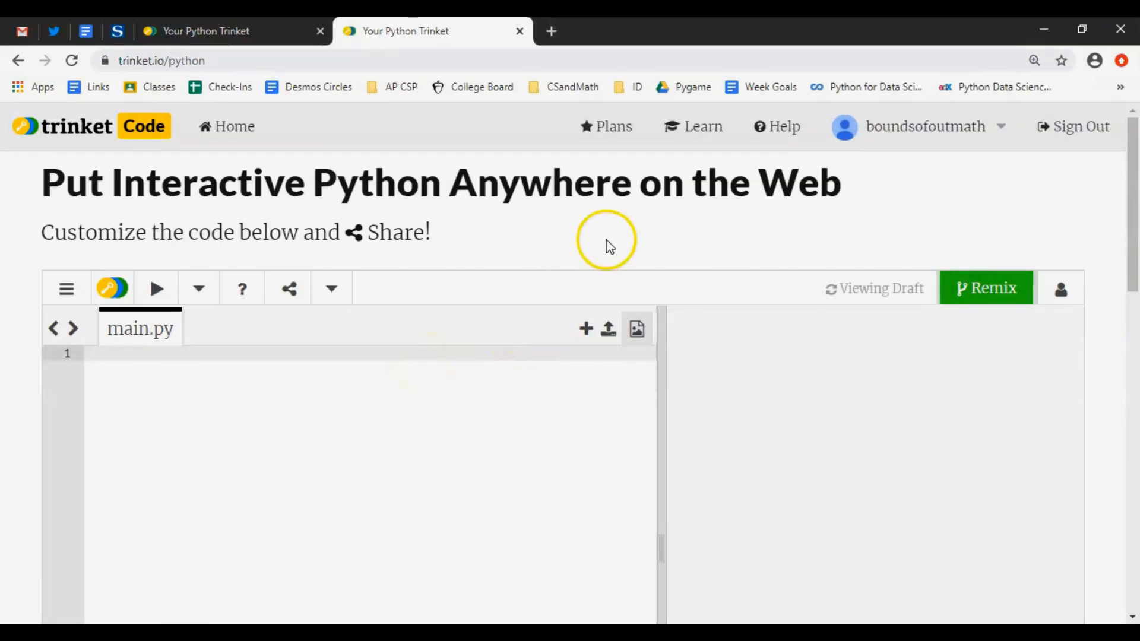
mouse_move(513, 67)
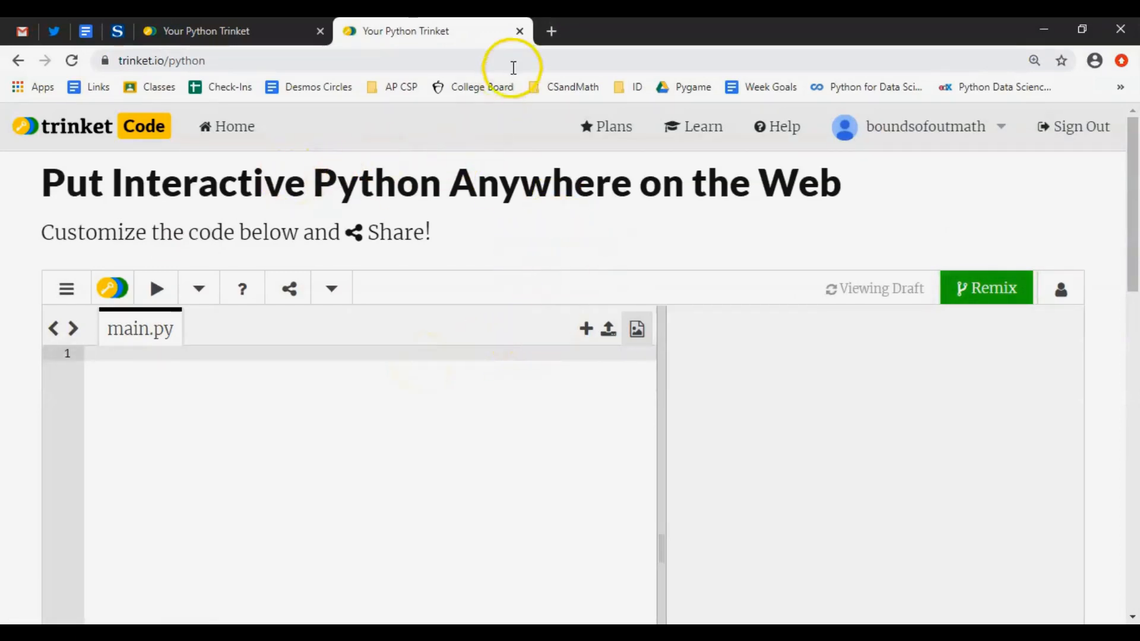
mouse_move(516, 59)
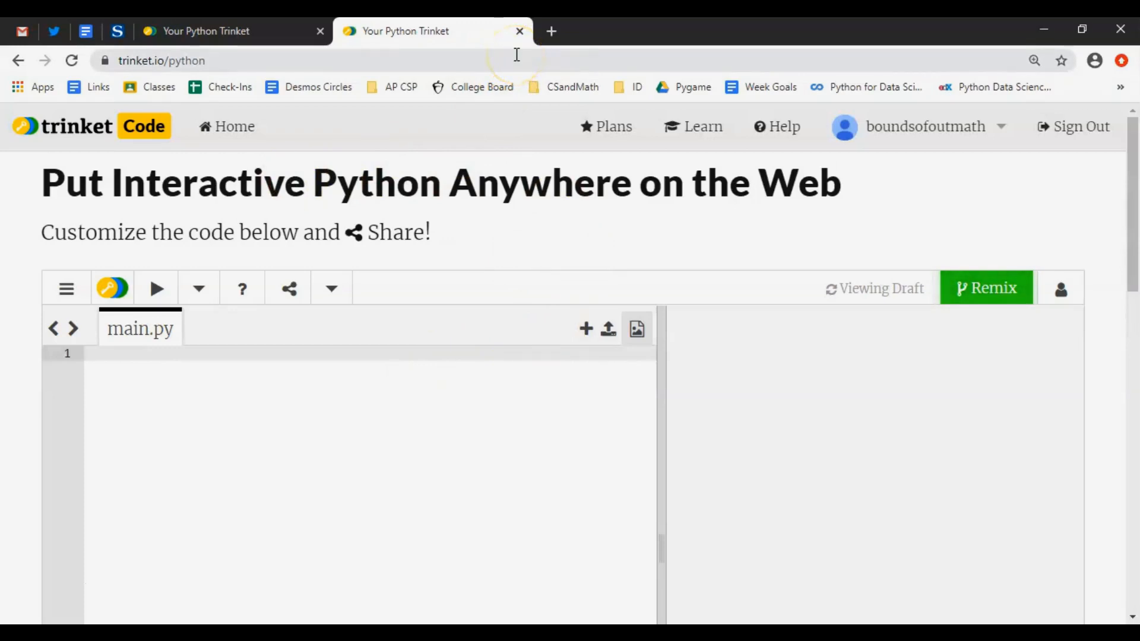
mouse_move(519, 32)
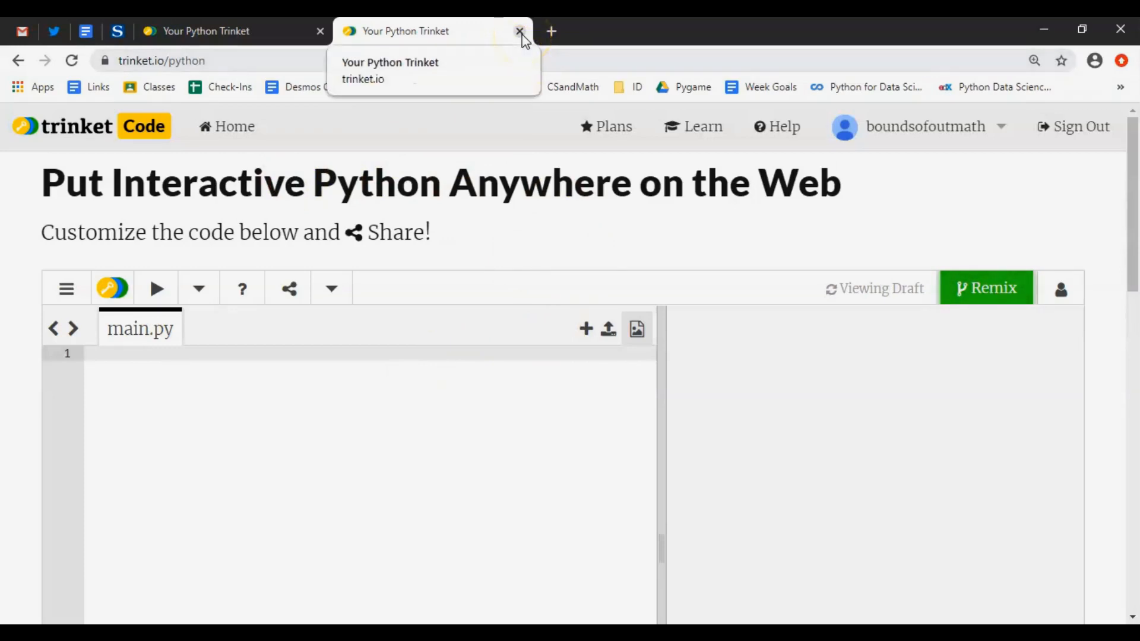
Close the duplicate Trinket tab and select all the welcome comments in main.py for deletion.
left_click(519, 32)
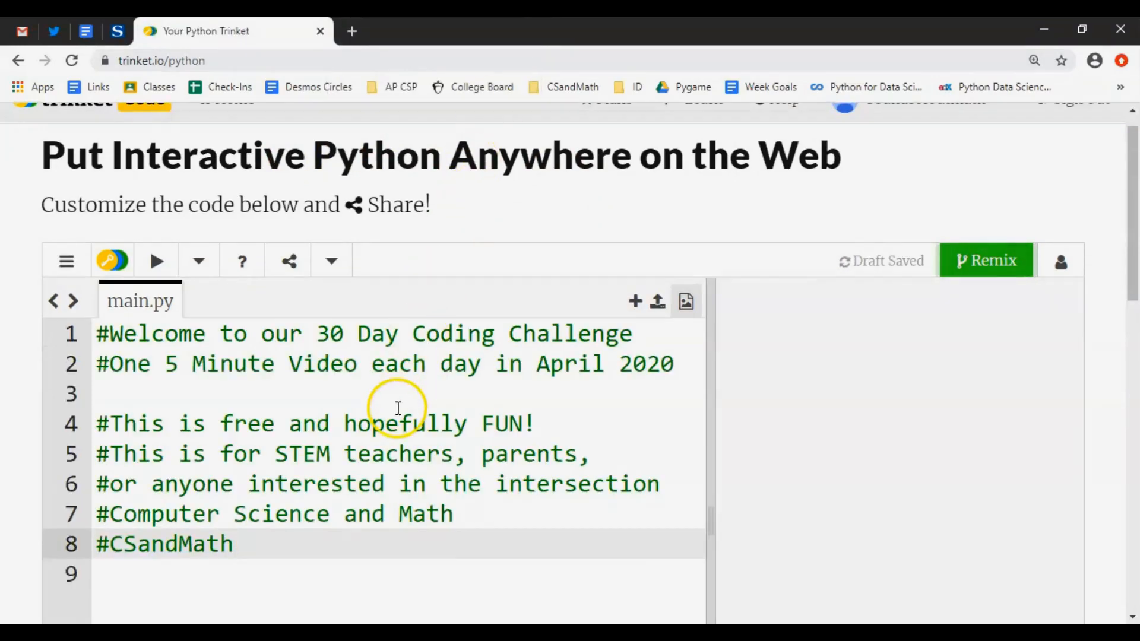
mouse_move(124, 485)
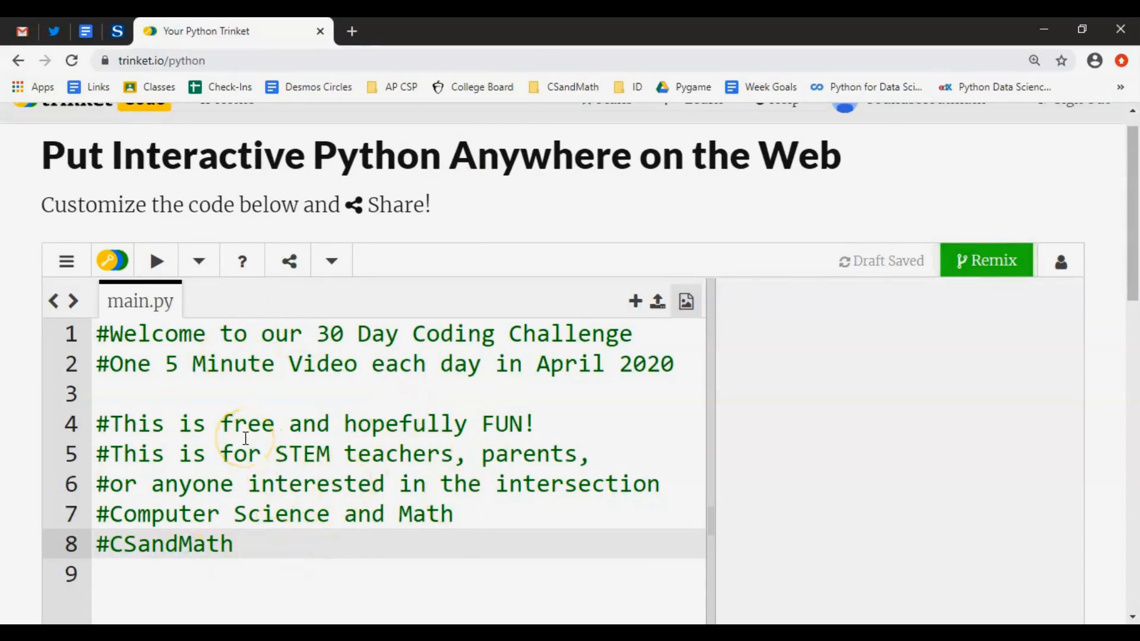
key("ctrl+a")
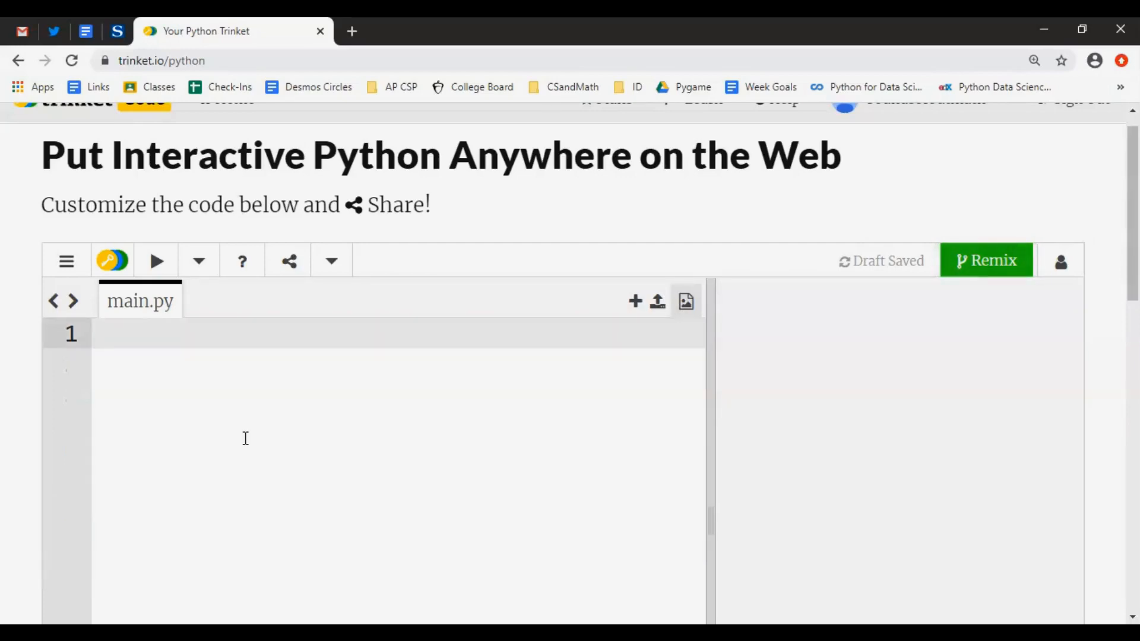
mouse_move(116, 31)
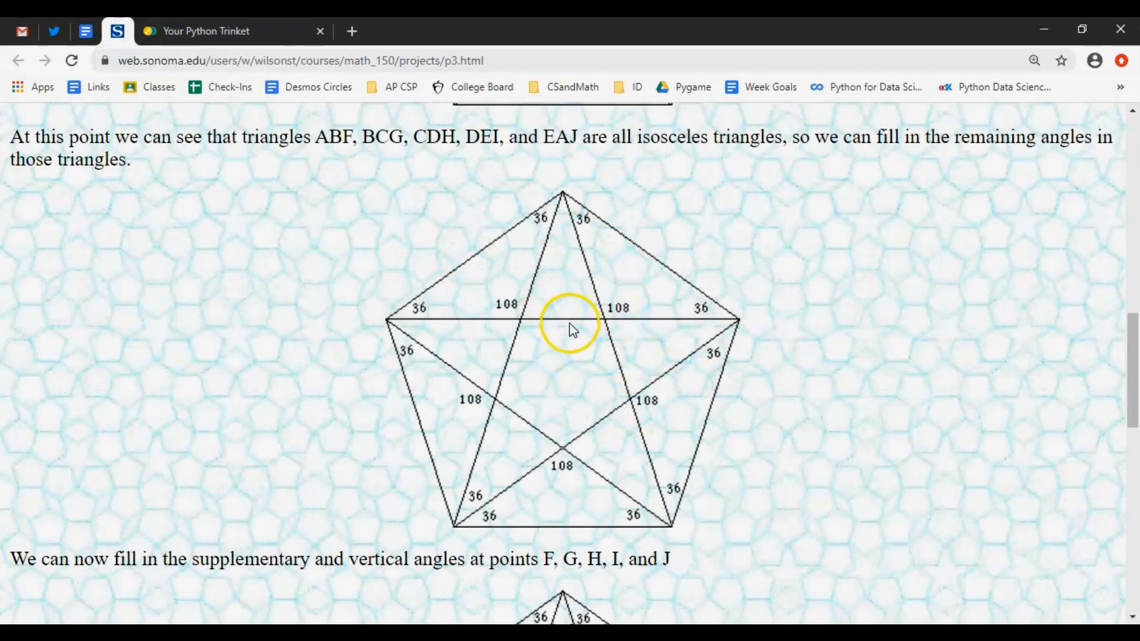
mouse_move(548, 393)
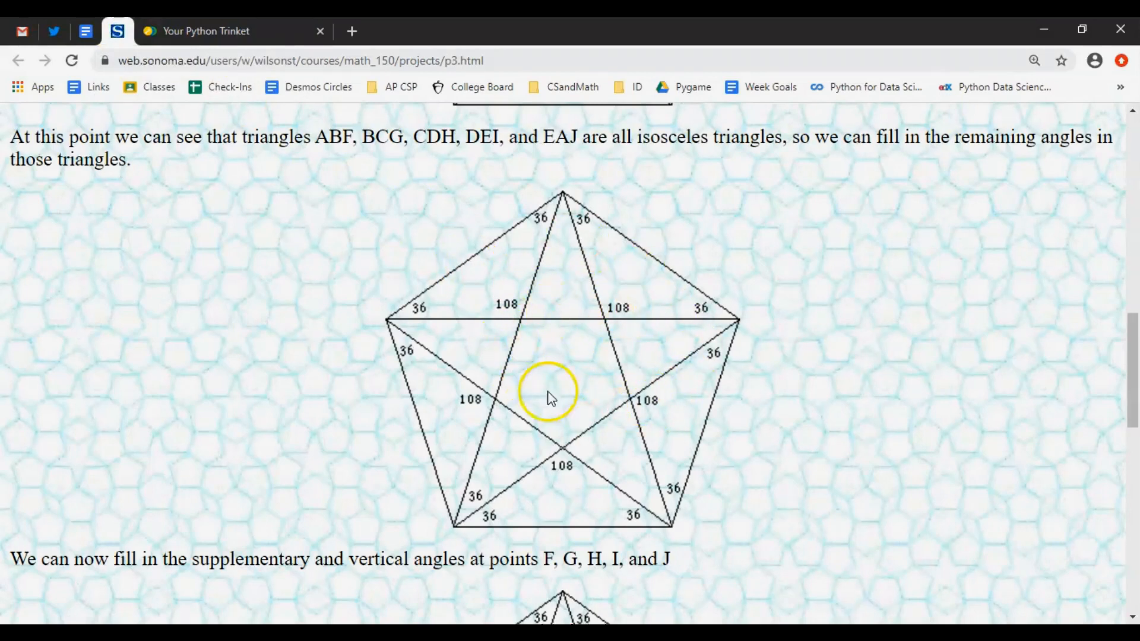
mouse_move(667, 415)
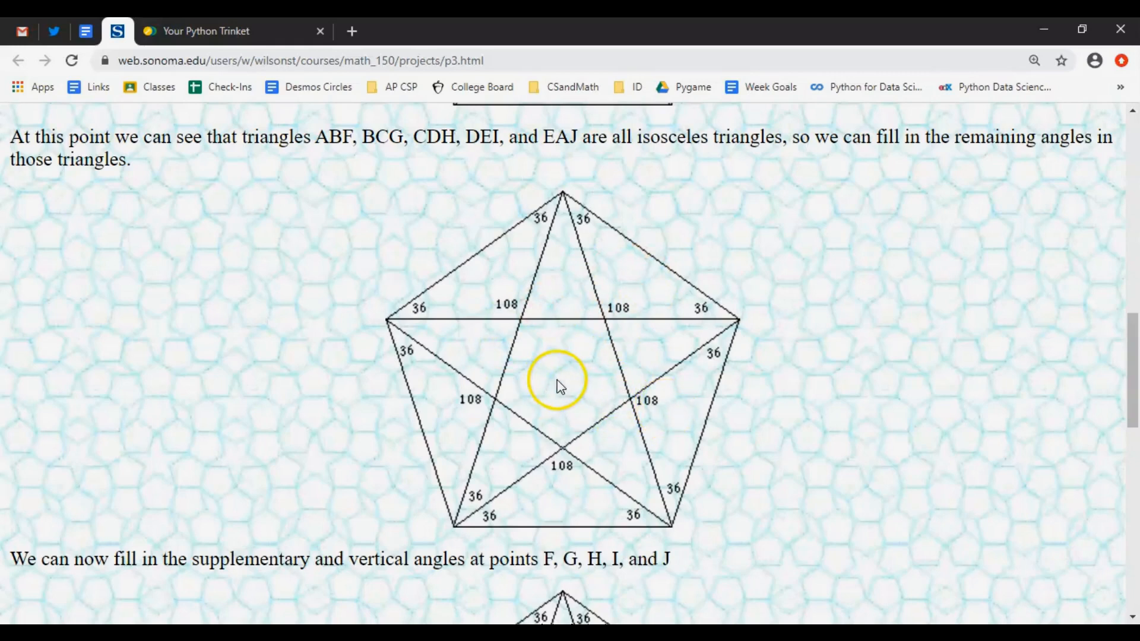
mouse_move(504, 283)
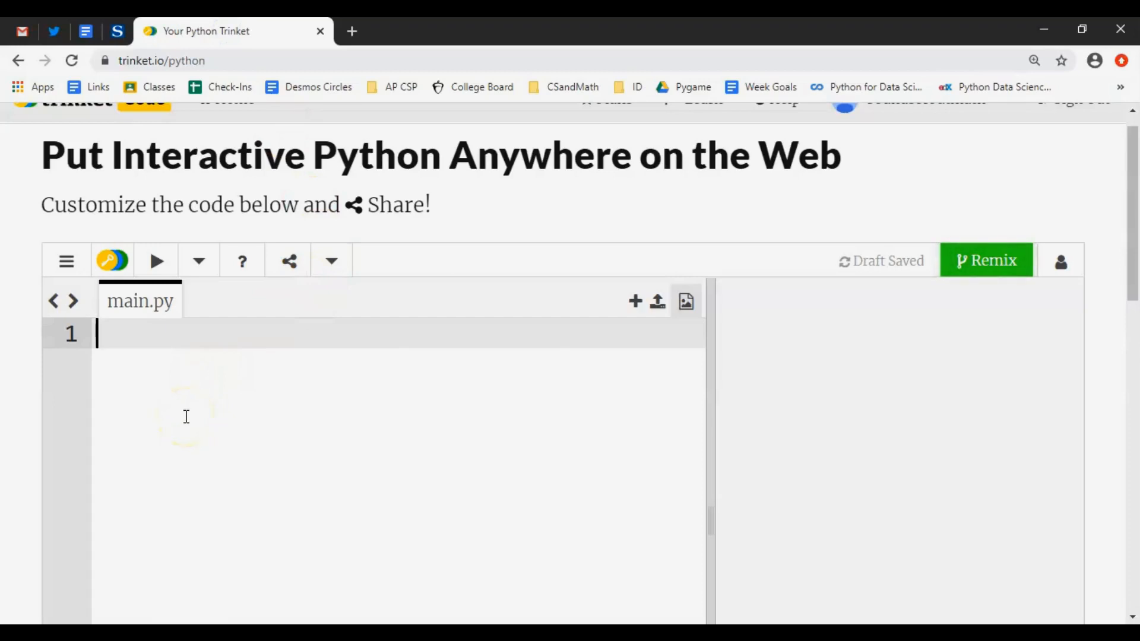
mouse_move(251, 336)
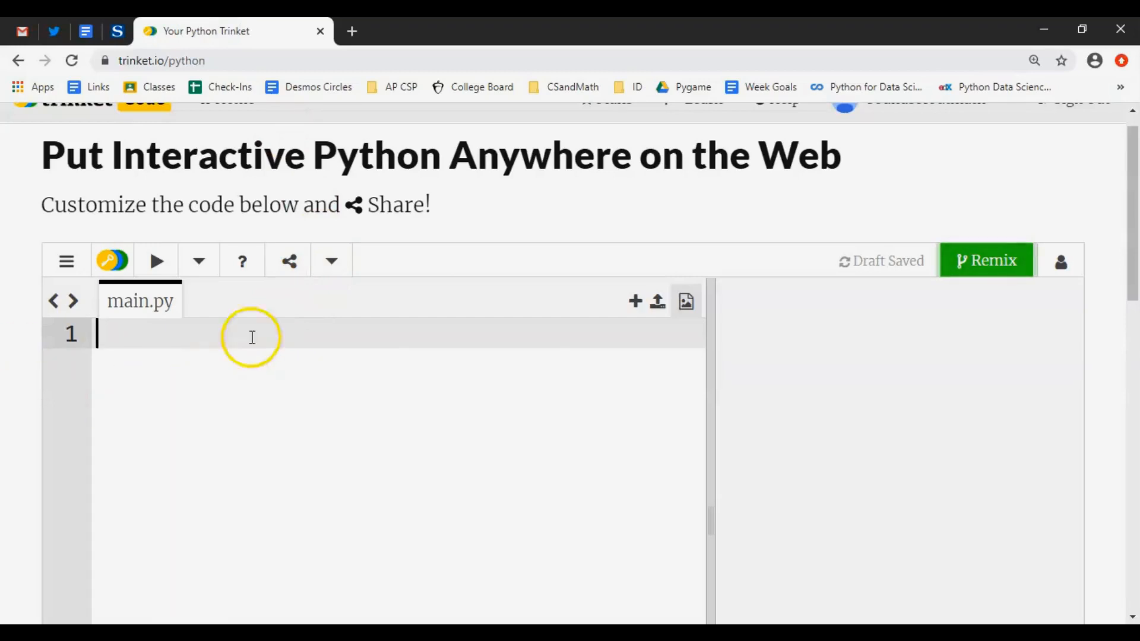
mouse_move(177, 348)
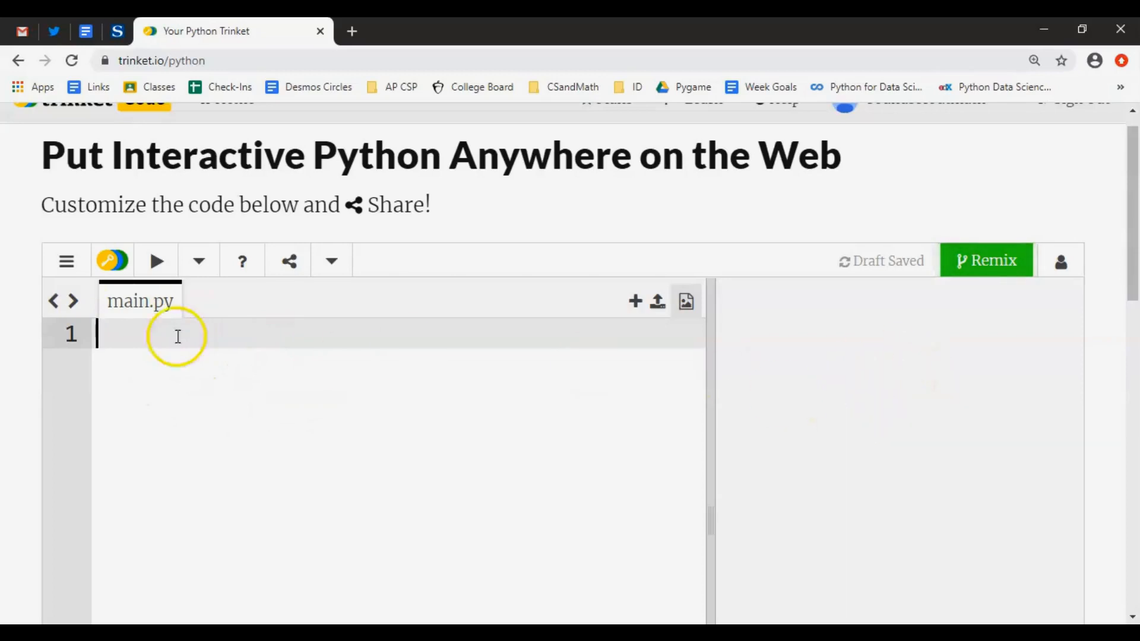
Write 'import turtle' as line 1 of main.py.
type("imp")
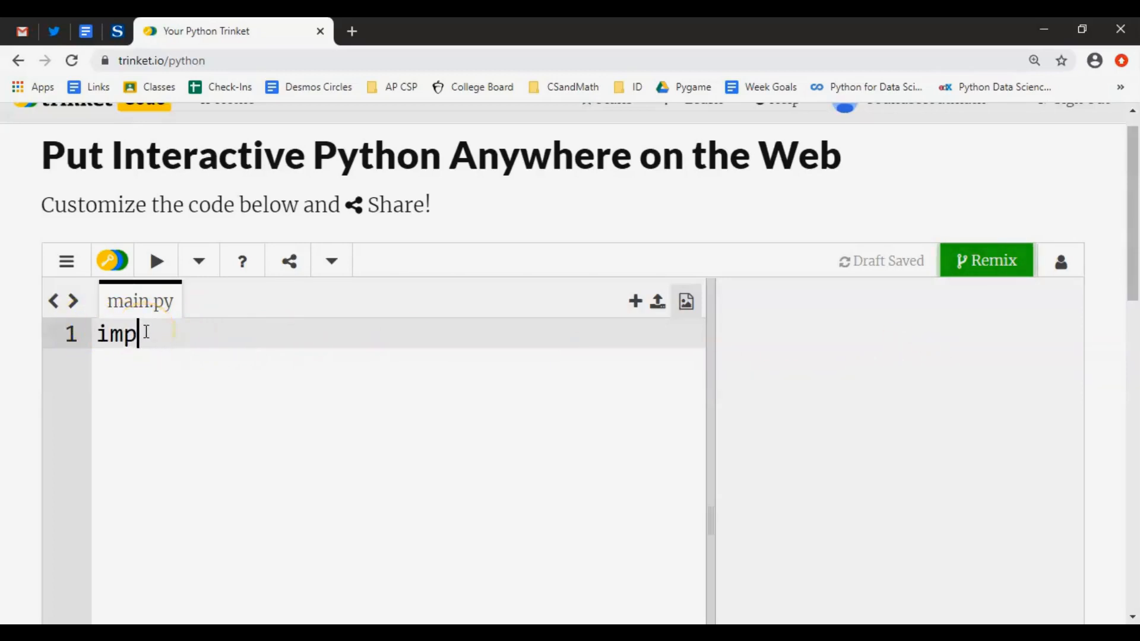
type("ort")
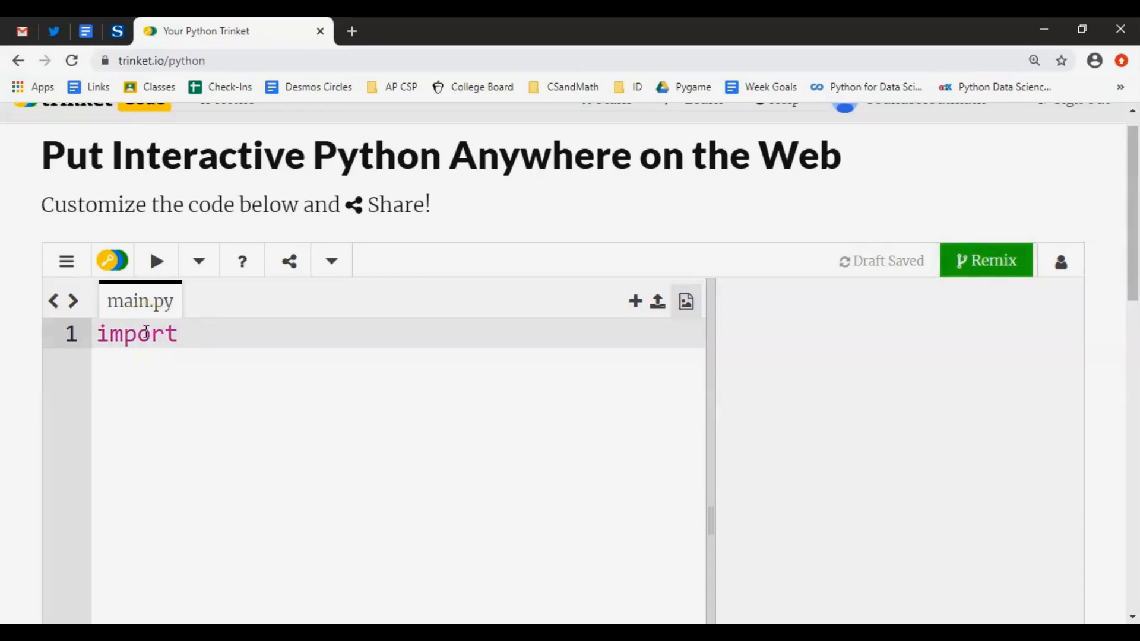
type("turtle")
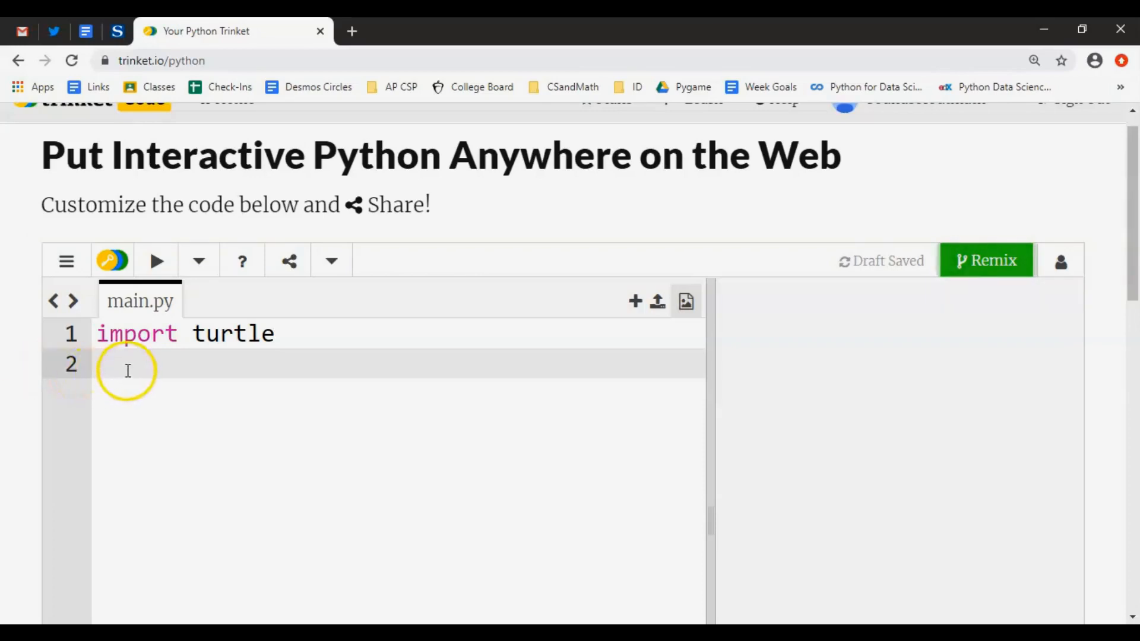
mouse_move(153, 348)
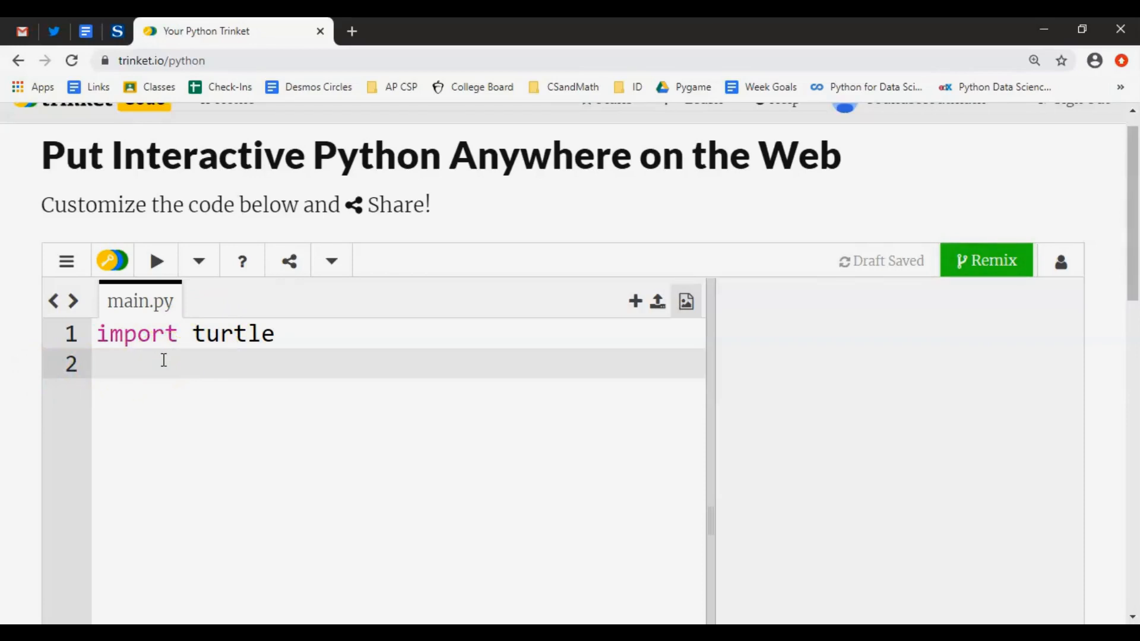
Write 't = turtle.Turtle()' on line 2 and run the two-line script.
left_click(98, 363)
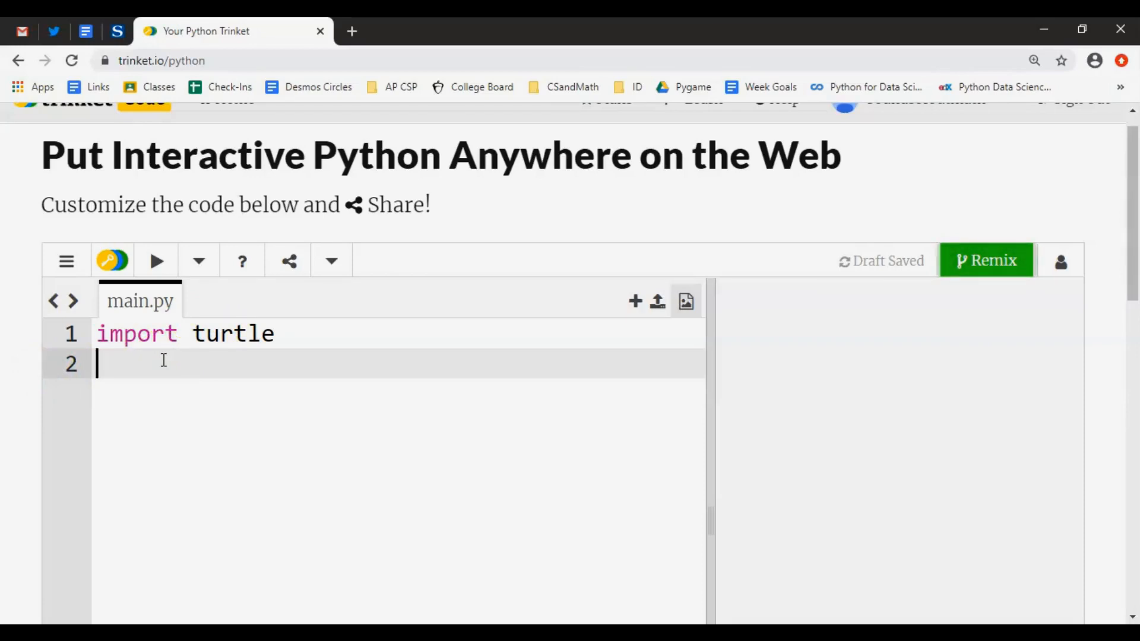
type("t =")
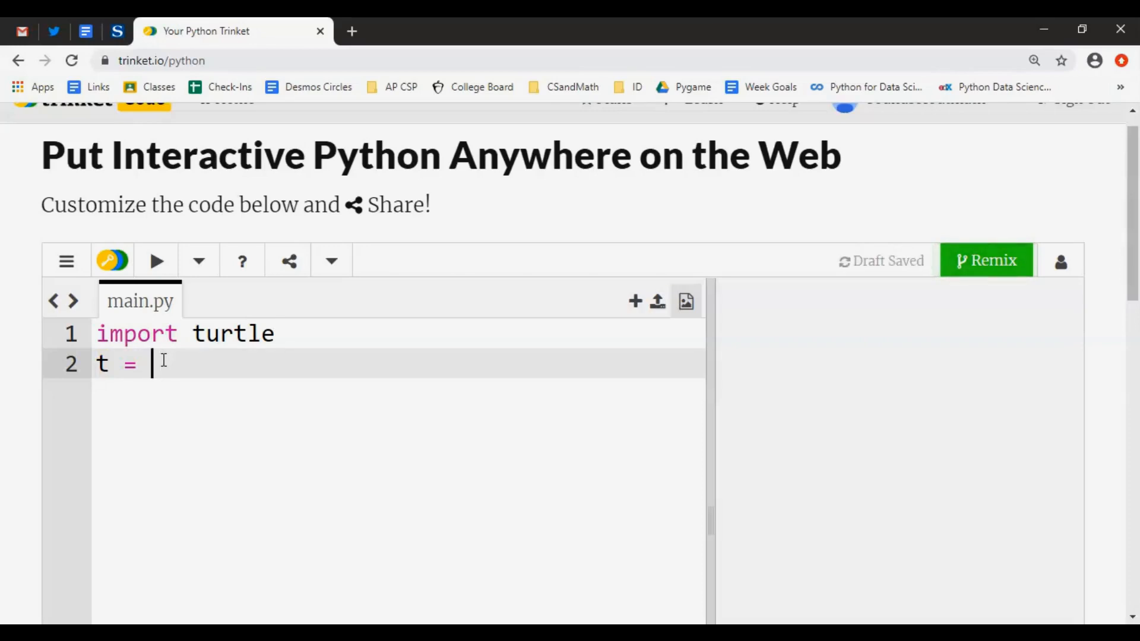
type("tu")
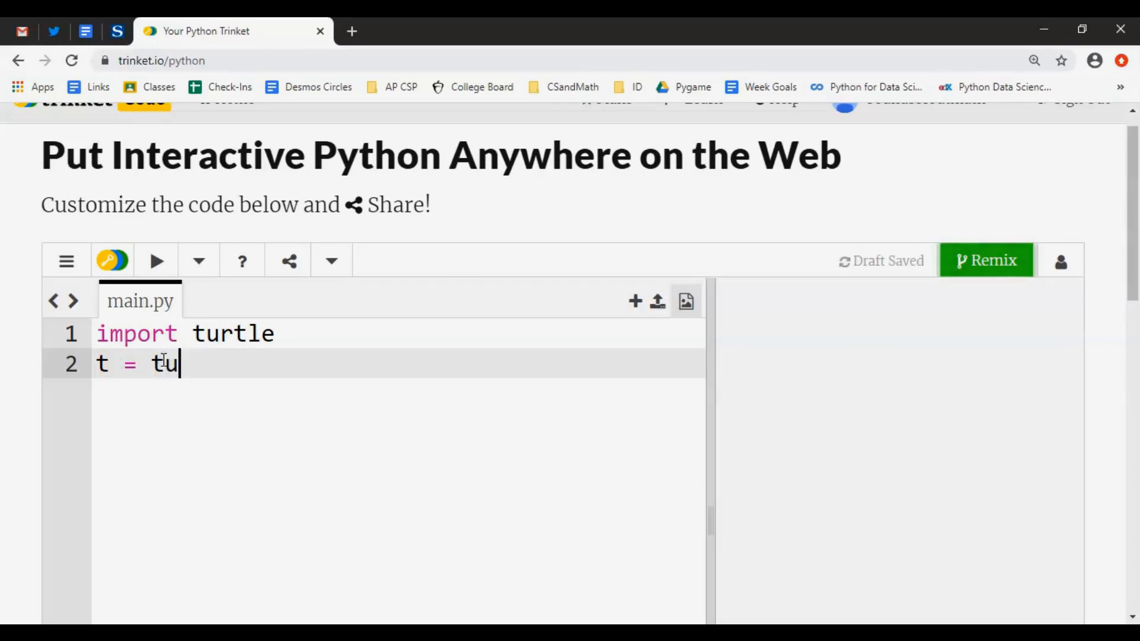
type("rtle")
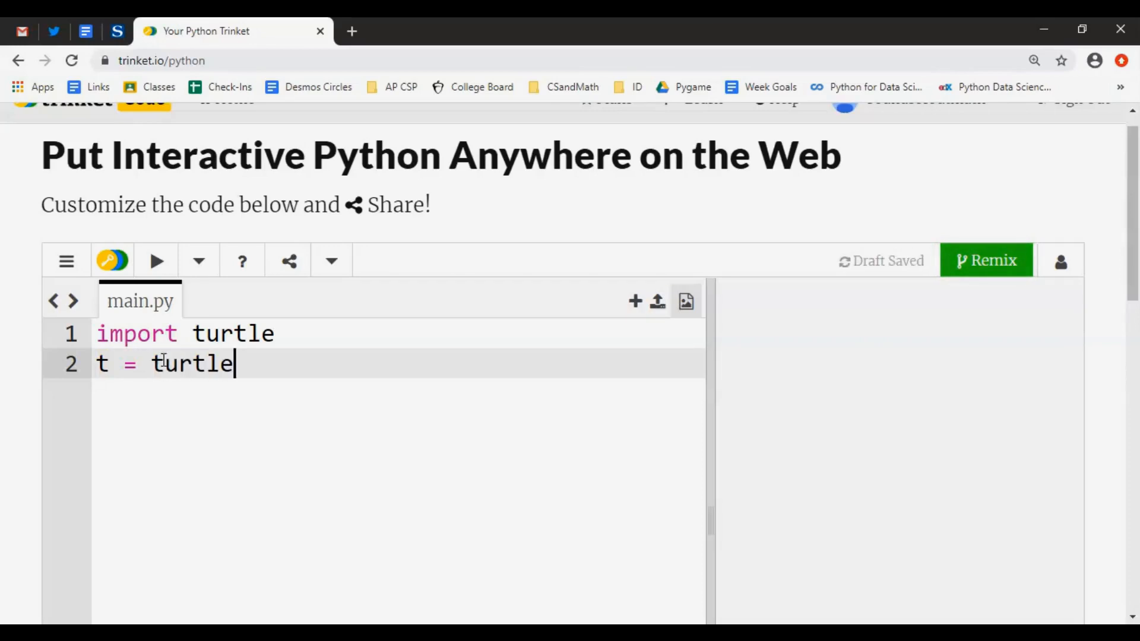
type(".T")
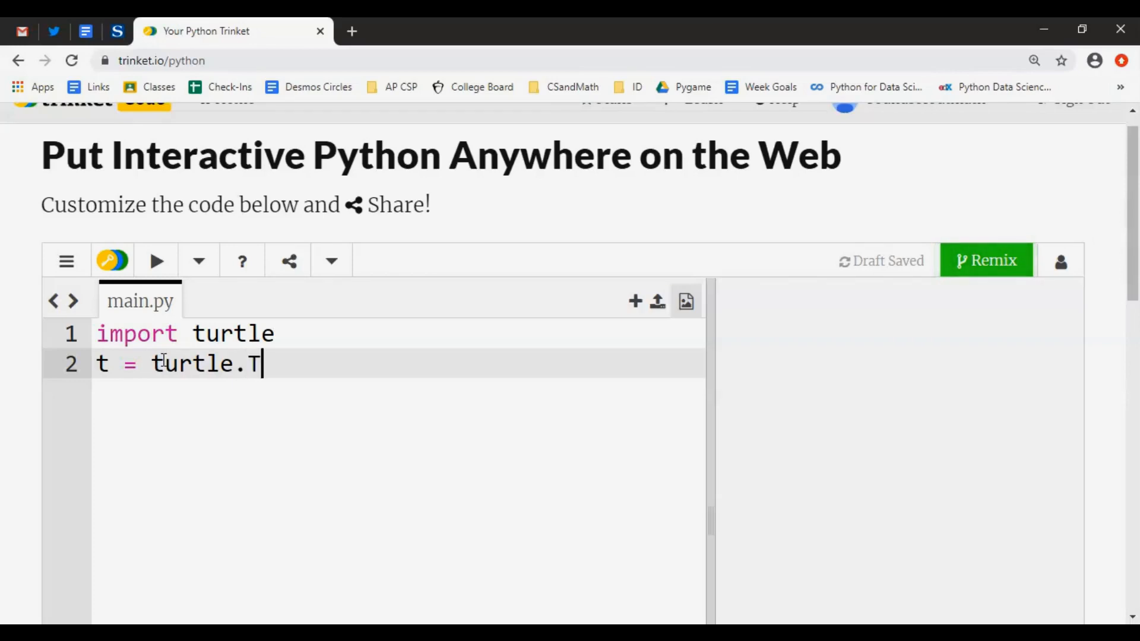
type("urtl")
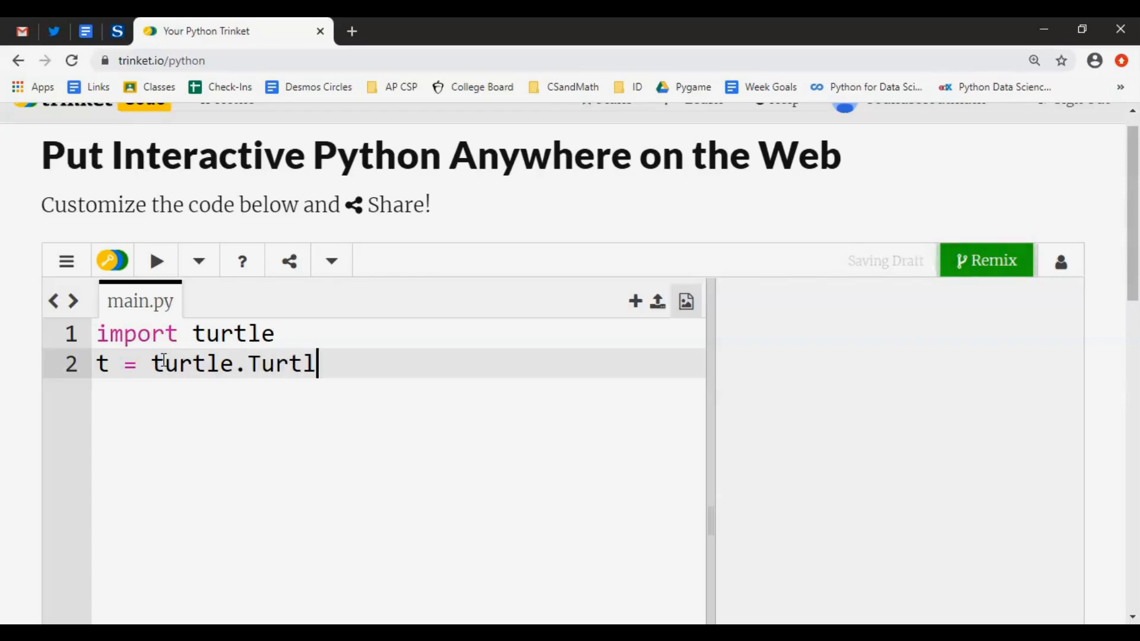
type("e()")
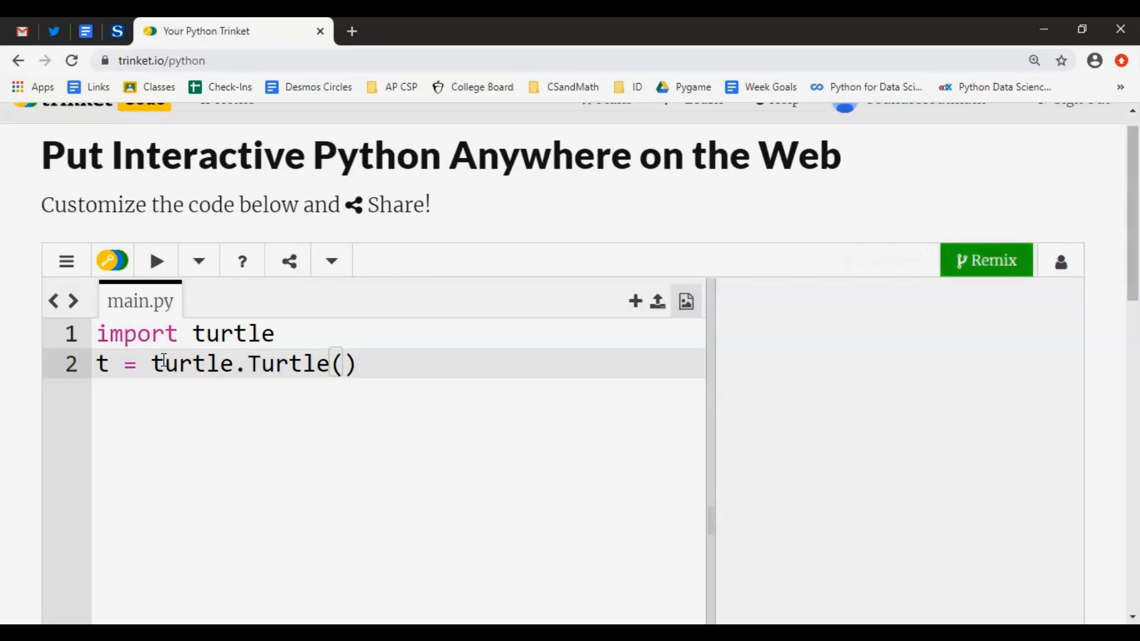
left_click(154, 261)
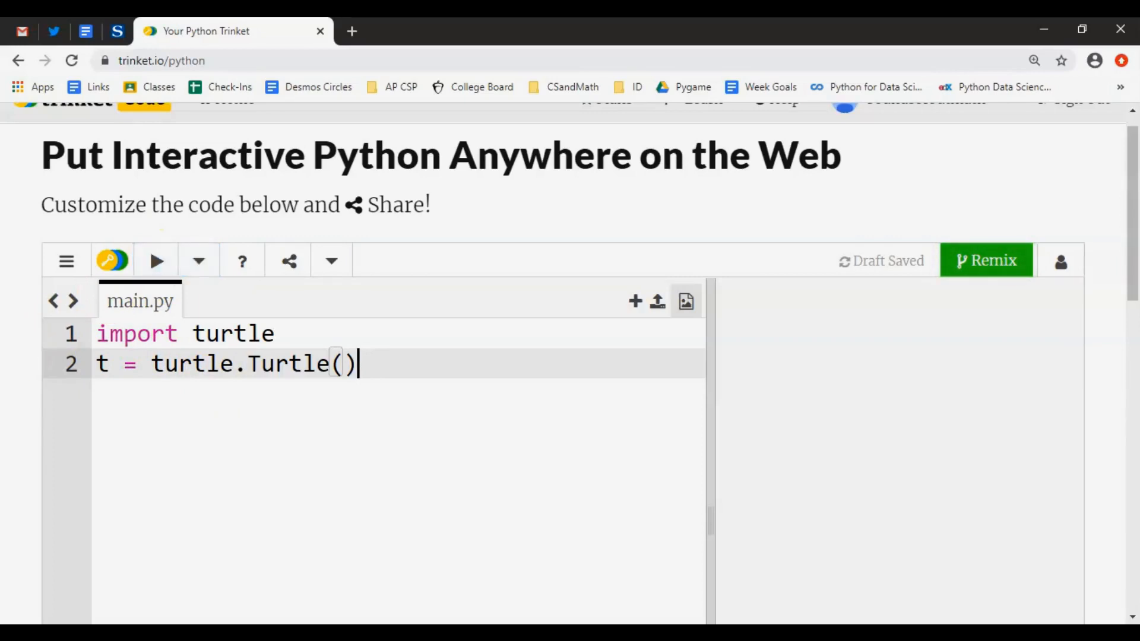
Rerun after the ImportError, restore the turtle import and begin an empty line 3.
left_click(205, 333)
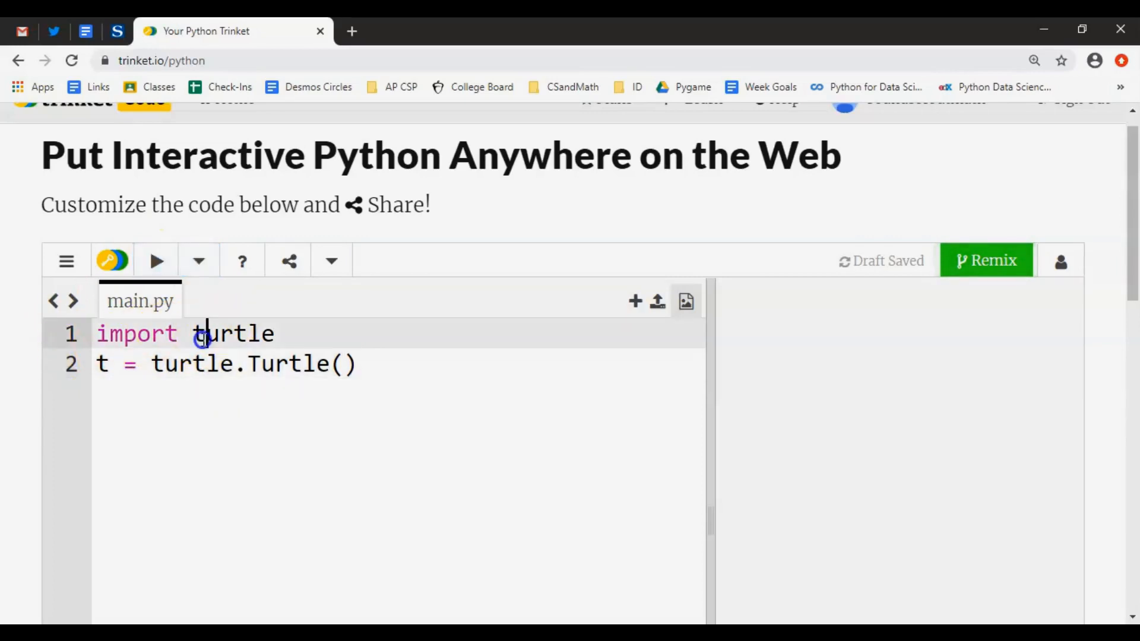
left_click(155, 260)
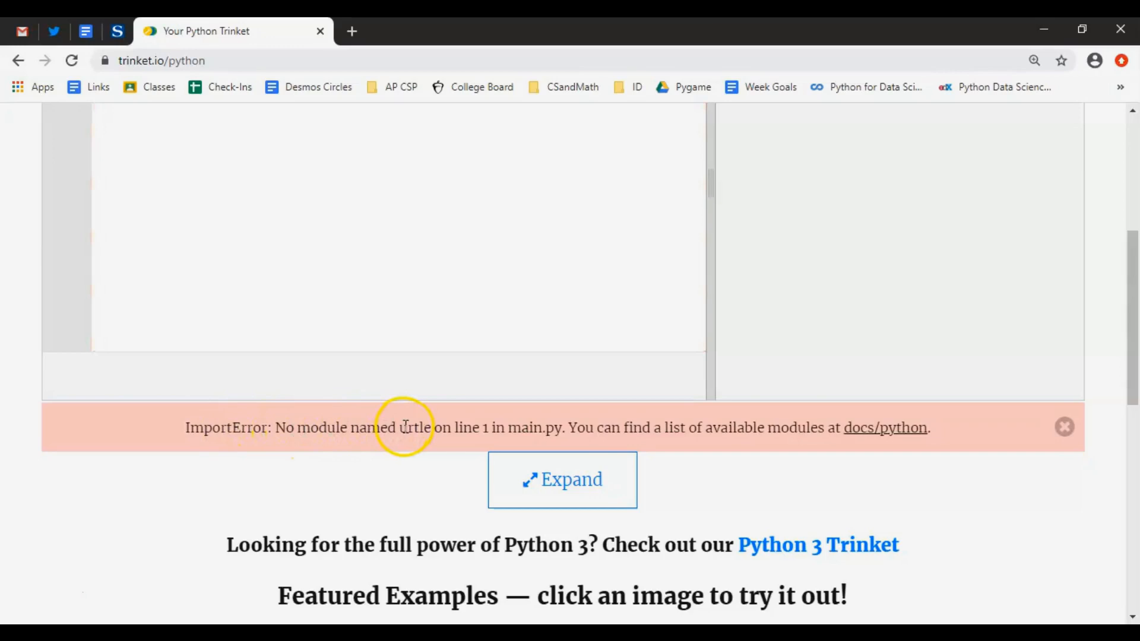
scroll("up", 3)
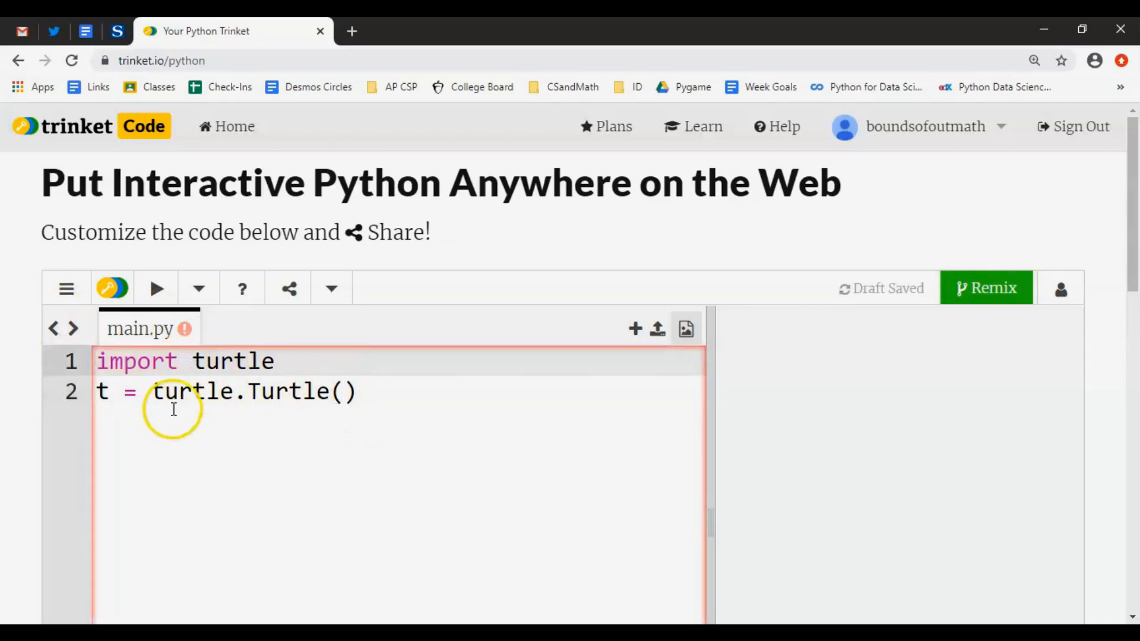
mouse_move(348, 429)
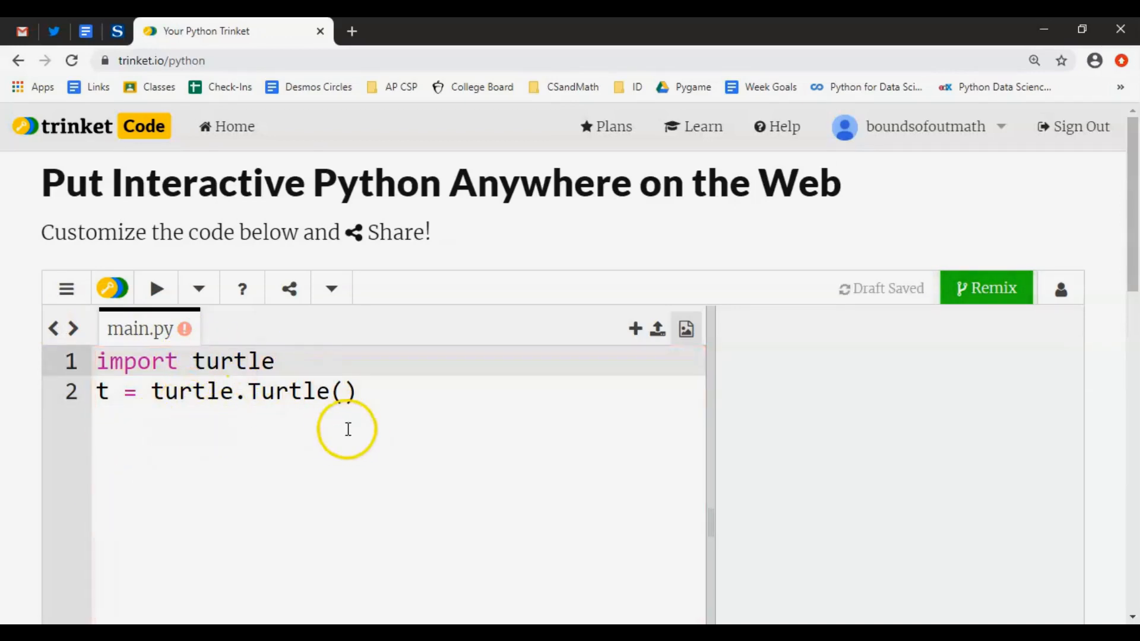
key("Return")
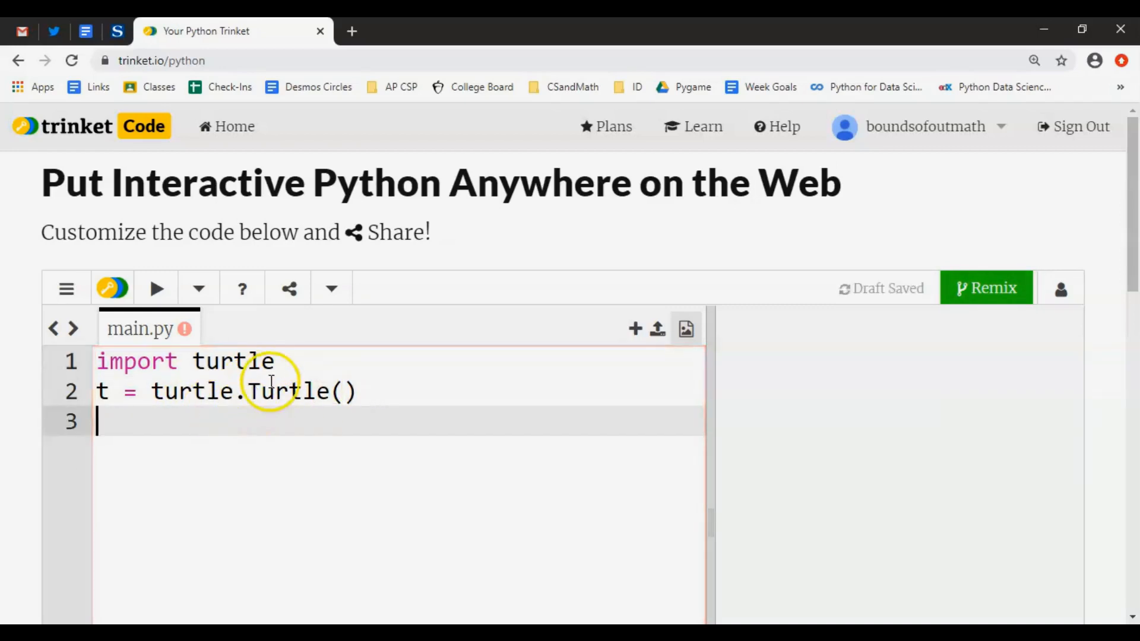
mouse_move(234, 412)
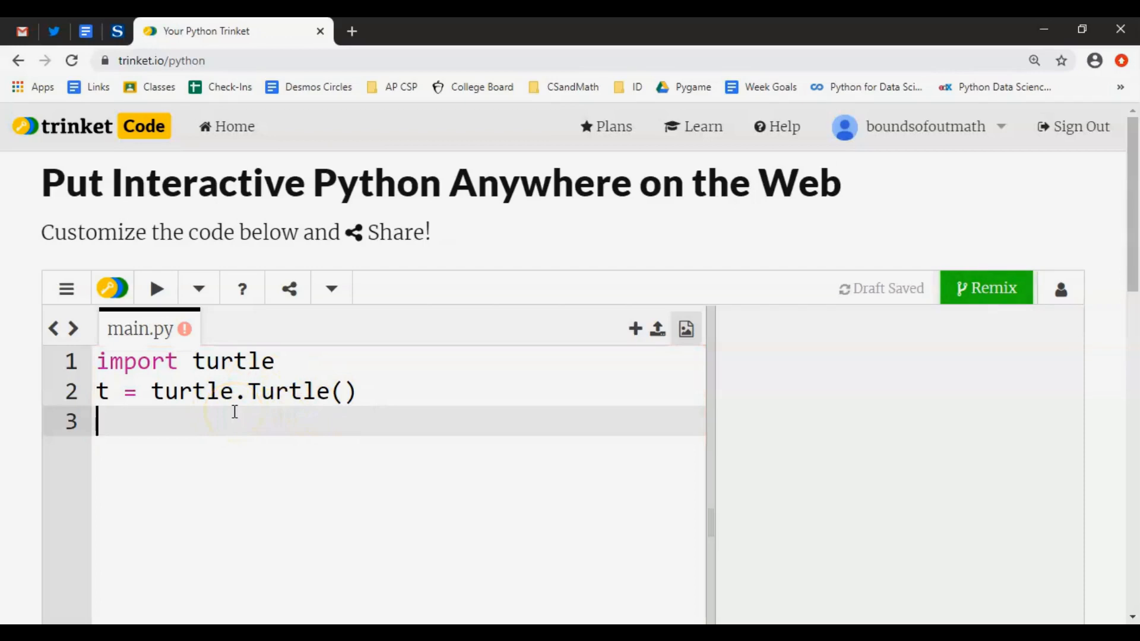
Switch to the Sonoma State tab showing the pentagram's 36 and 108 degree angles.
left_click(117, 31)
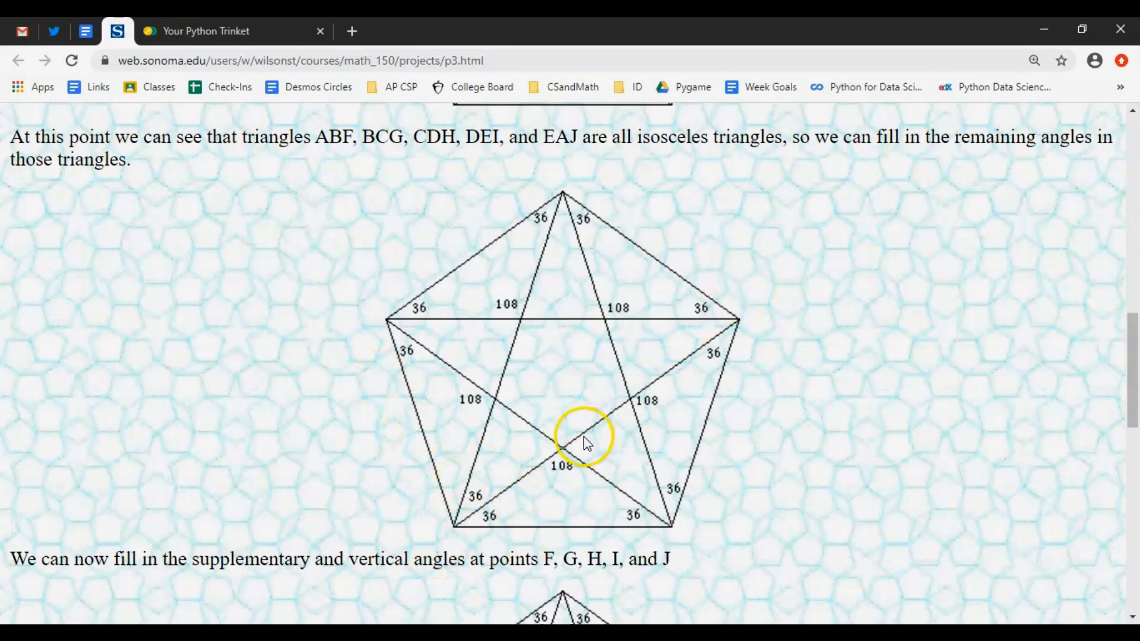
mouse_move(488, 513)
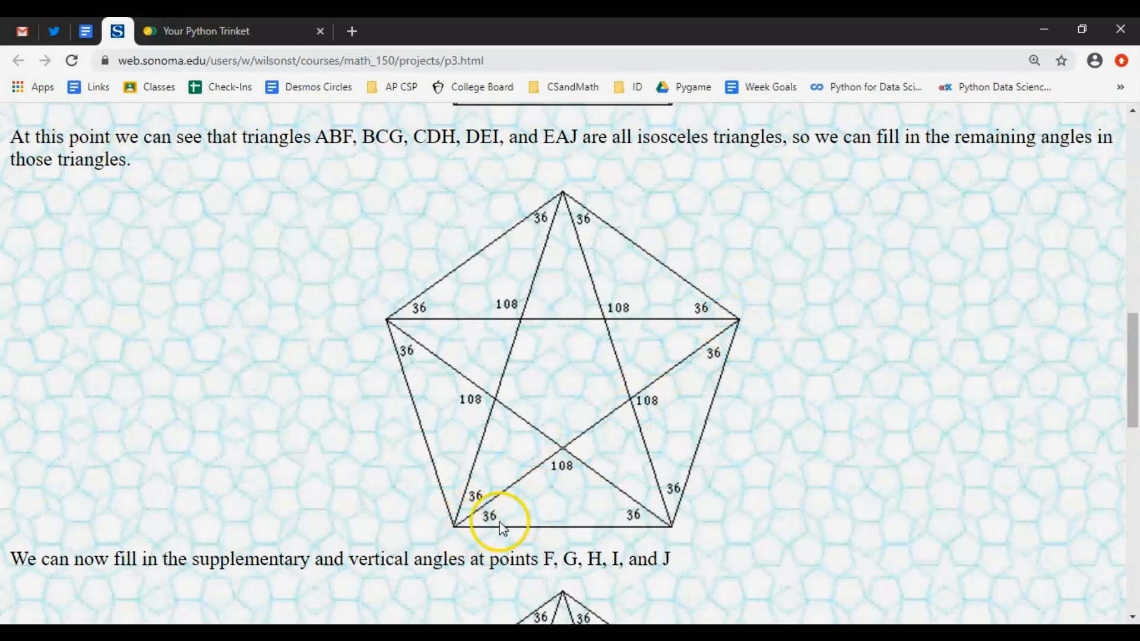
mouse_move(194, 42)
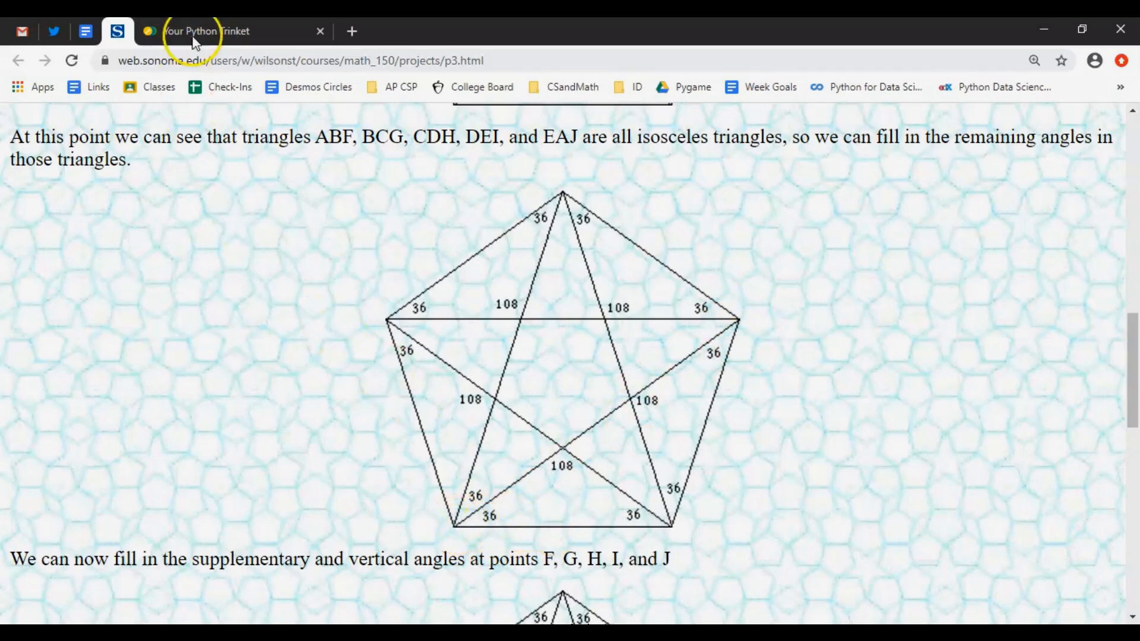
Back in the script, add t.left(36) and run to see the turtle turn.
left_click(207, 31)
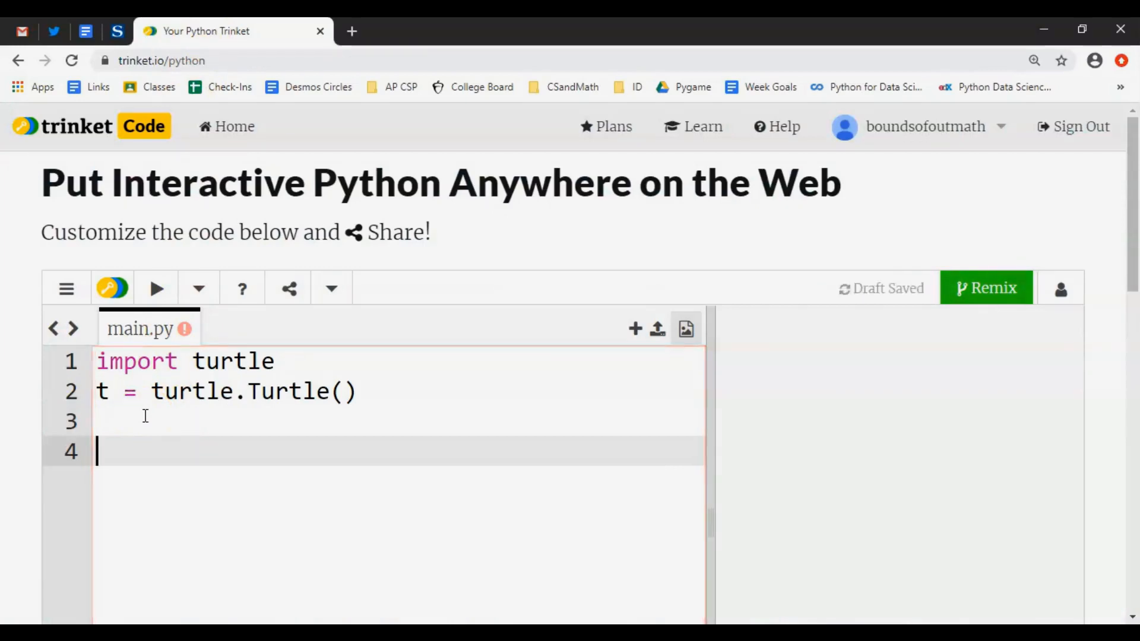
type("t.")
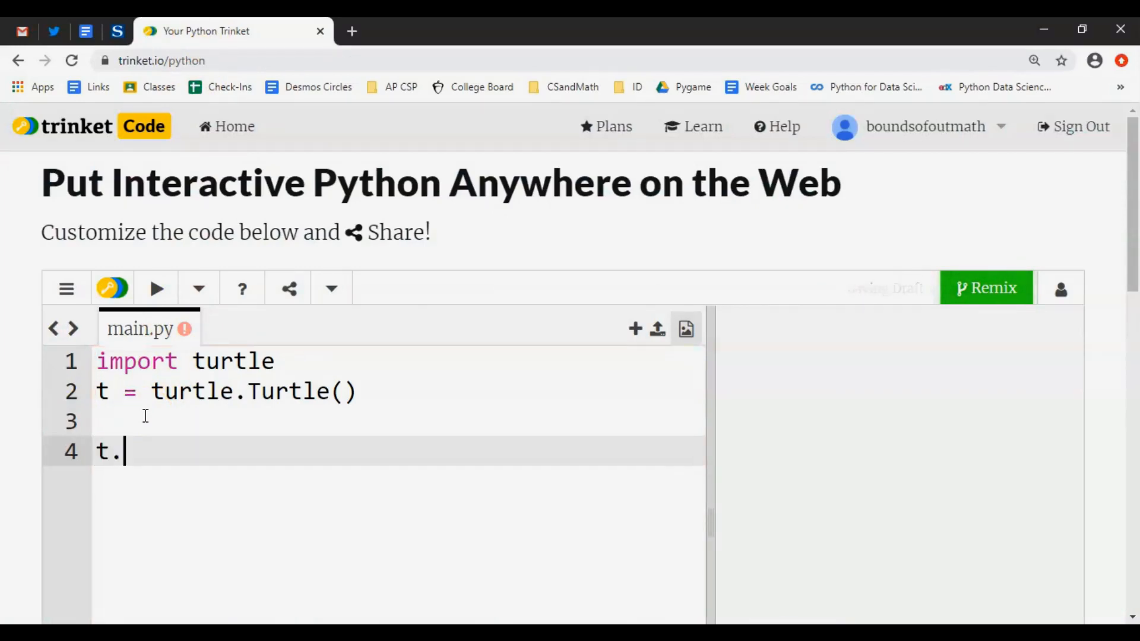
type("left()")
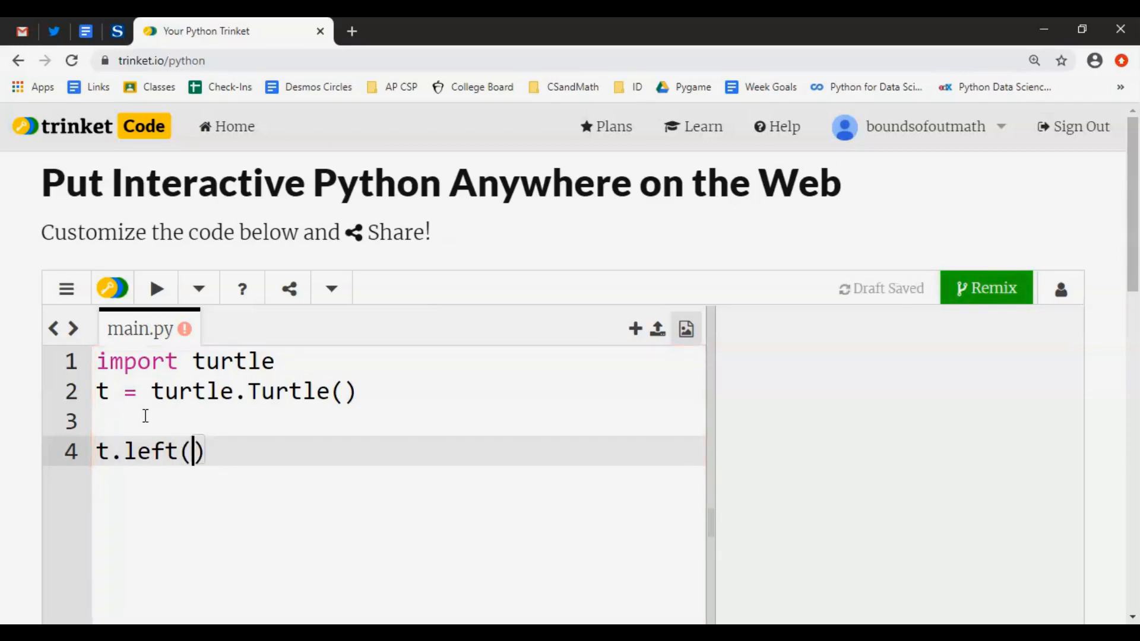
type("36")
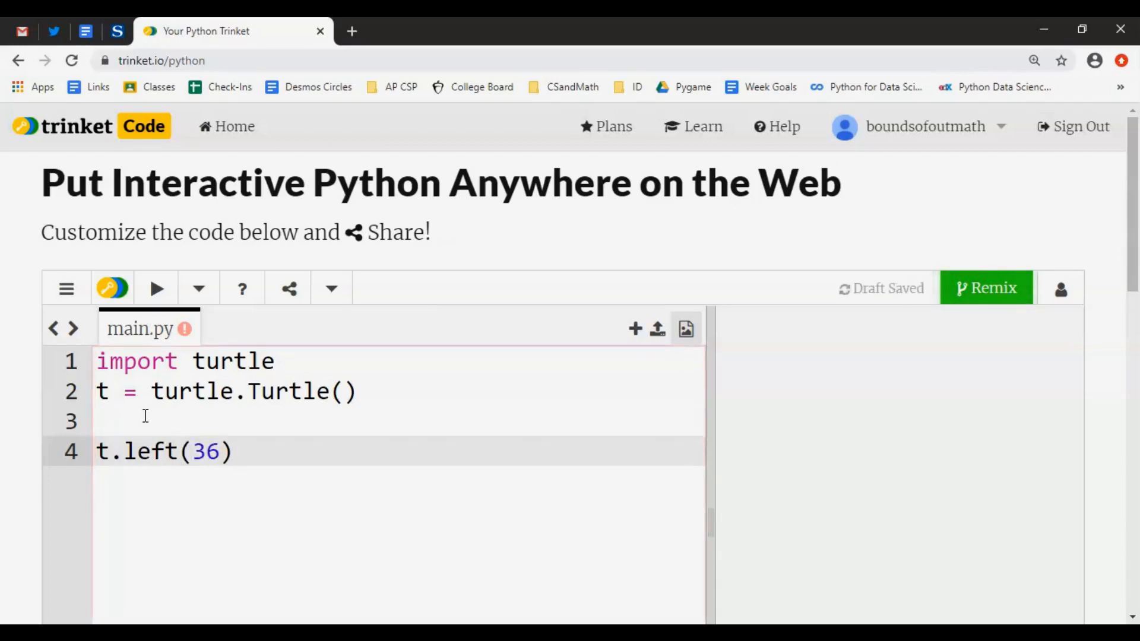
left_click(155, 287)
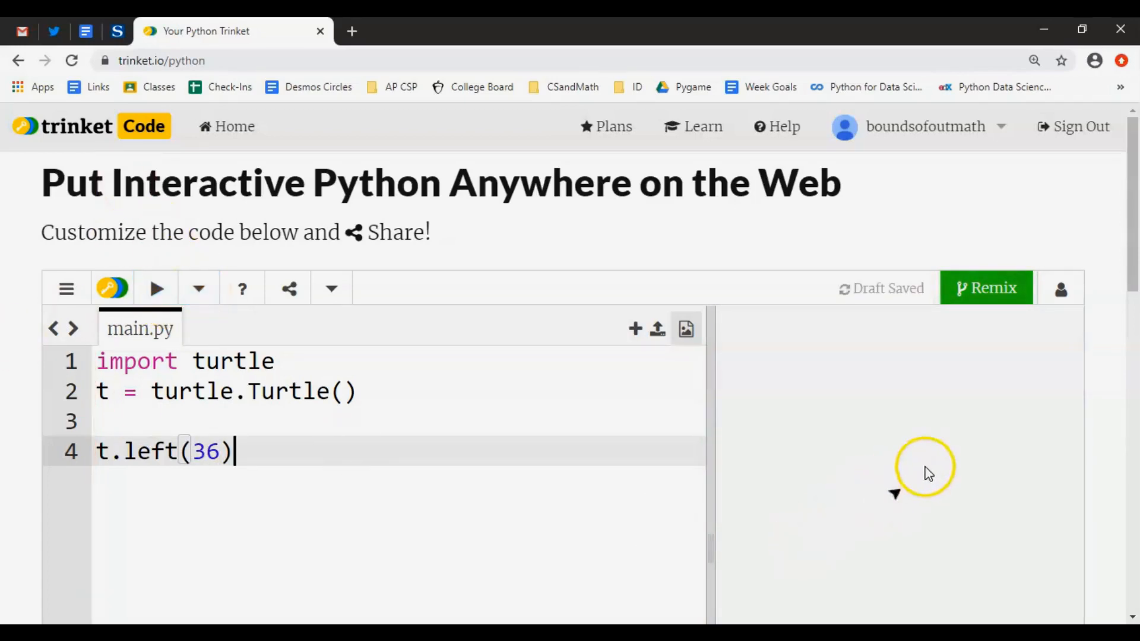
mouse_move(862, 510)
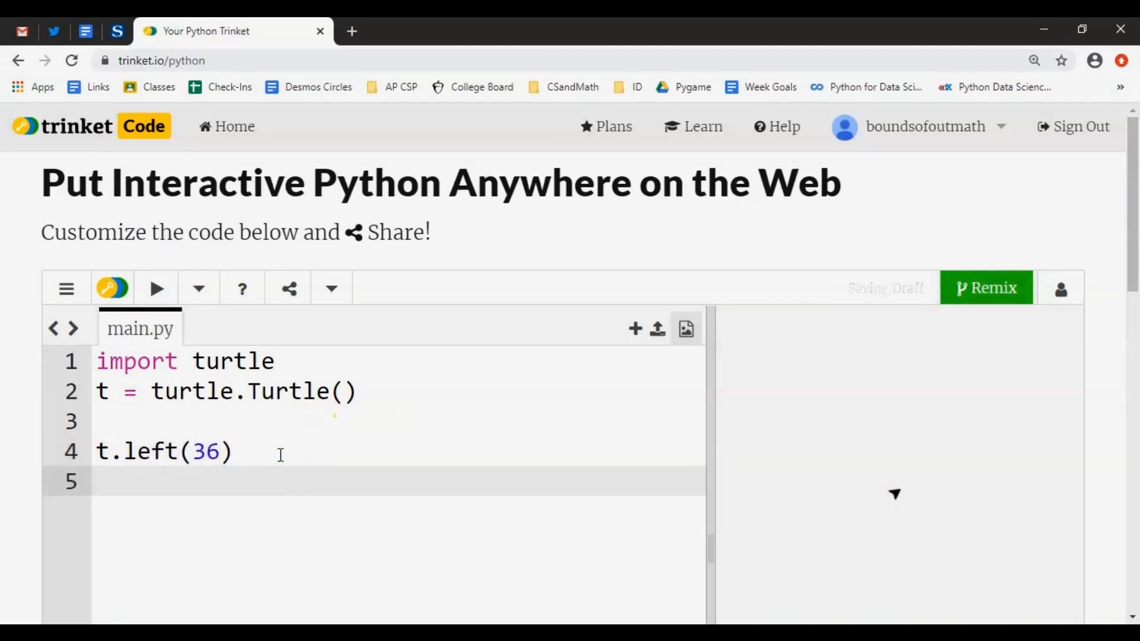
Add t.forward(200) and run to draw the first diagonal star edge.
type("t.forw")
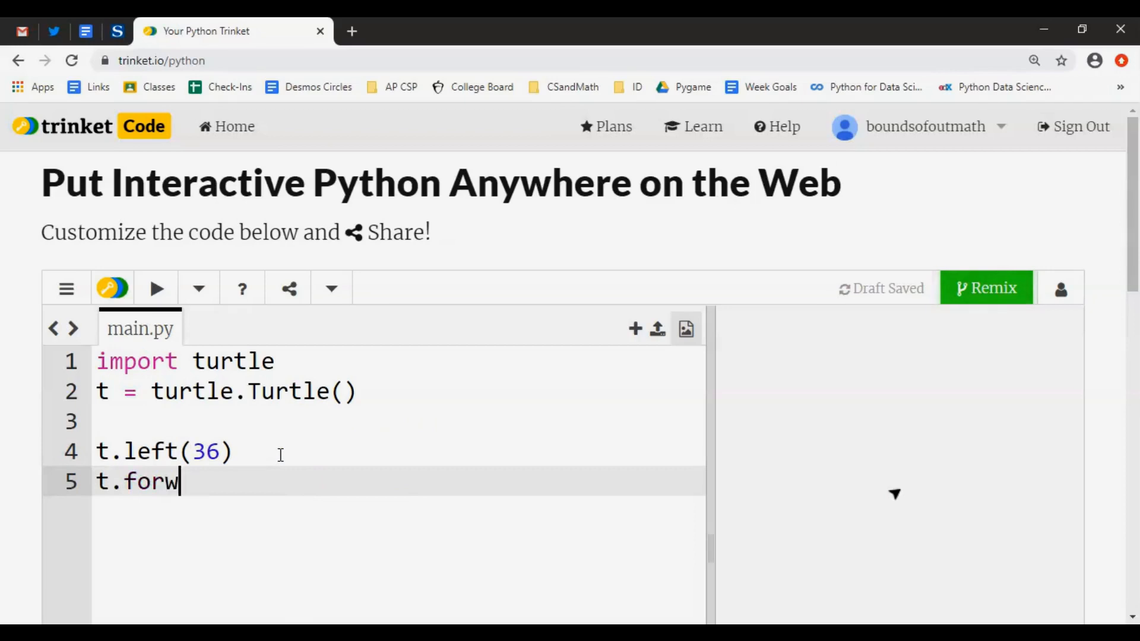
type("ard()")
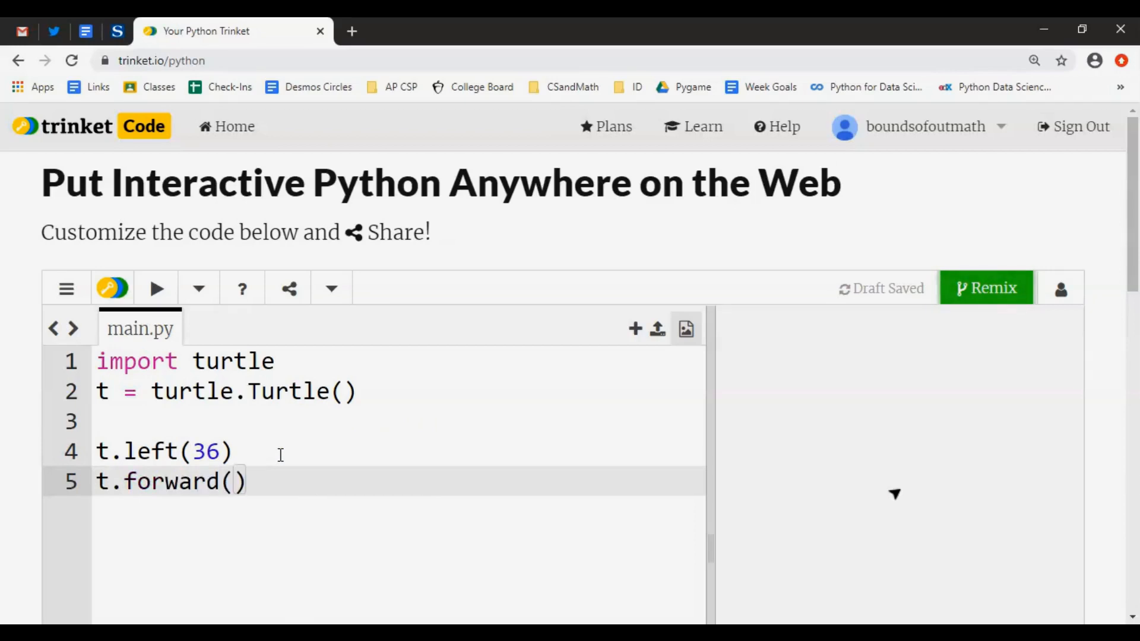
type("200")
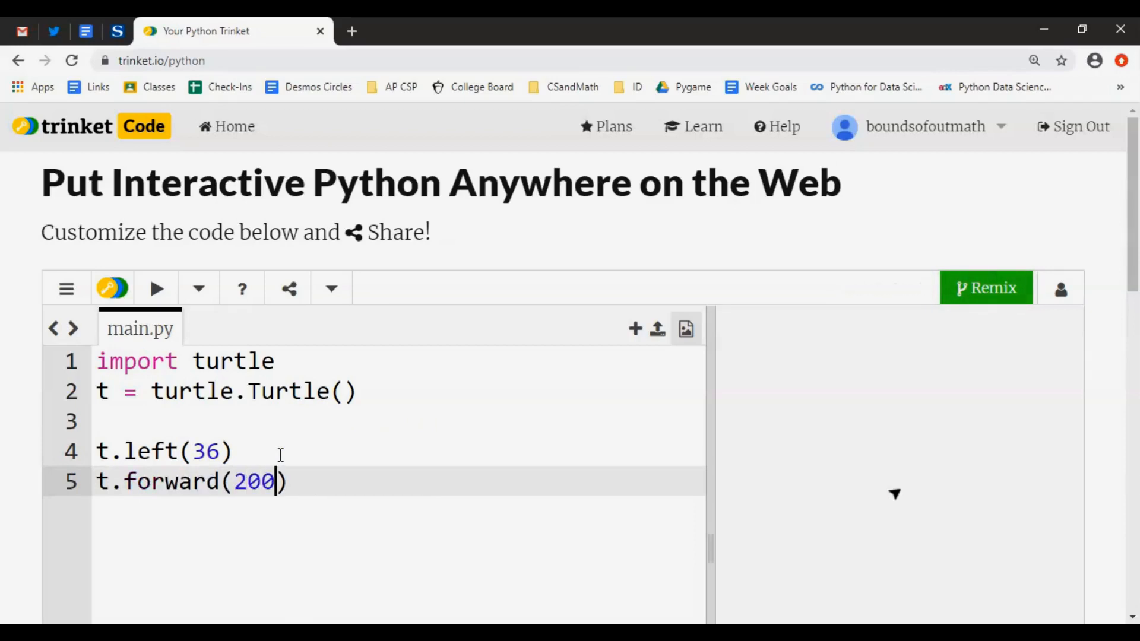
left_click(156, 287)
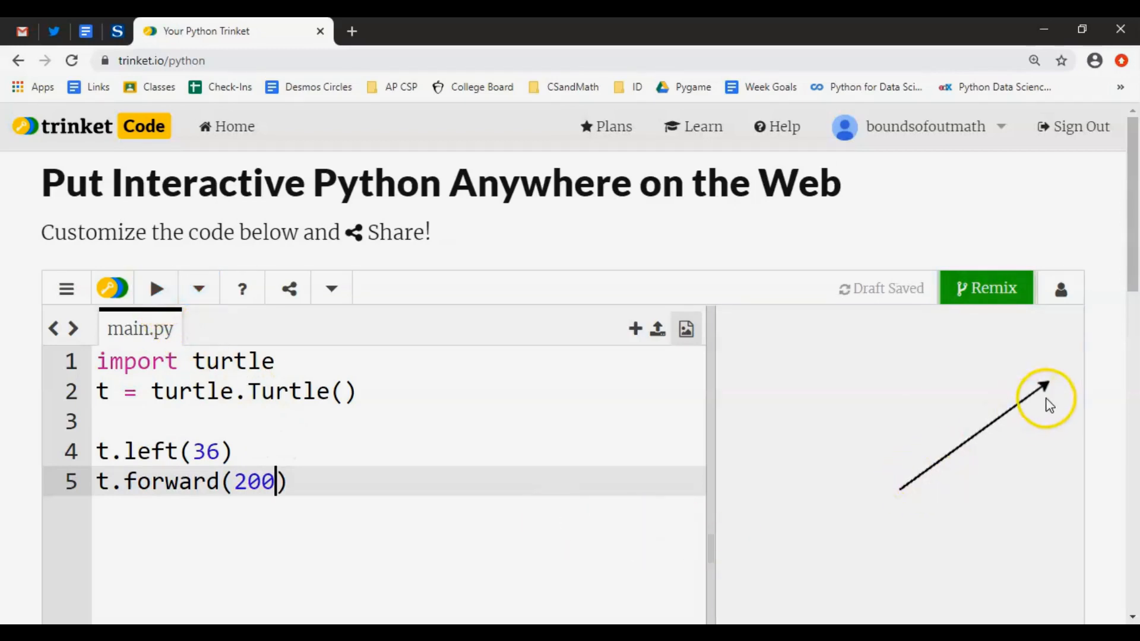
mouse_move(919, 488)
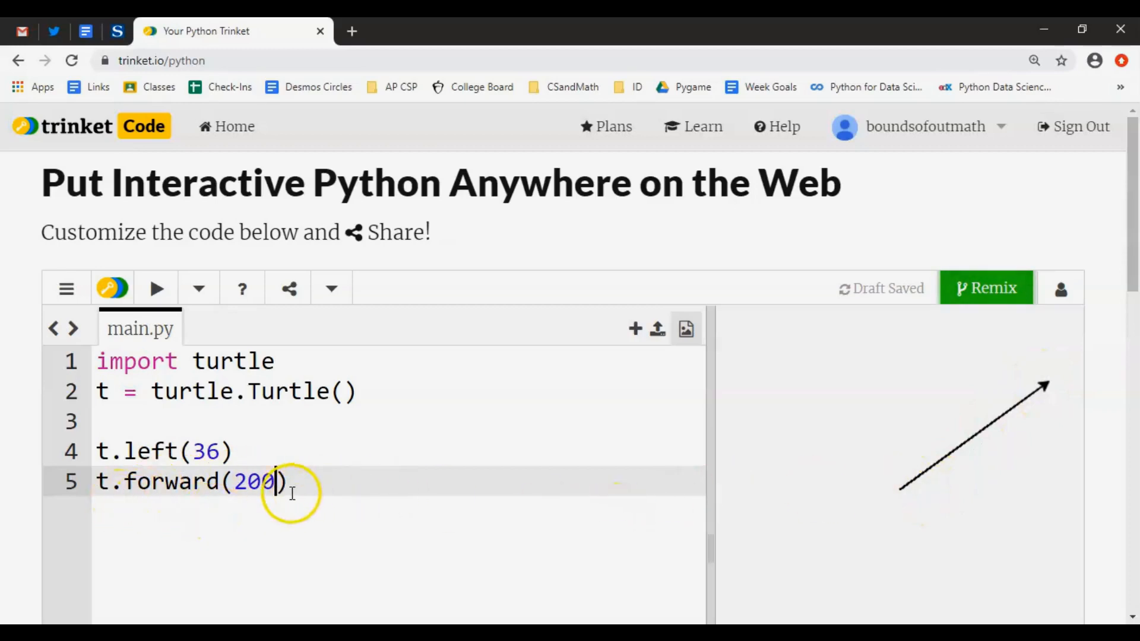
mouse_move(870, 506)
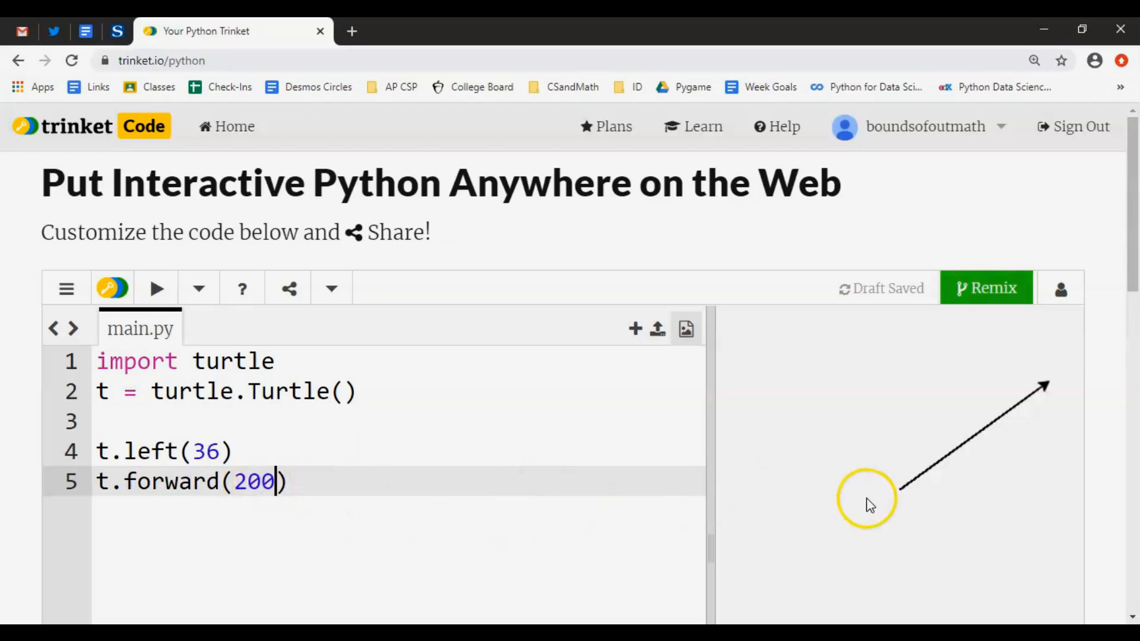
mouse_move(305, 356)
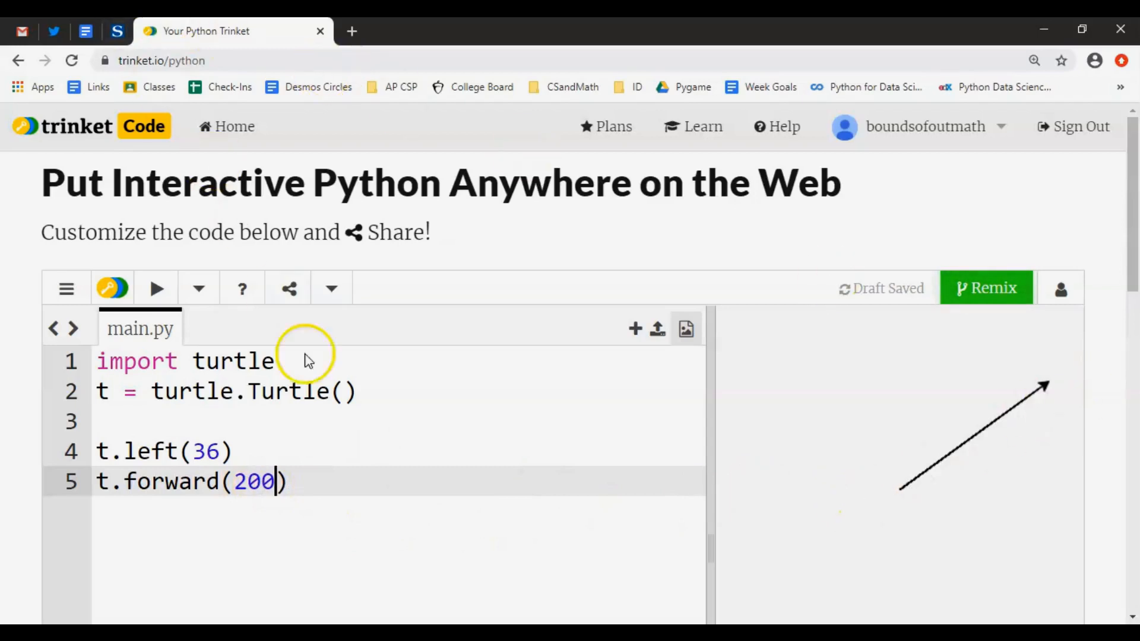
mouse_move(479, 495)
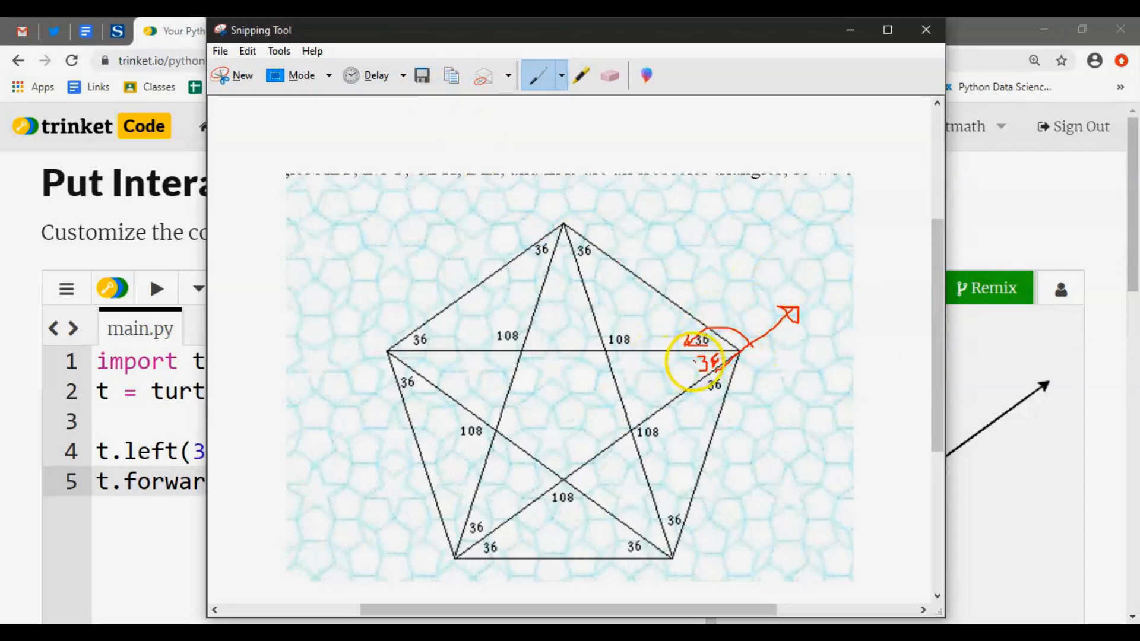
Close the annotated Snipping Tool capture of the 36-degree star corner.
left_click(926, 30)
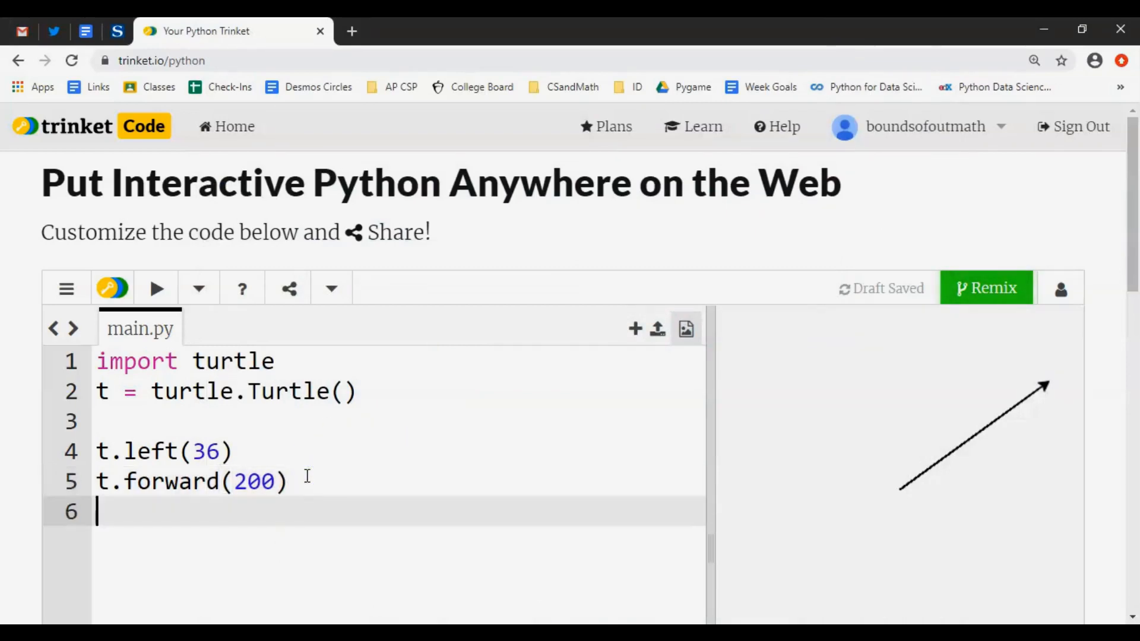
Add t.left(144) on line 6, run it, and return to the Trinket code after checking the diagram.
type("t.")
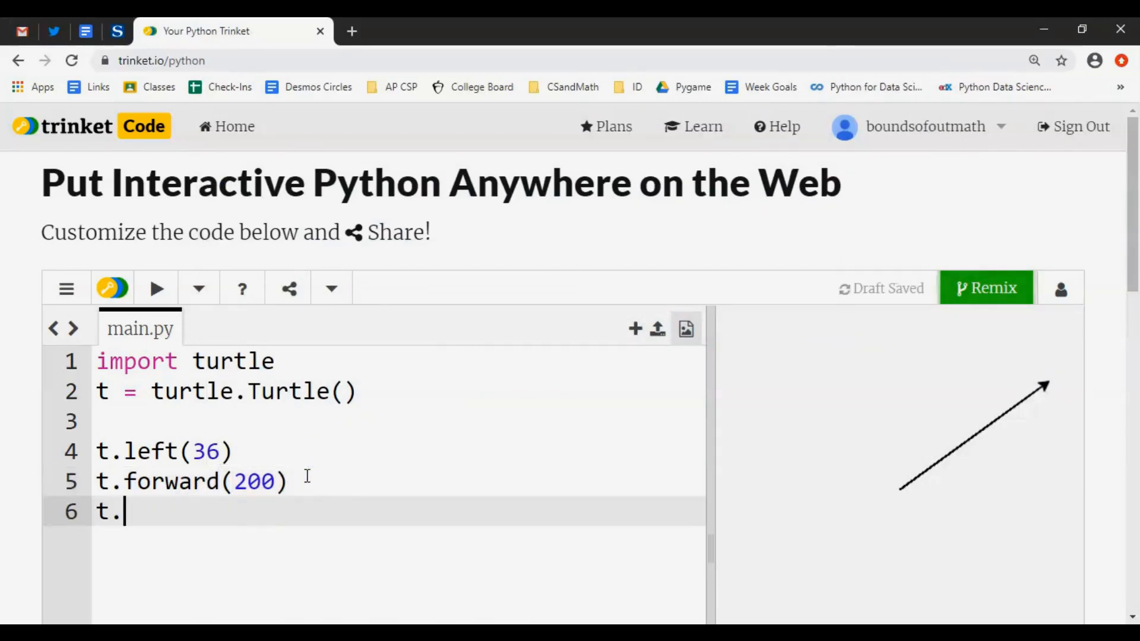
type("left(144)")
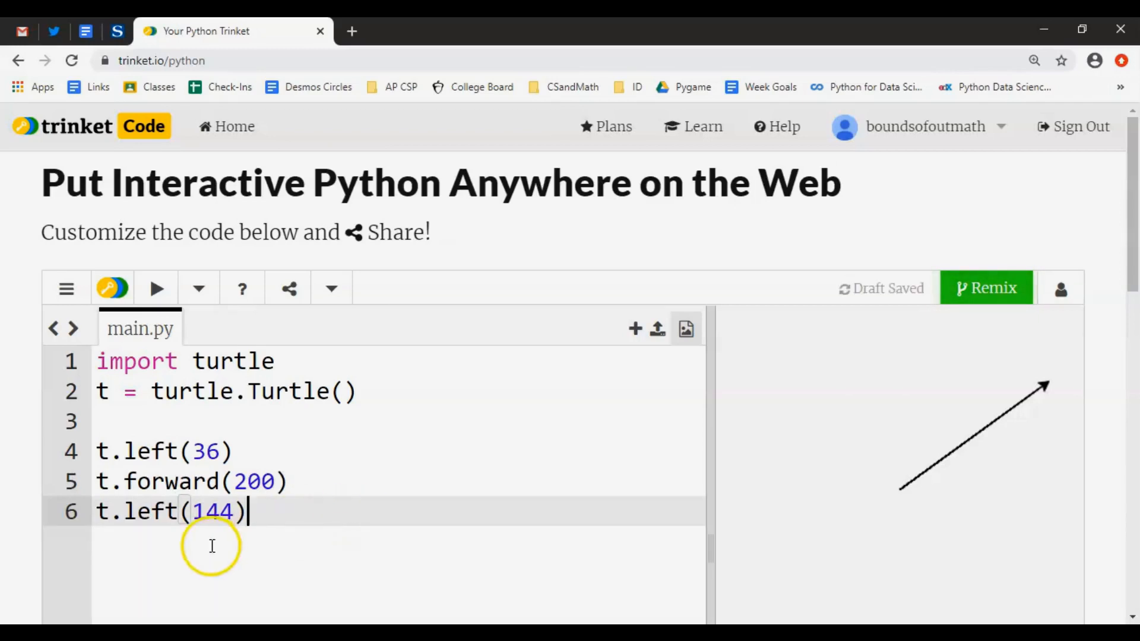
mouse_move(220, 418)
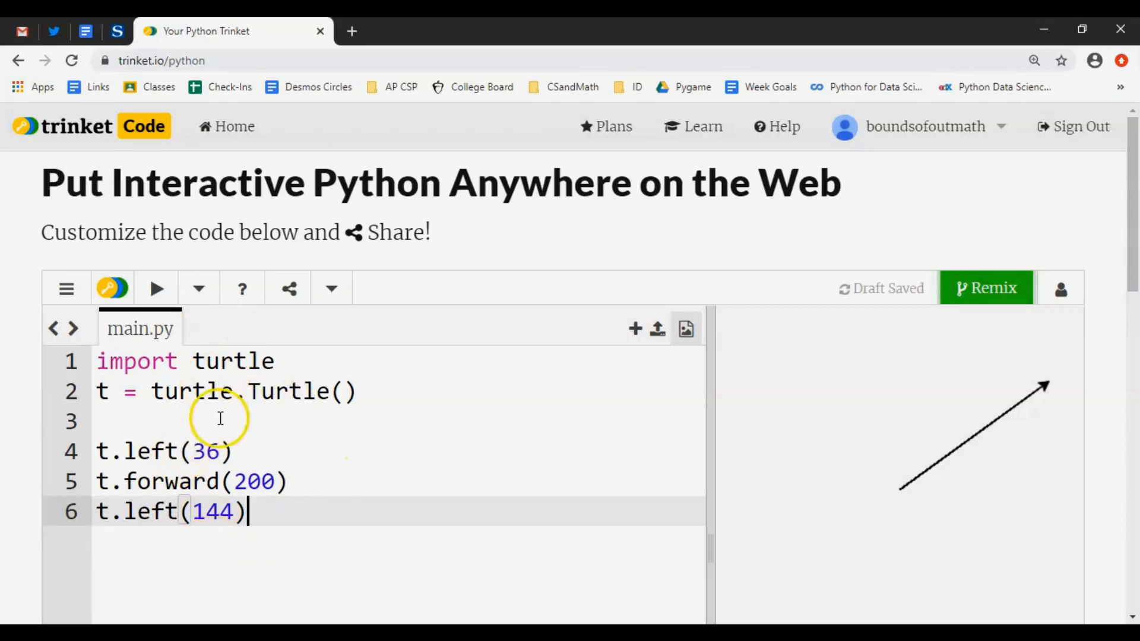
left_click(156, 288)
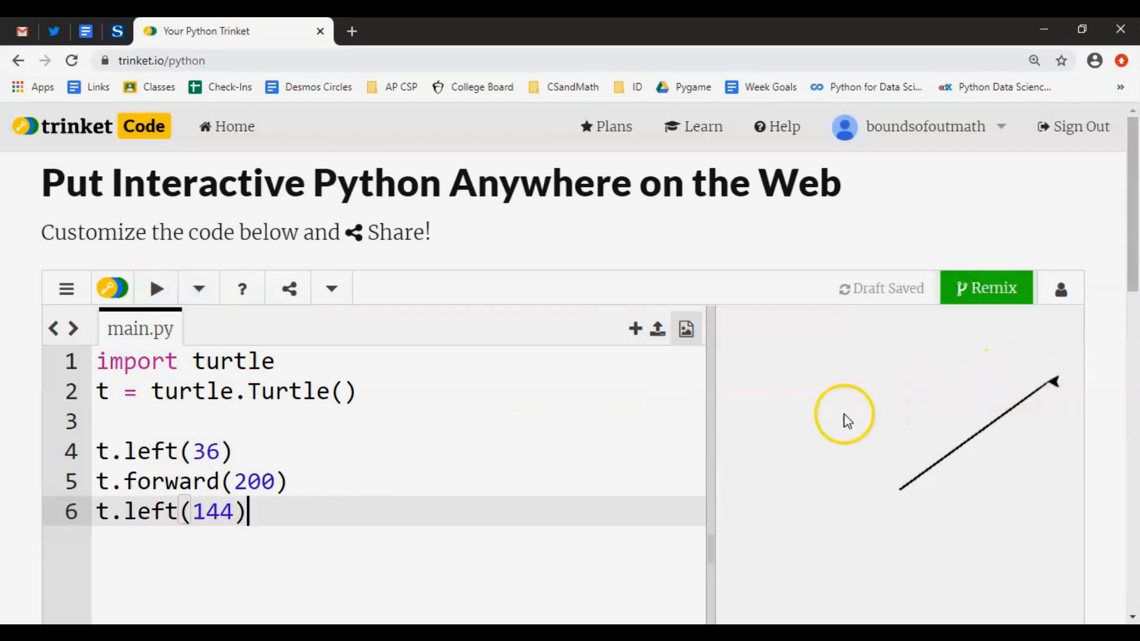
mouse_move(417, 466)
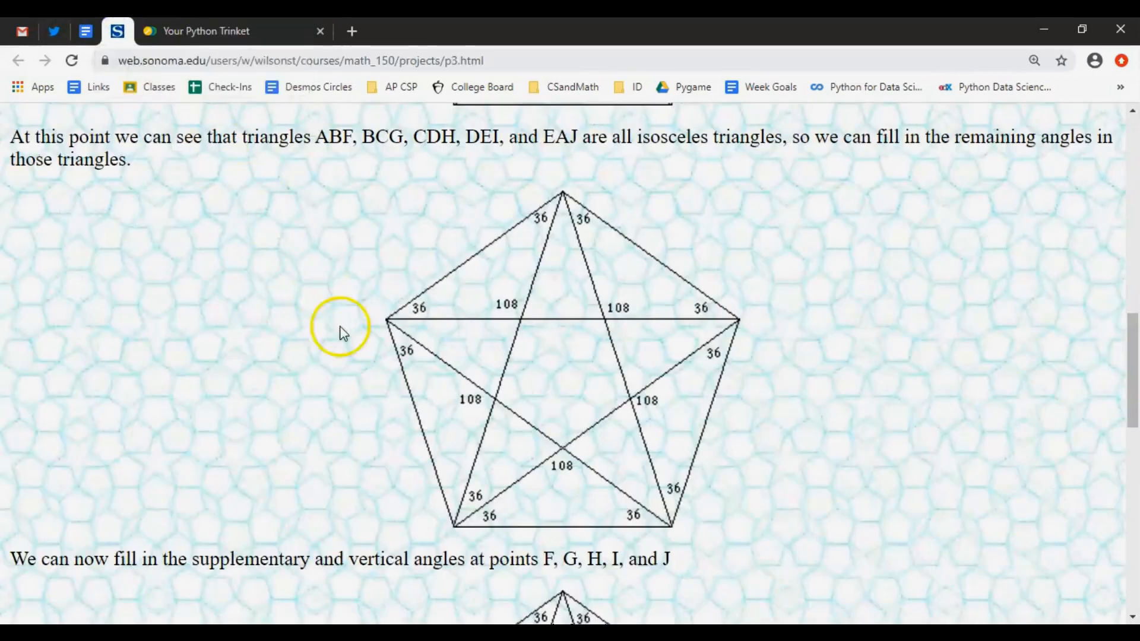
left_click(211, 30)
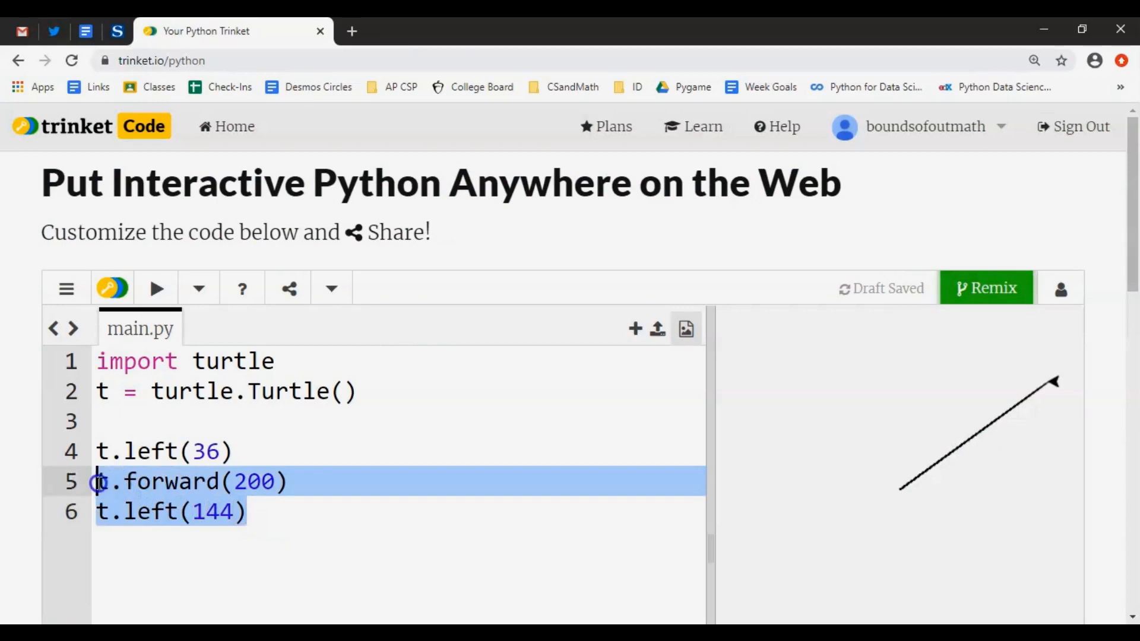
Paste the forward-200/left-144 pair through line 10 and run to draw three star edges.
left_click(269, 510)
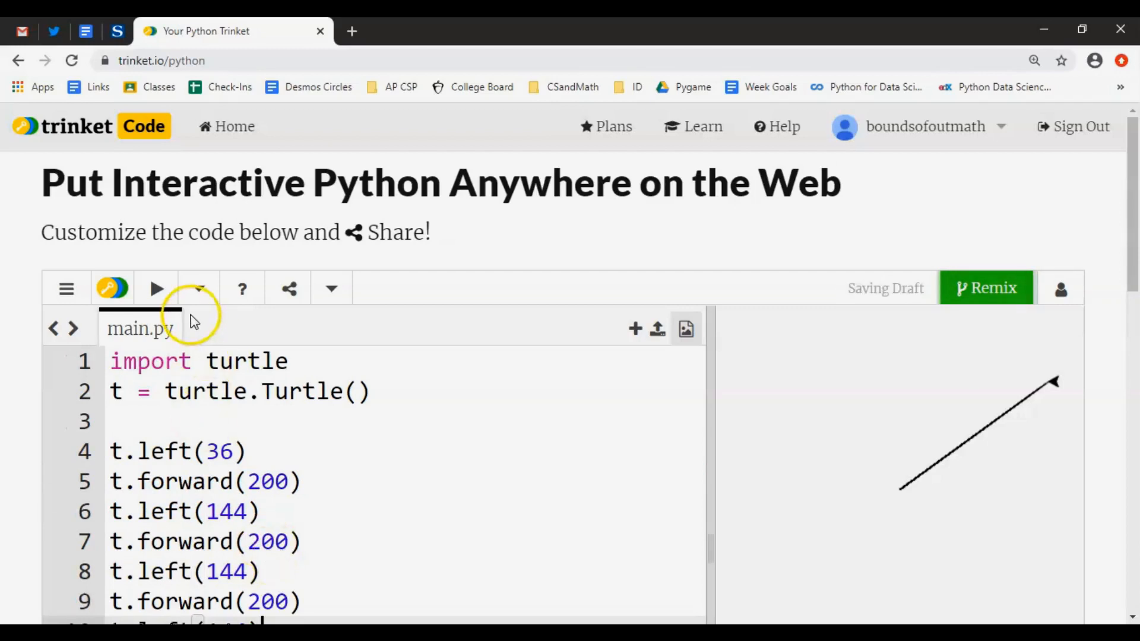
left_click(157, 287)
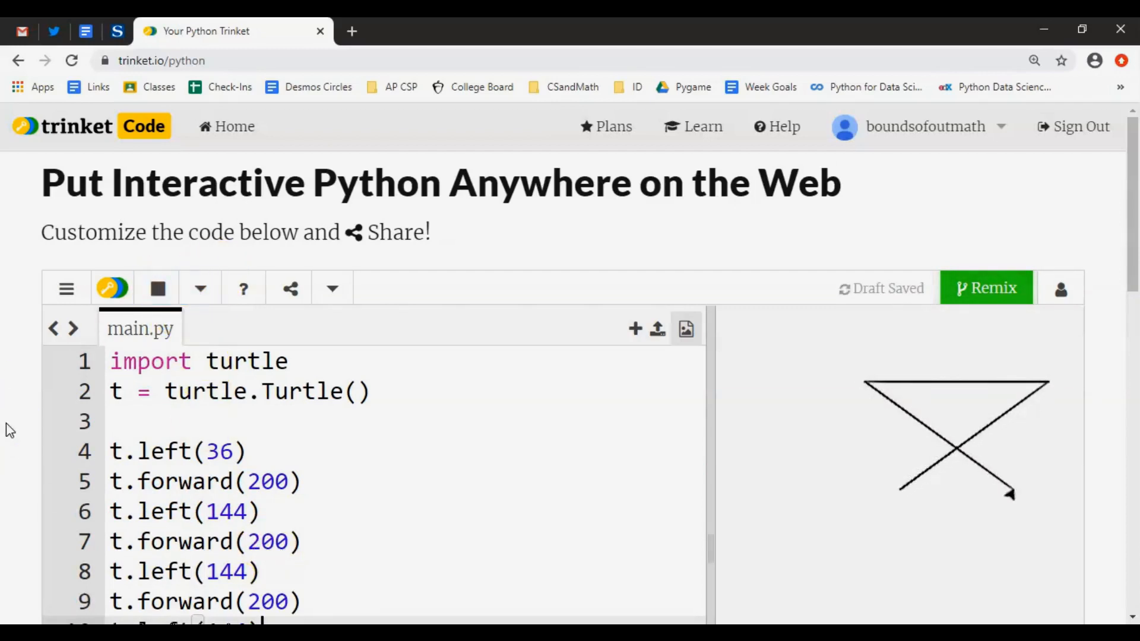
left_click(157, 288)
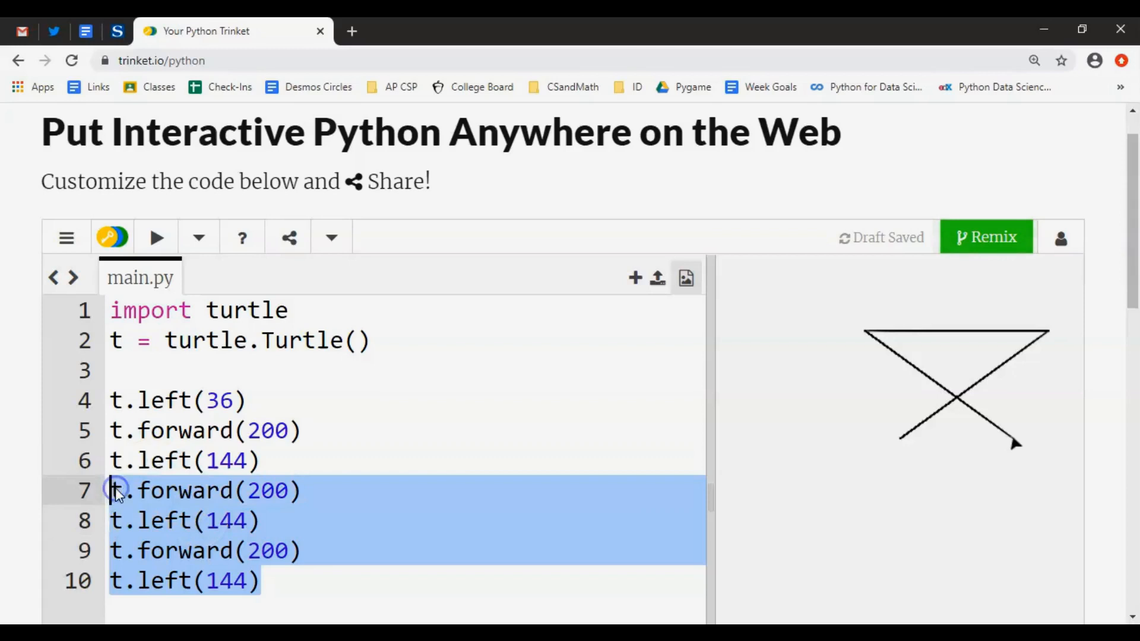
Remove the duplicate lines and wrap the forward-200, left-144 pair in 'for i in range(5):'.
key("Delete")
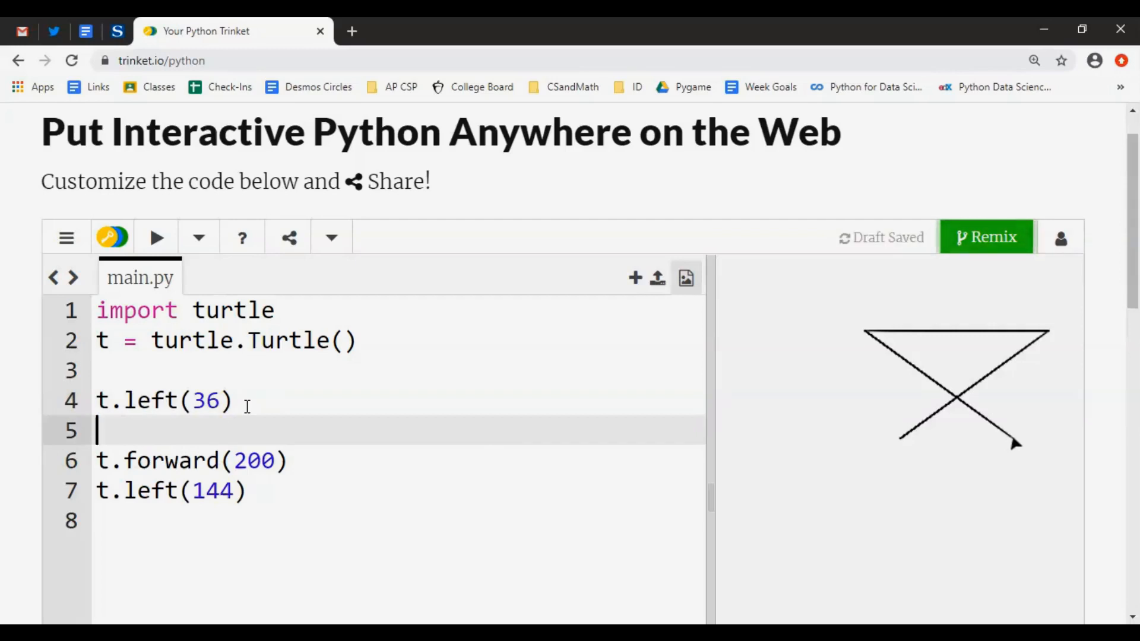
type("f")
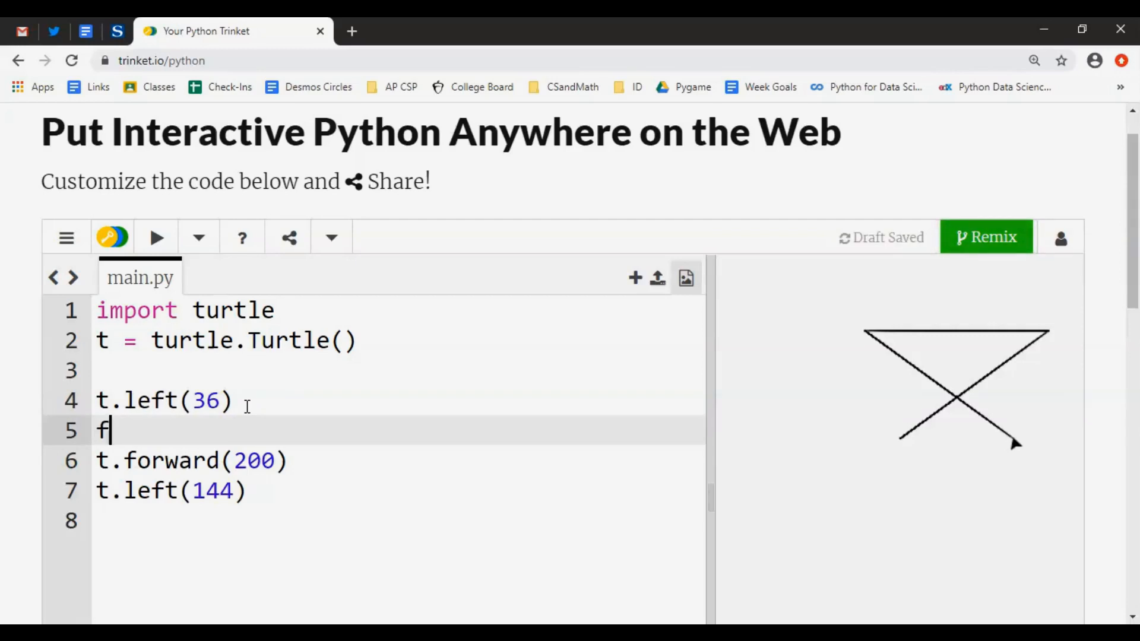
type("or i in")
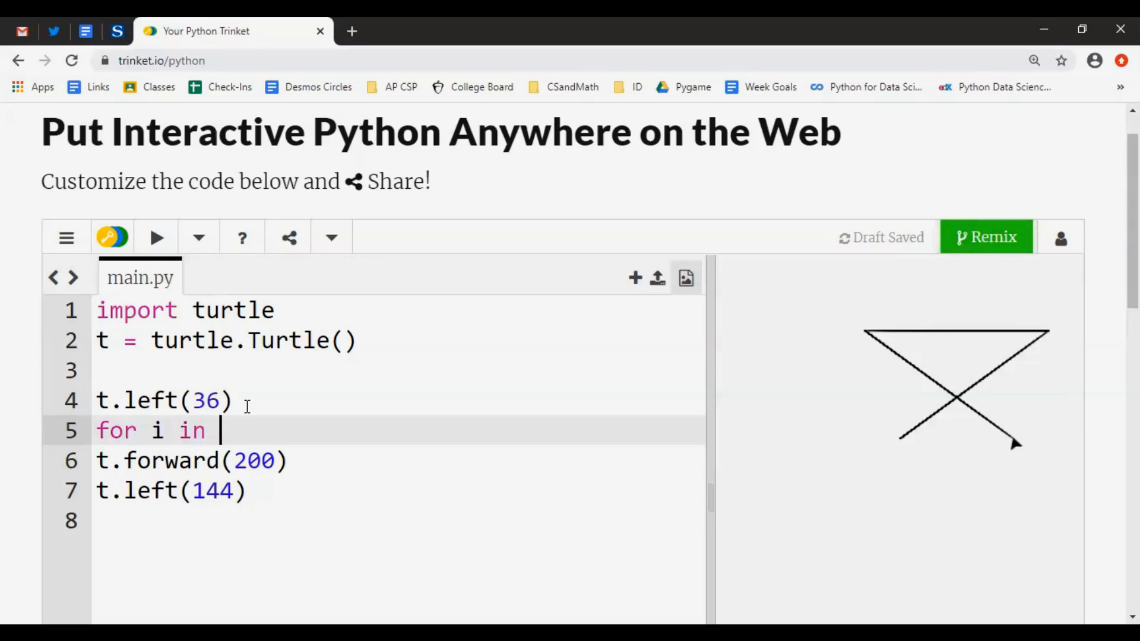
type("range()")
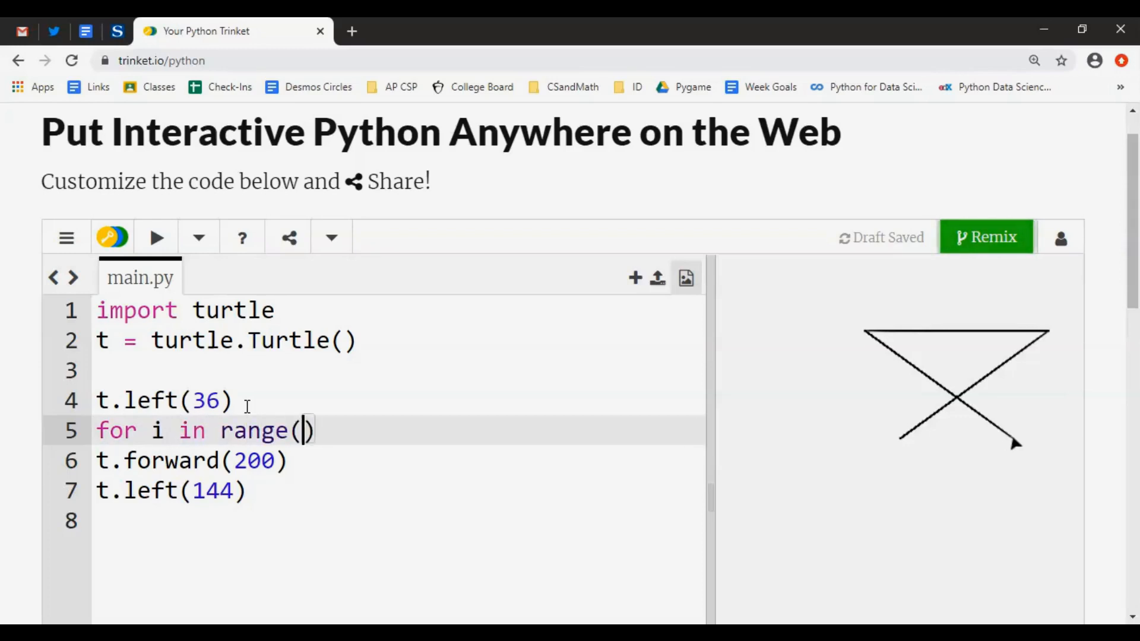
type("5):")
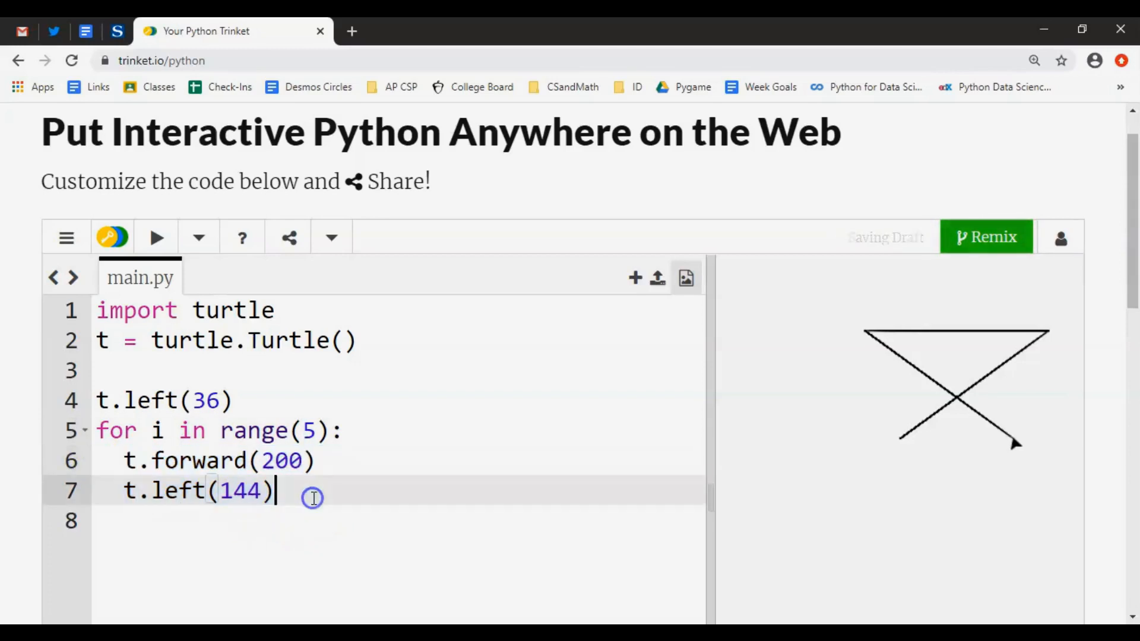
key("Enter")
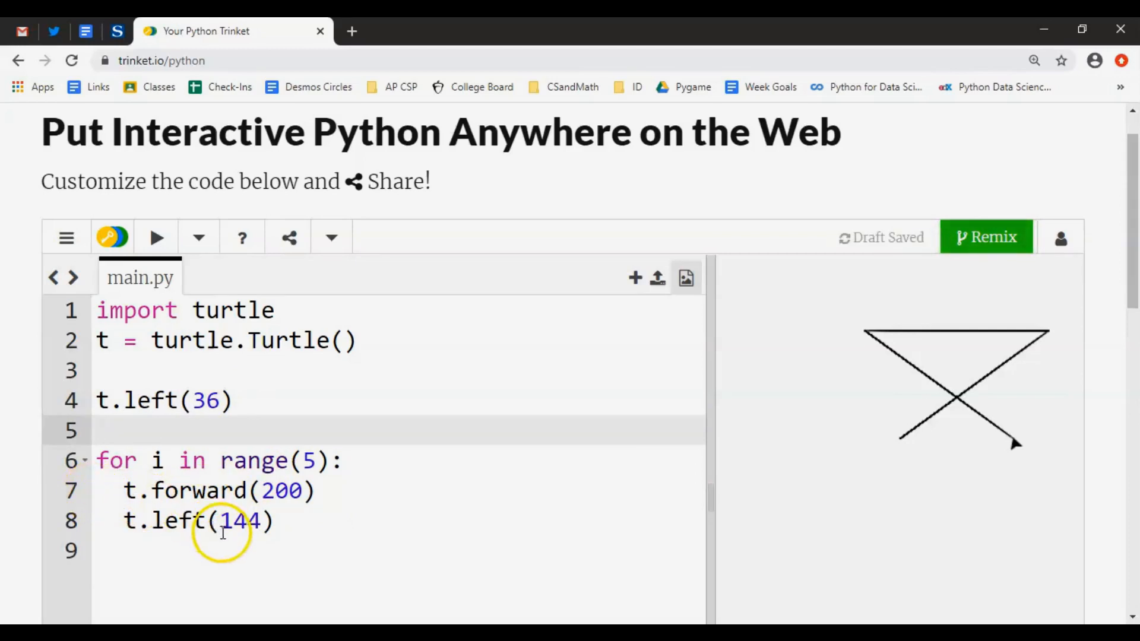
left_click(145, 429)
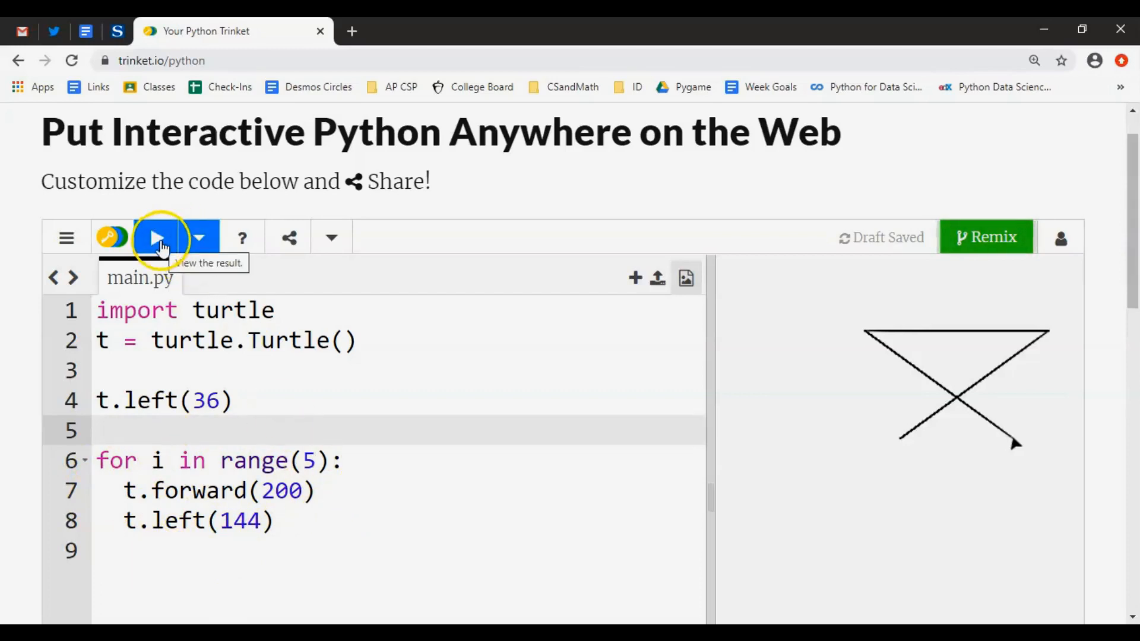
Run the looped script to draw the full star and bring up the Share options.
left_click(157, 237)
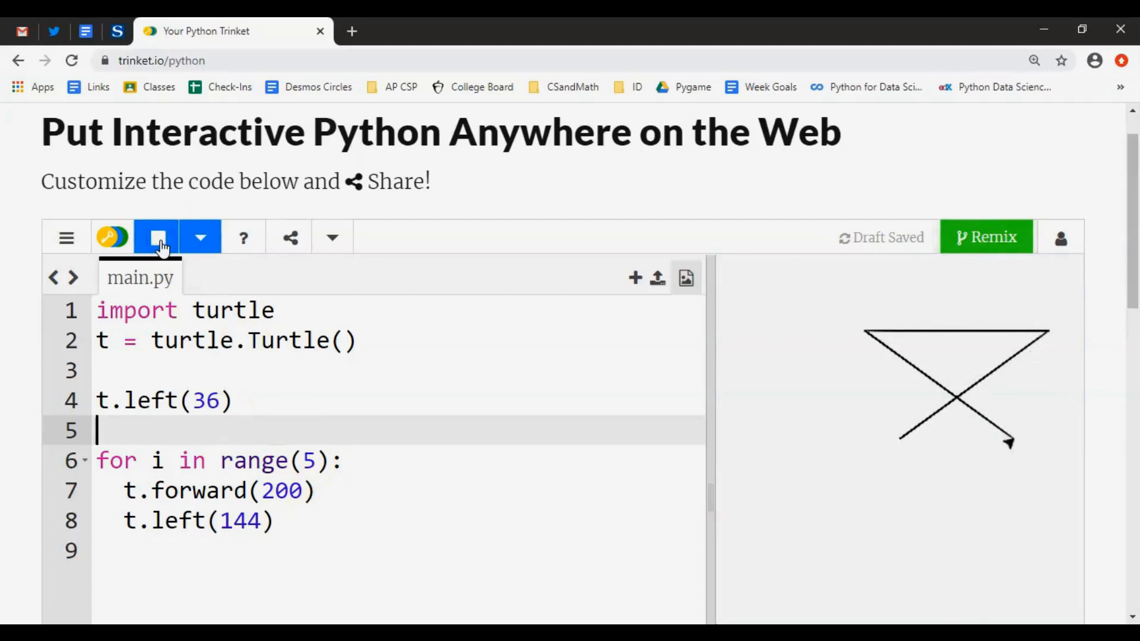
left_click(157, 238)
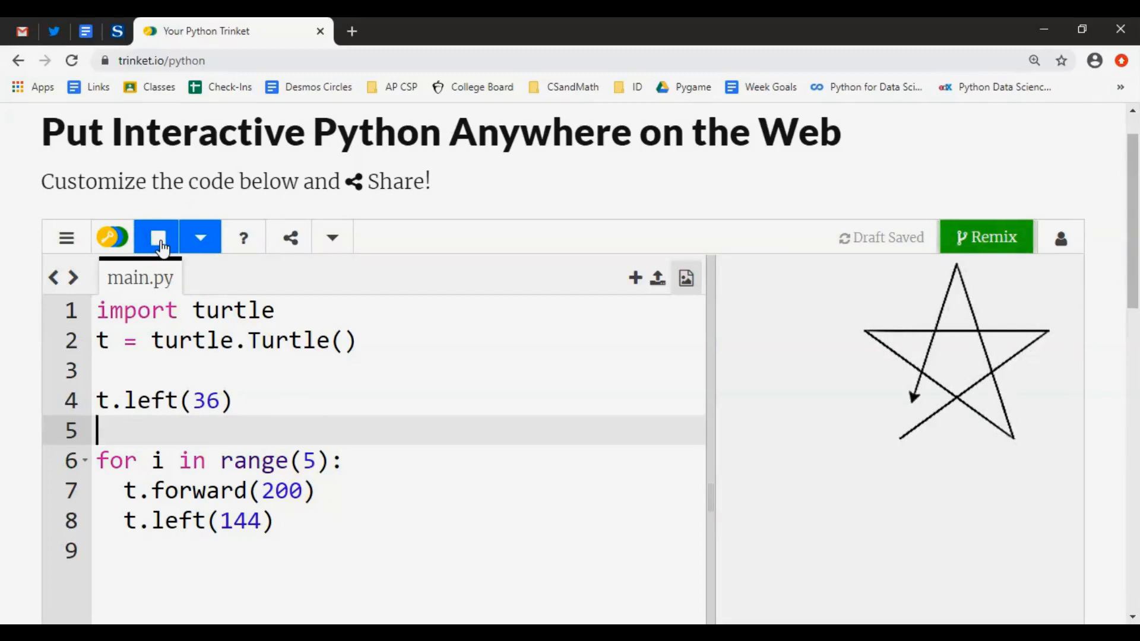
left_click(157, 238)
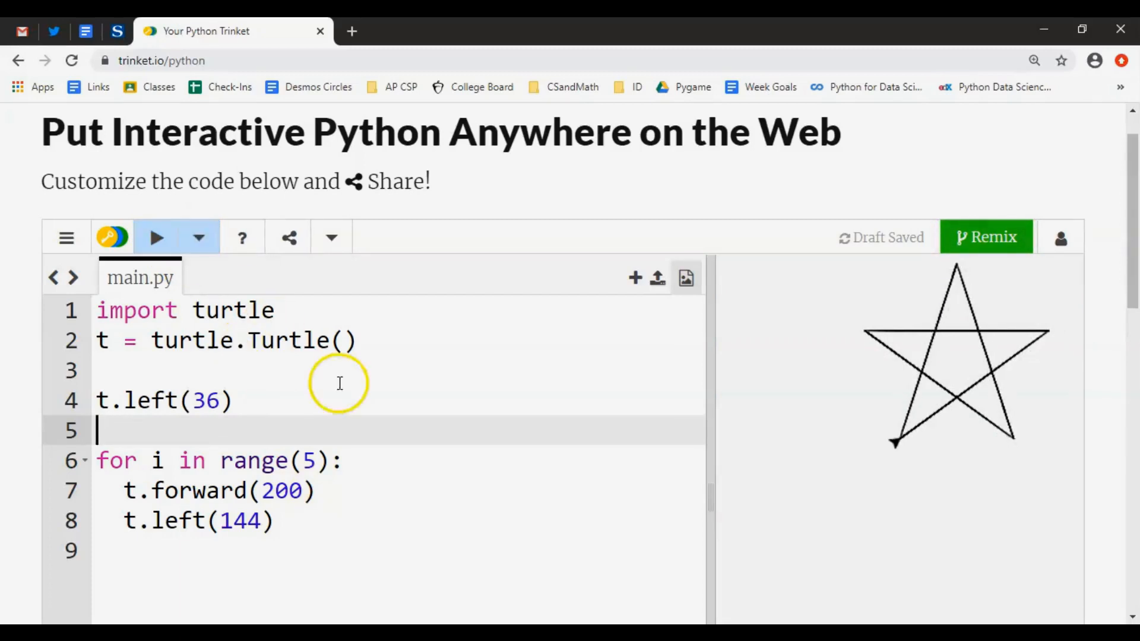
mouse_move(980, 495)
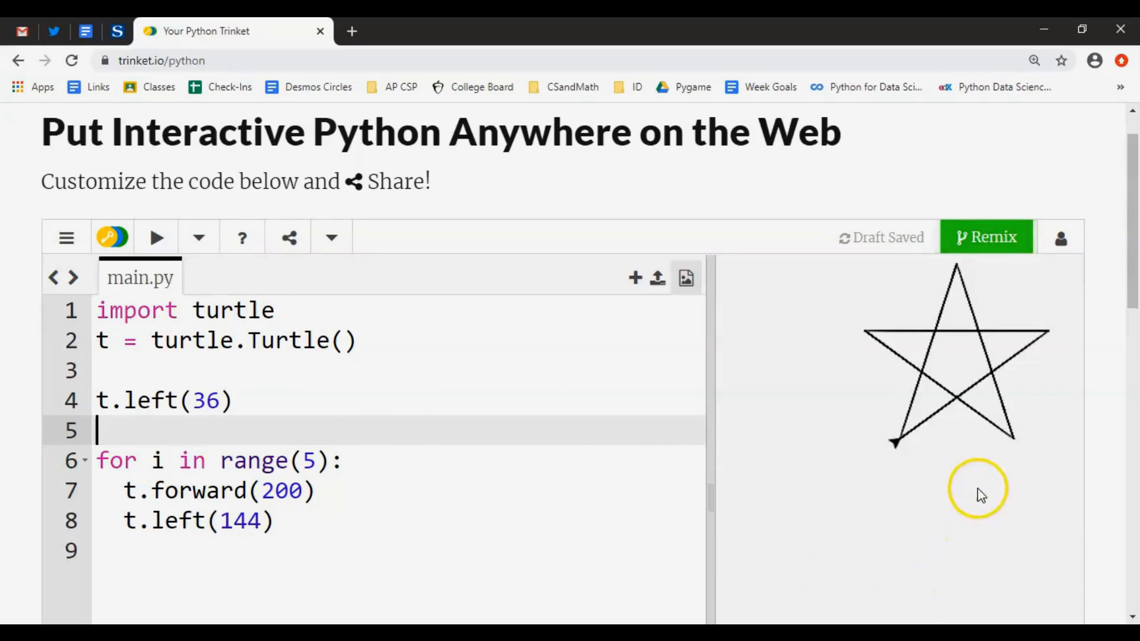
mouse_move(989, 356)
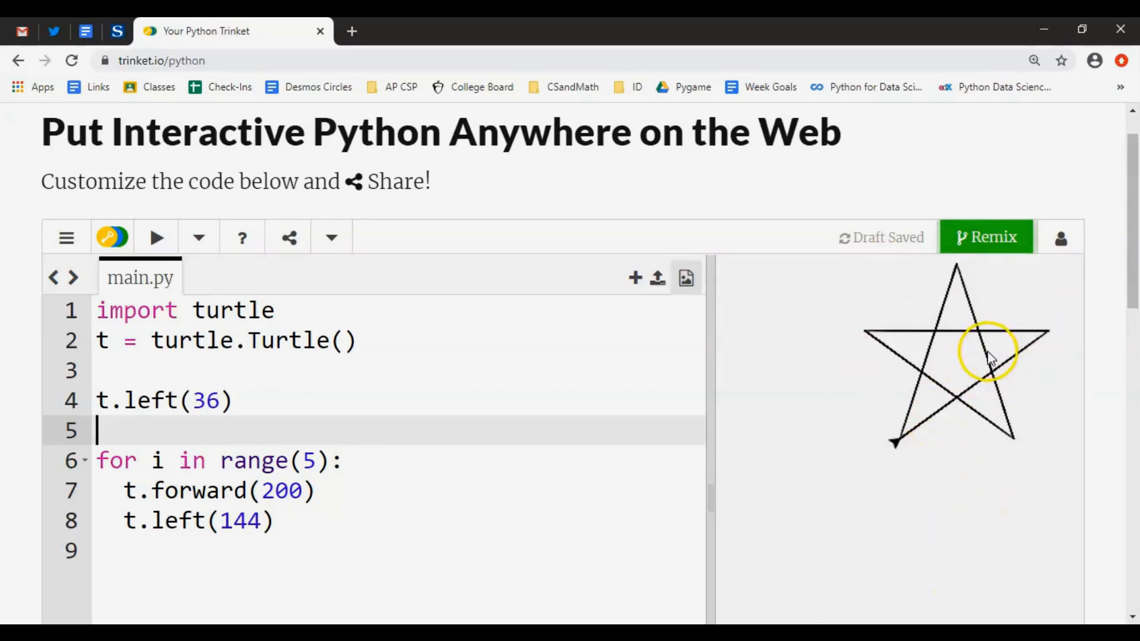
mouse_move(330, 403)
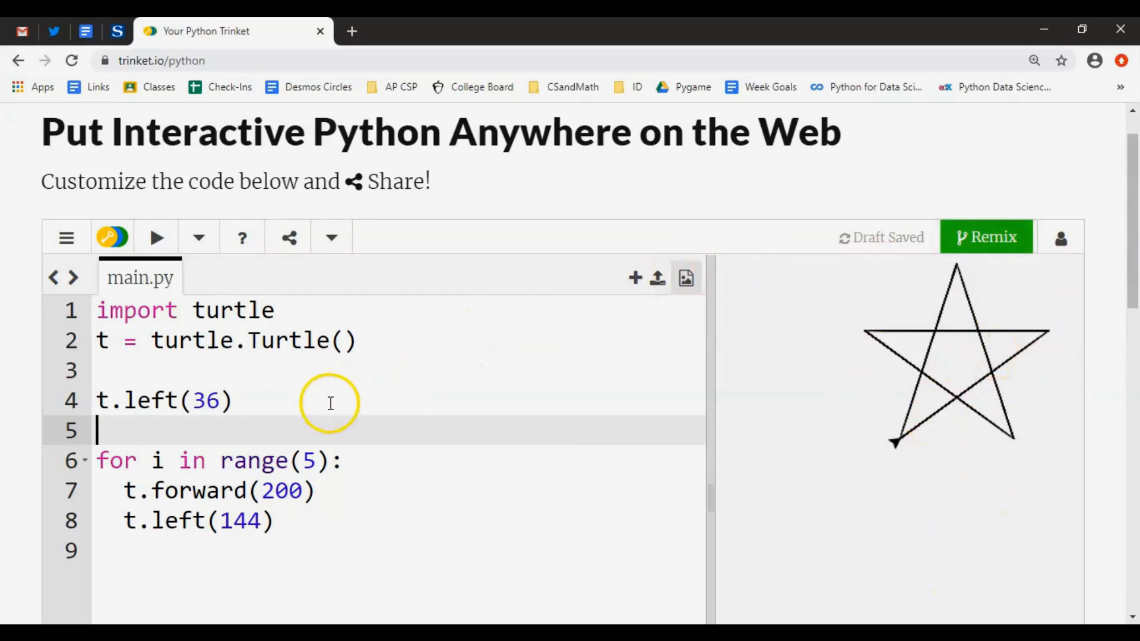
left_click(287, 237)
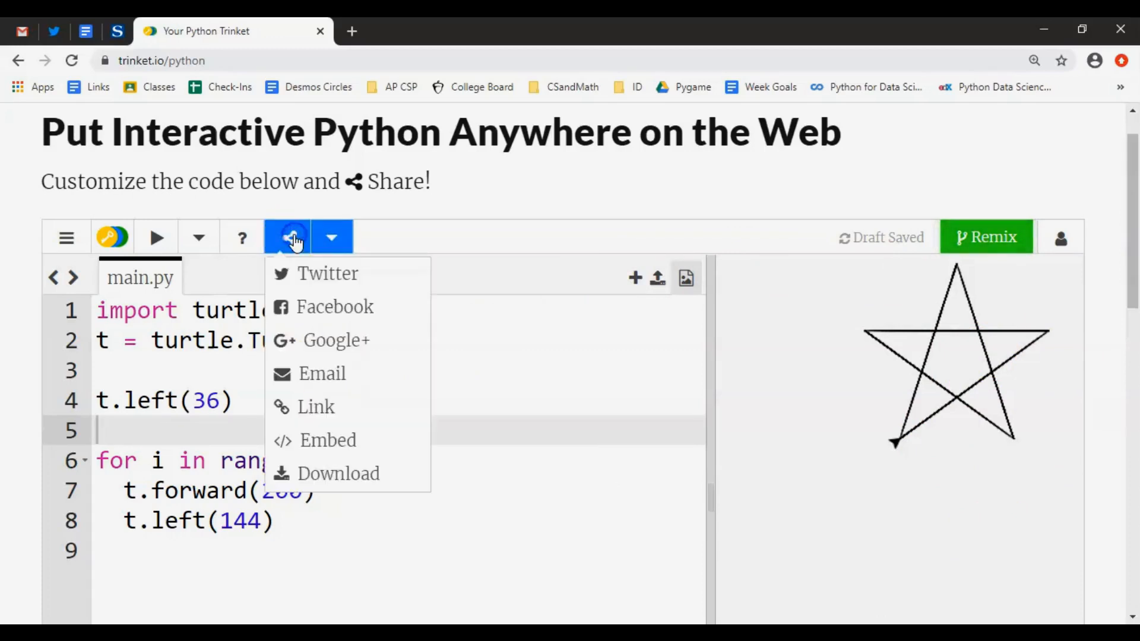
mouse_move(316, 373)
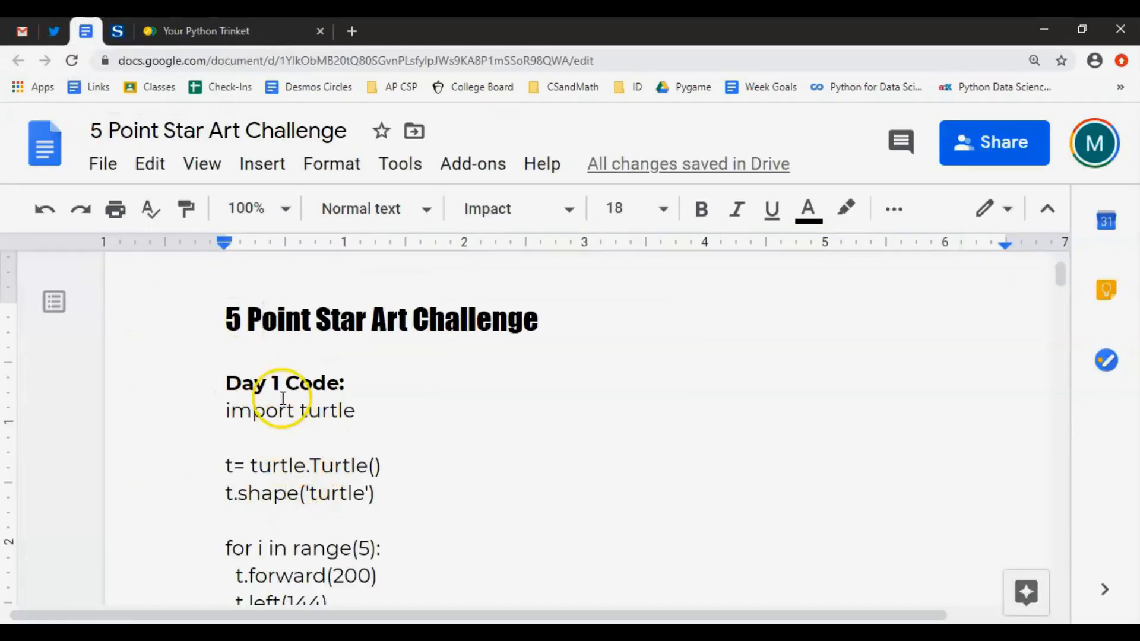
left_click(232, 31)
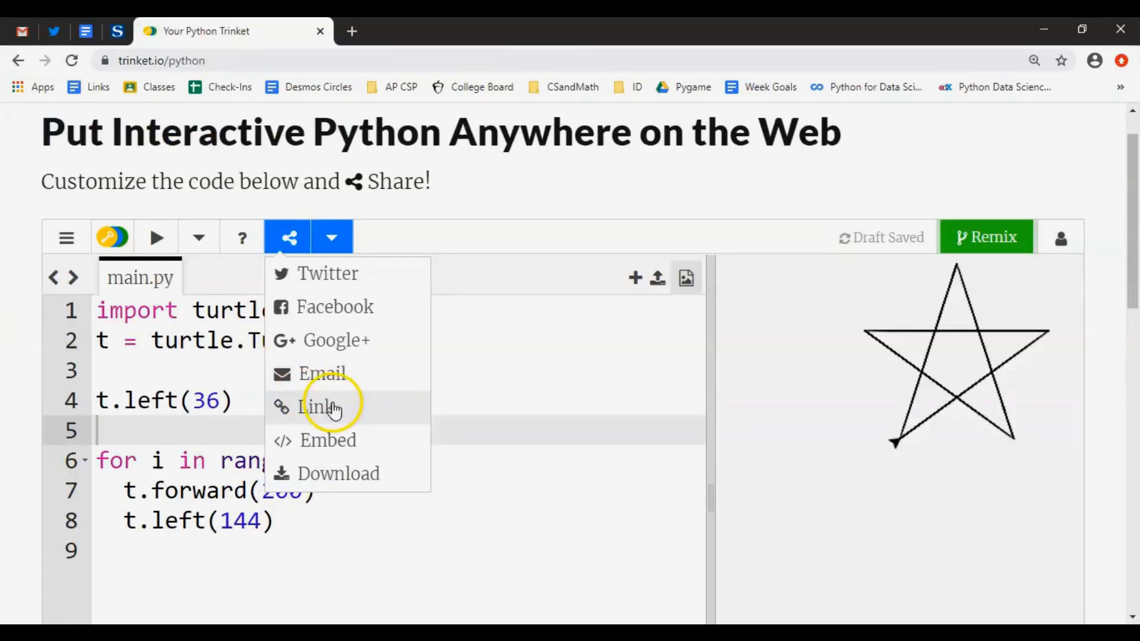
mouse_move(353, 307)
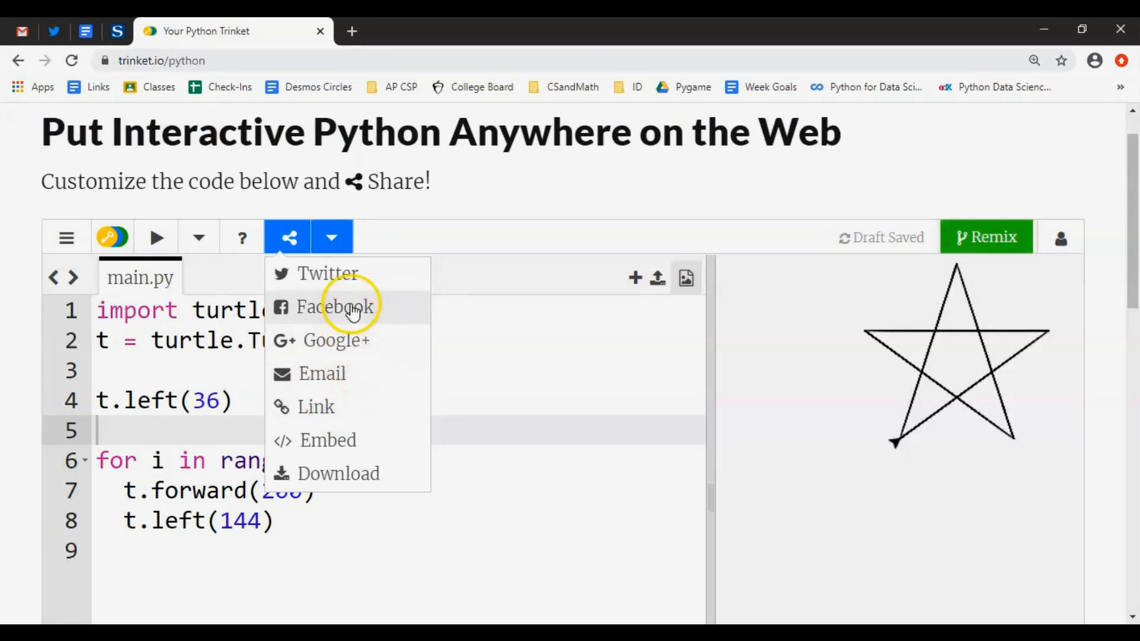
left_click(328, 273)
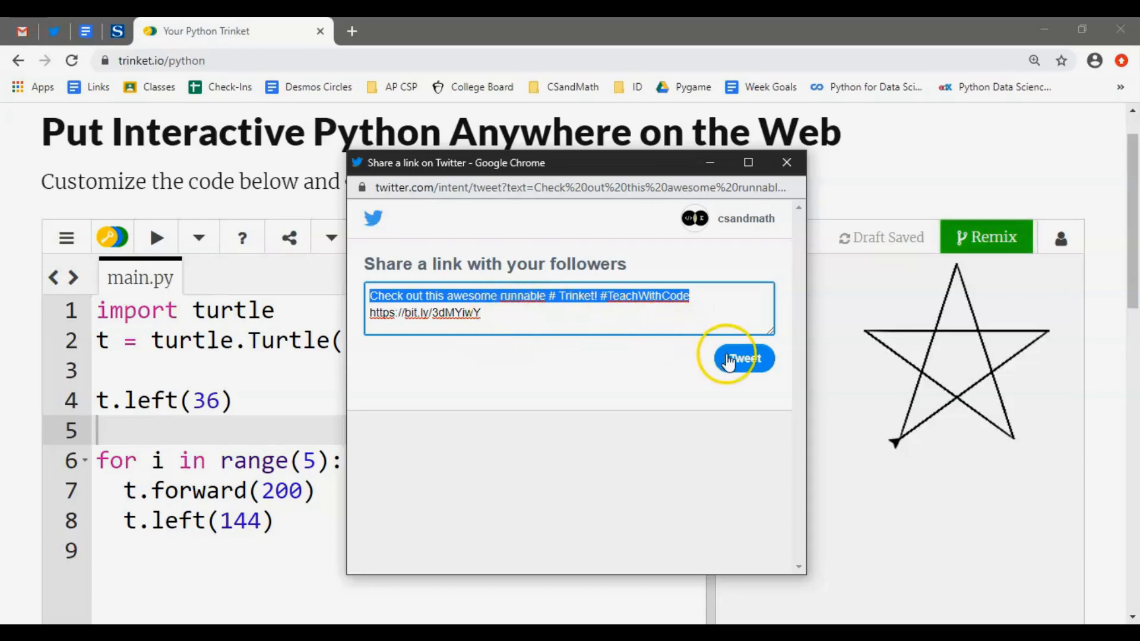
mouse_move(538, 332)
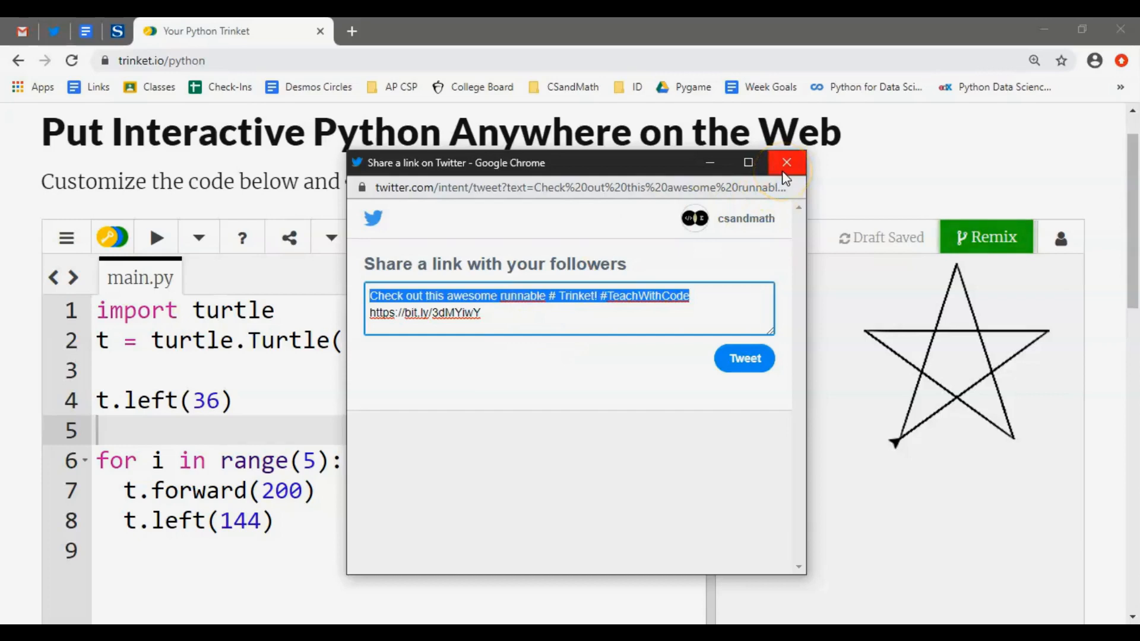
Reopen the Twitter share popup and append #CSandMath to the prefilled tweet.
left_click(787, 163)
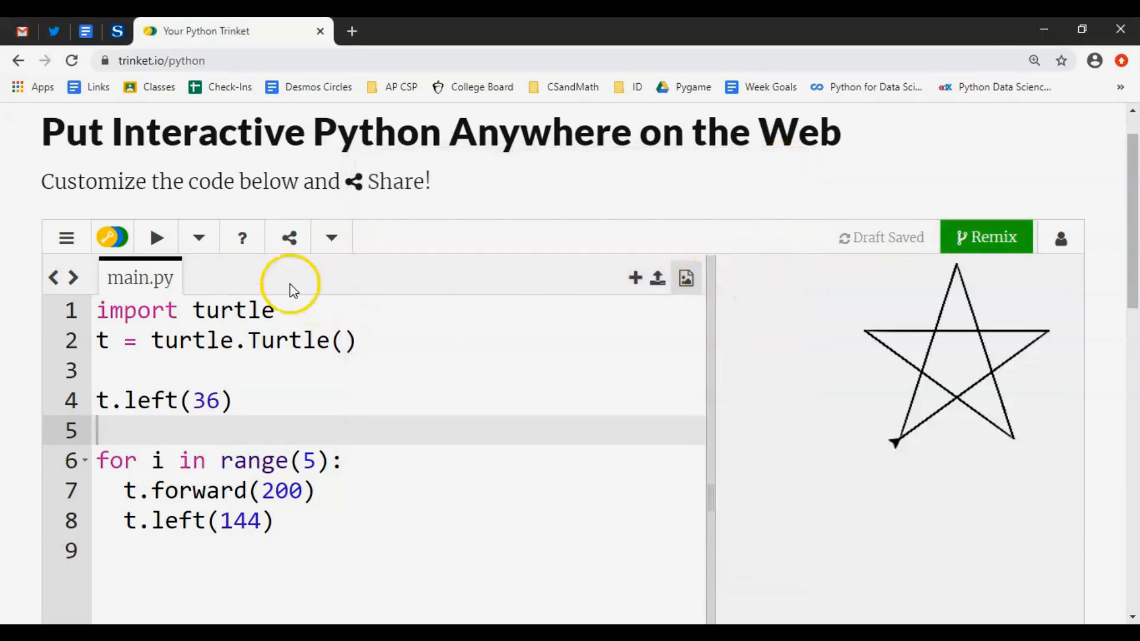
left_click(289, 237)
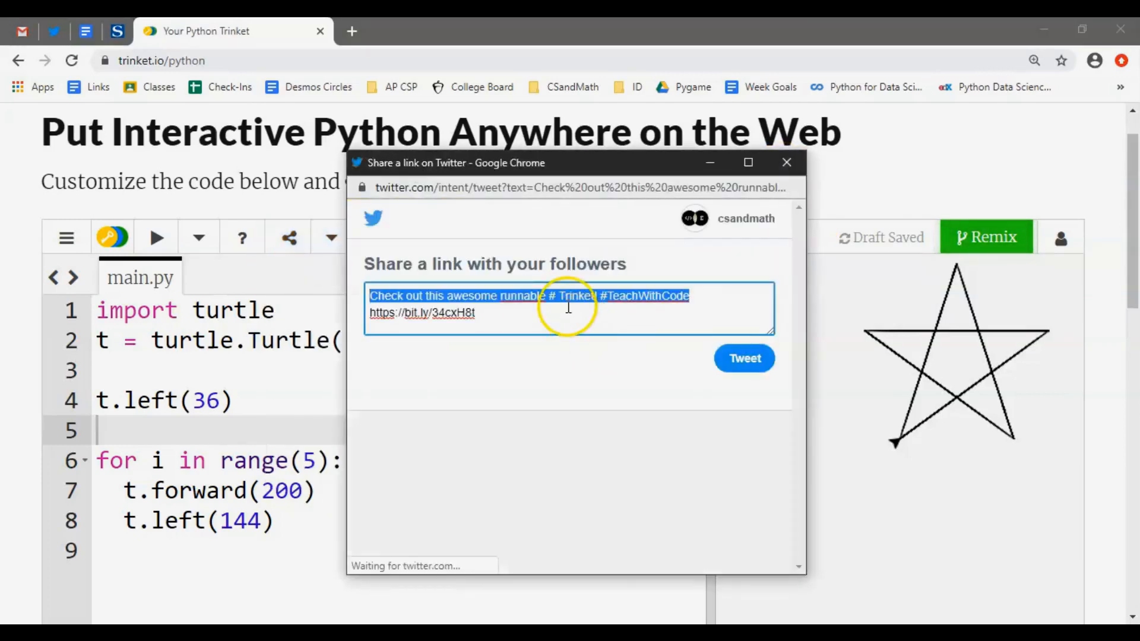
left_click(535, 331)
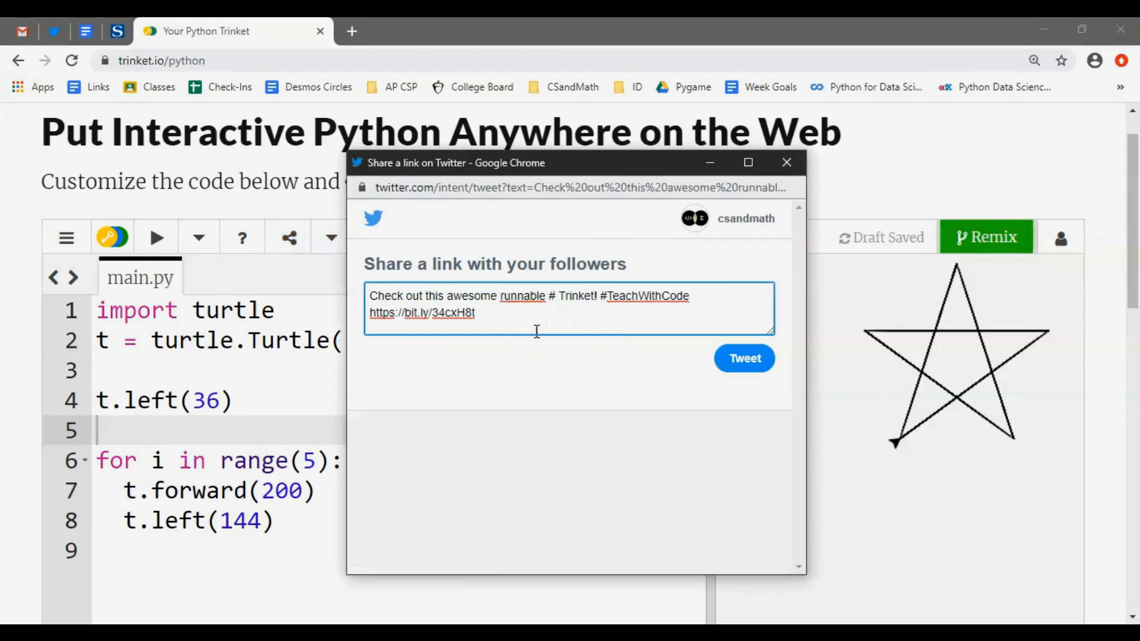
type("#CSa")
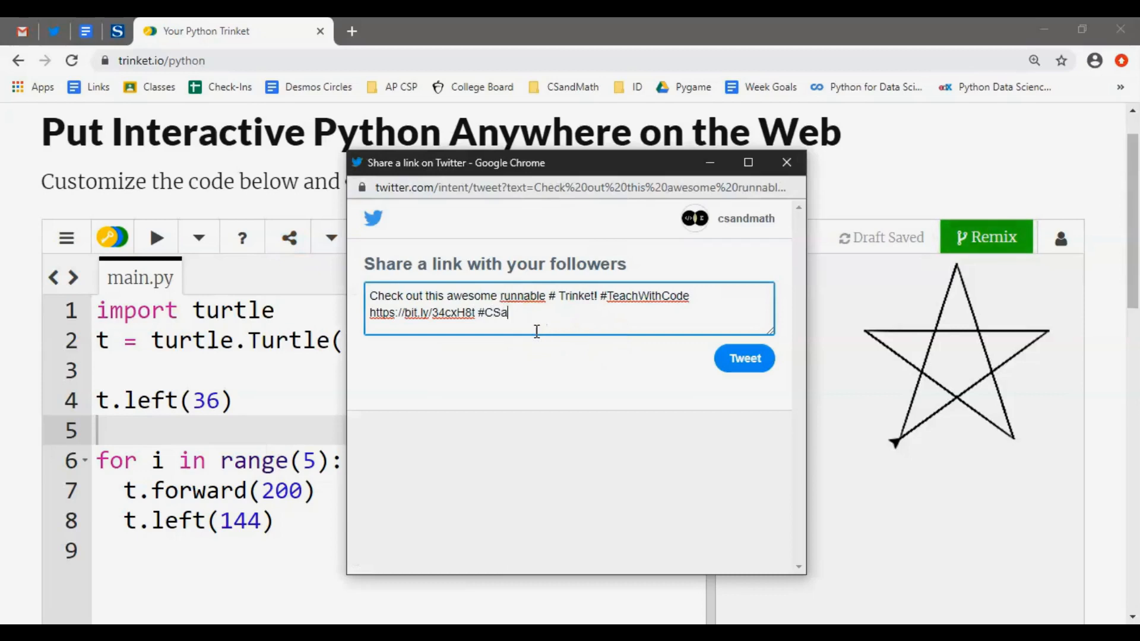
type("ndMath")
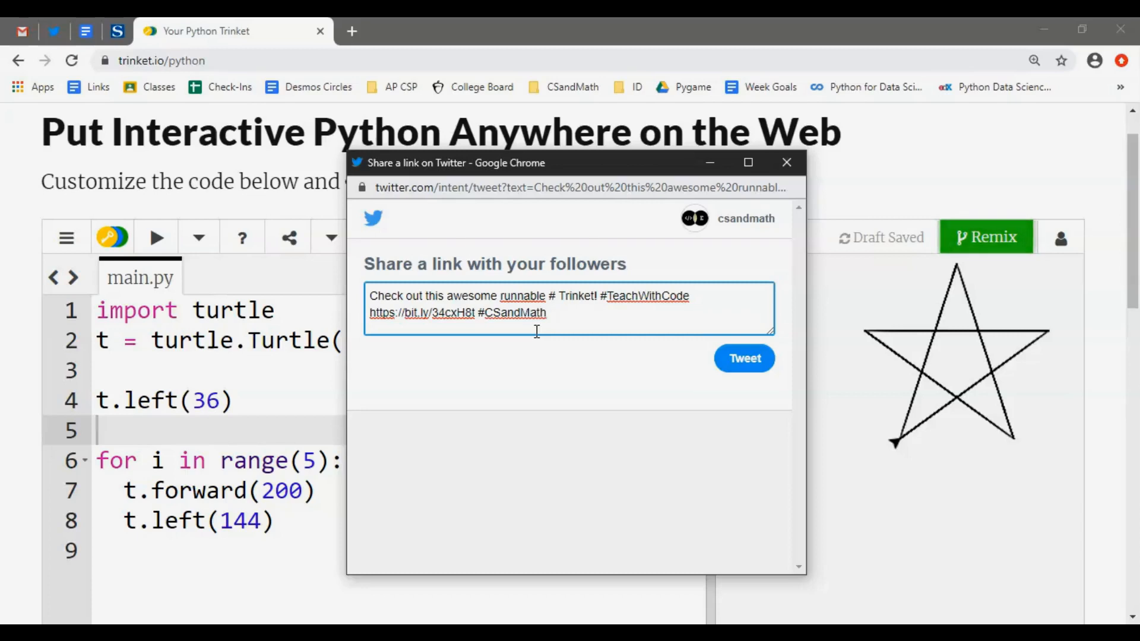
Add the #30DayCodingChallenge hashtag to the tweet and return to the Trinket page.
type("#")
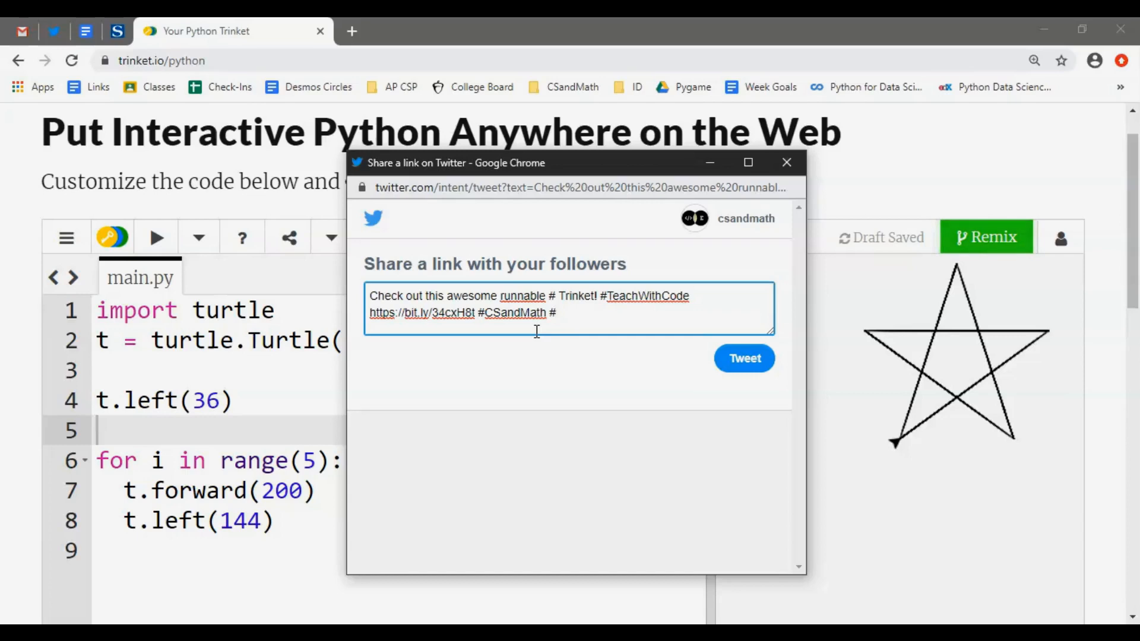
type("30D")
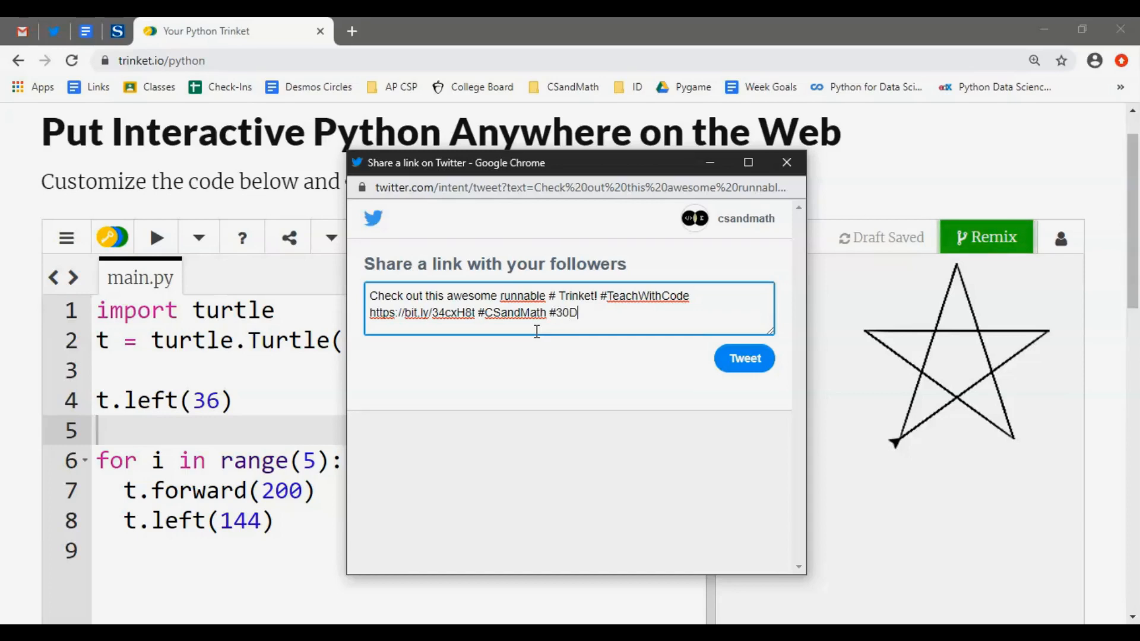
type("ayco")
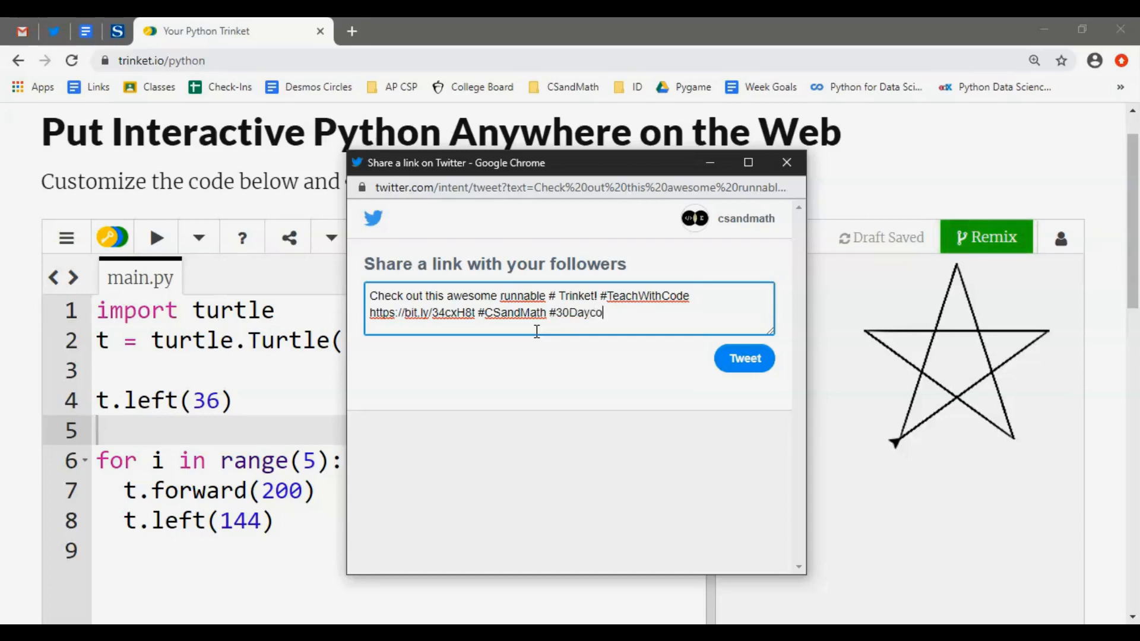
key("BackSpace")
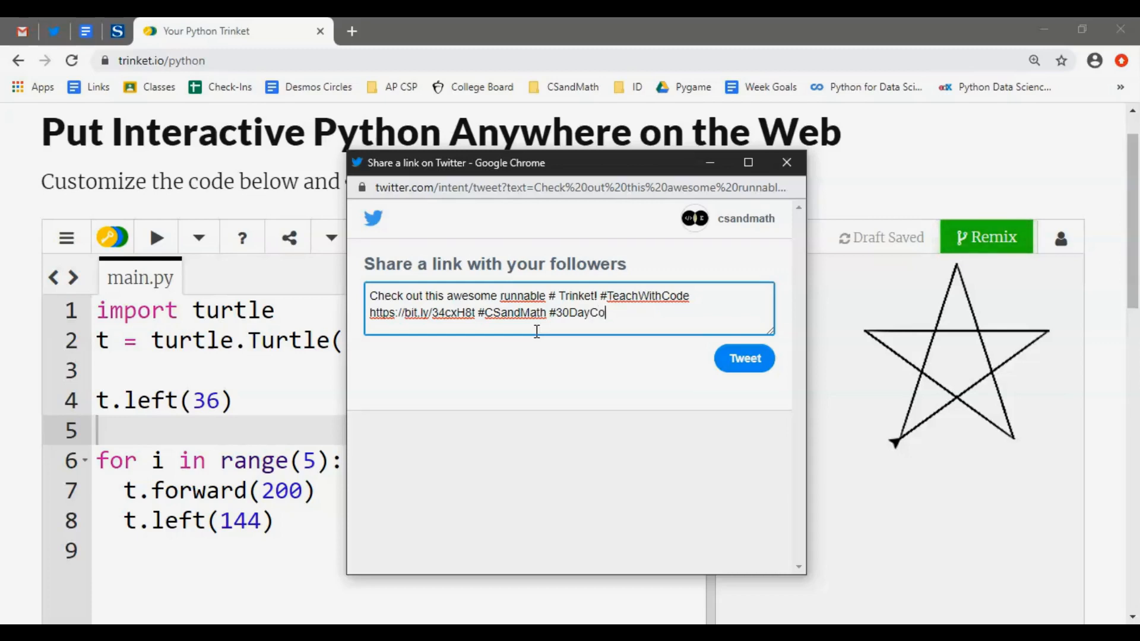
type("dingCHall")
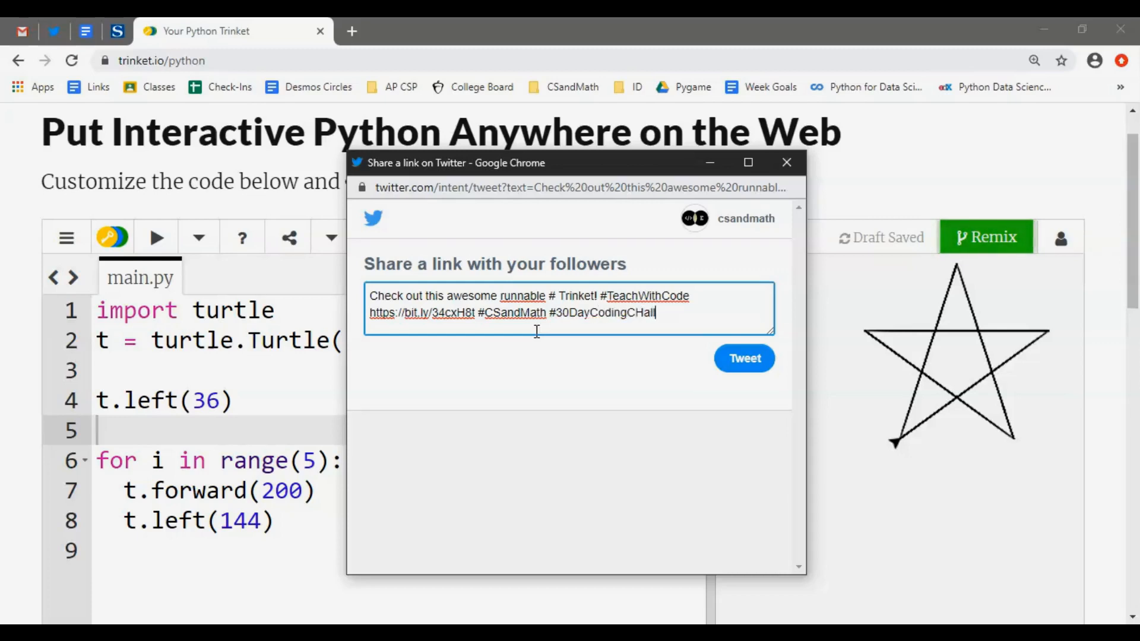
type("lenge")
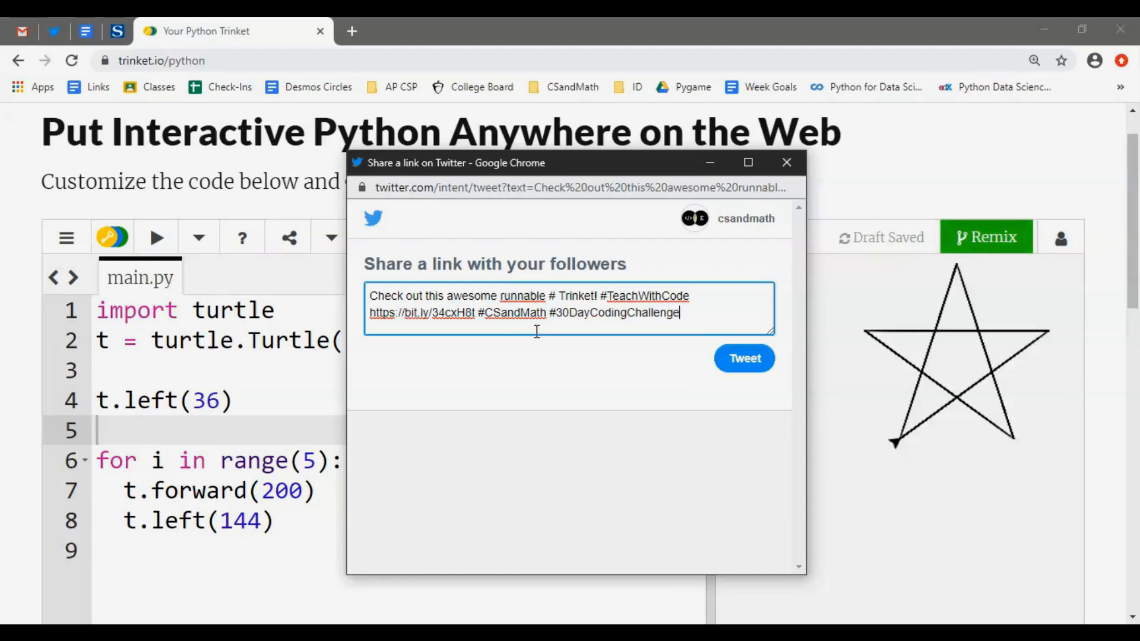
mouse_move(669, 415)
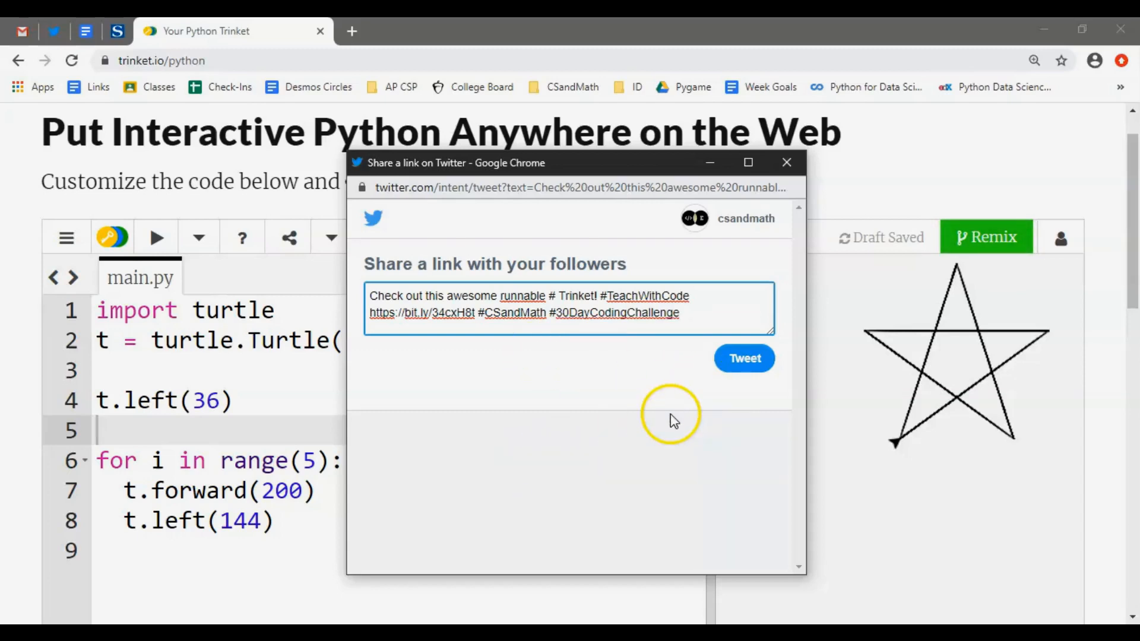
left_click(787, 163)
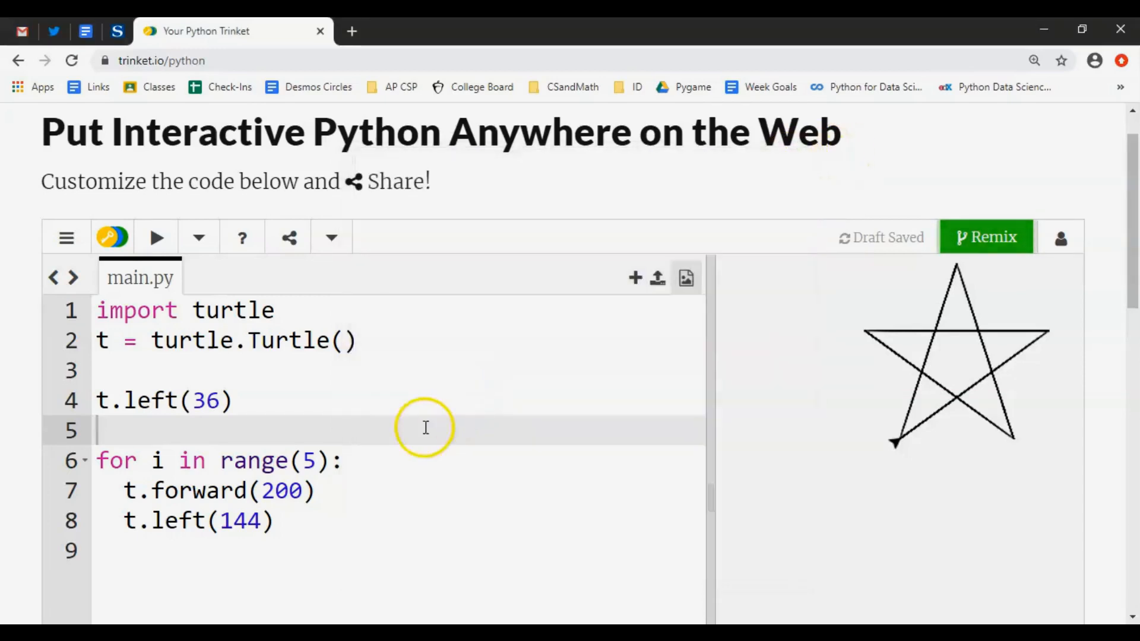
mouse_move(407, 449)
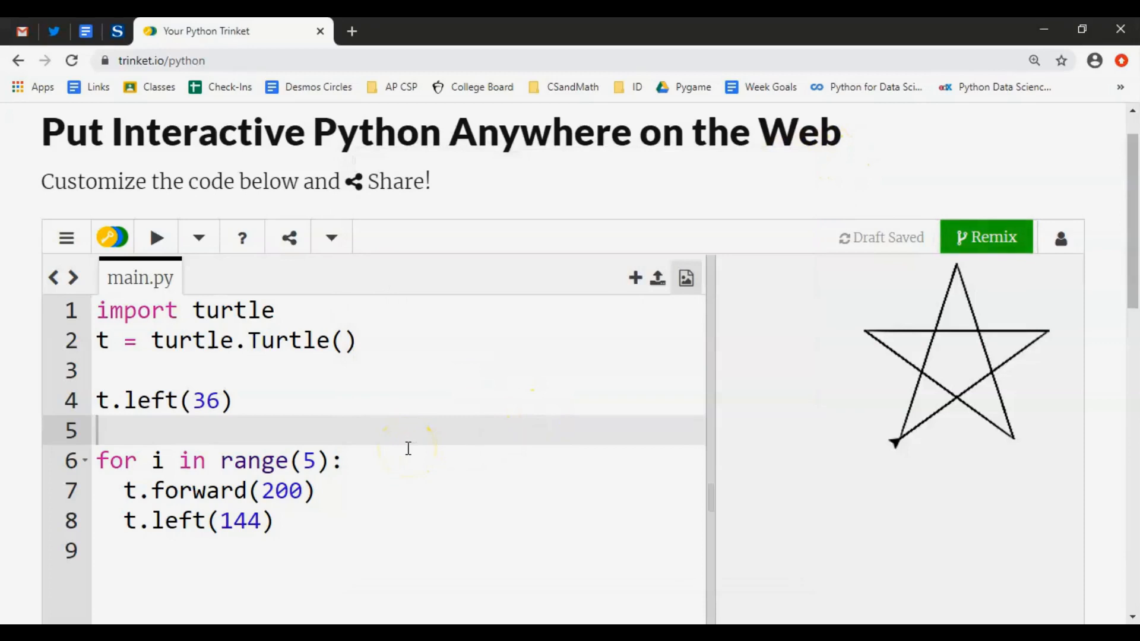
mouse_move(349, 448)
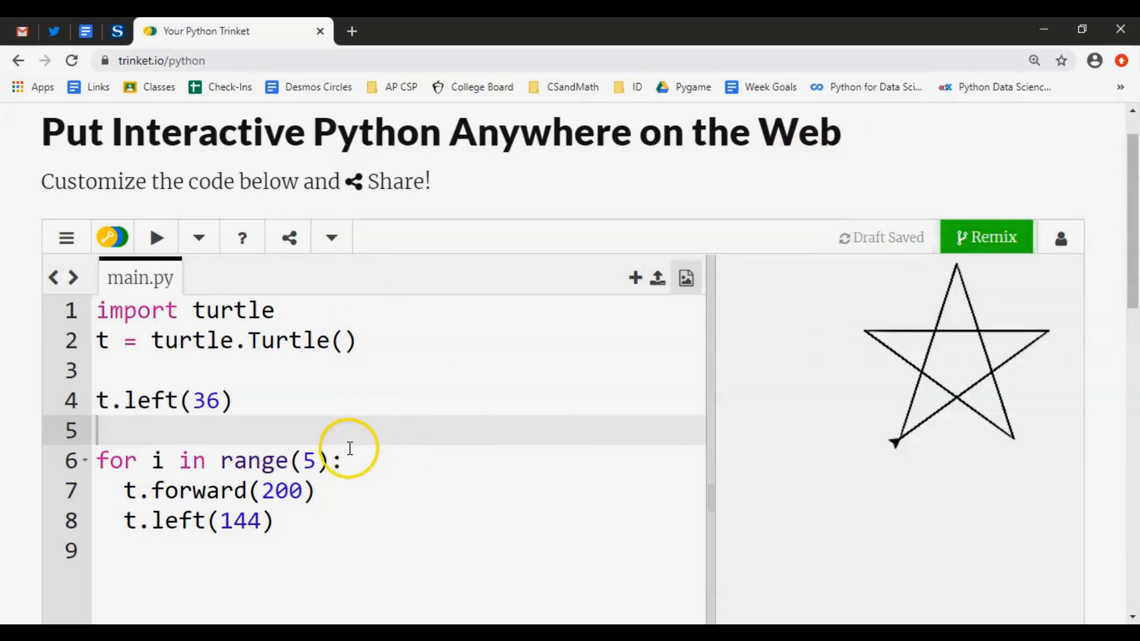
mouse_move(212, 501)
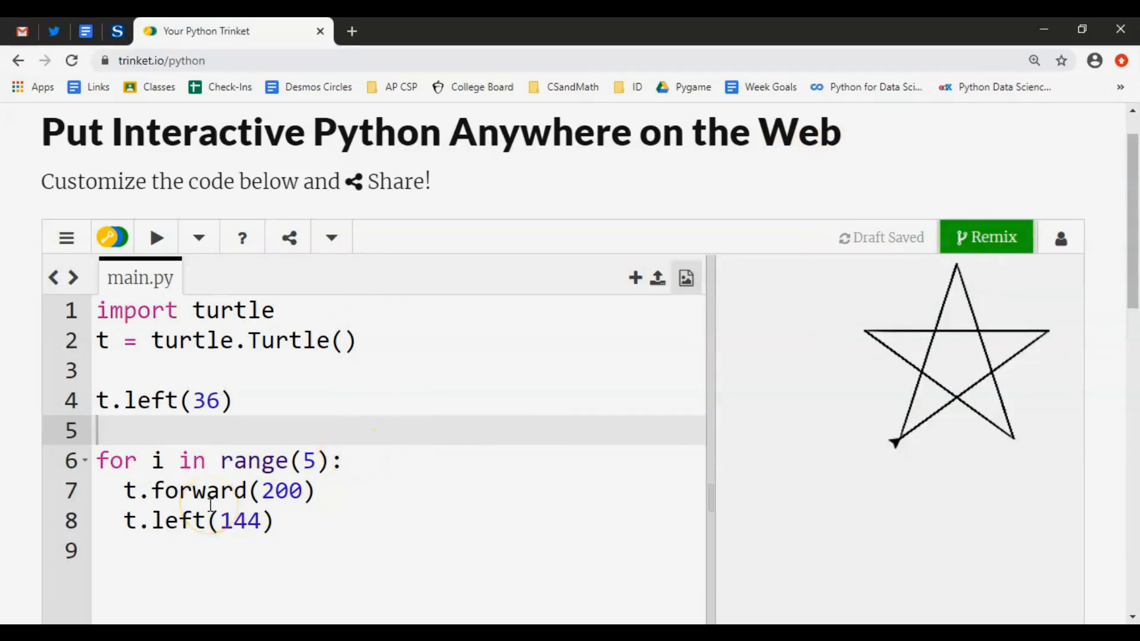